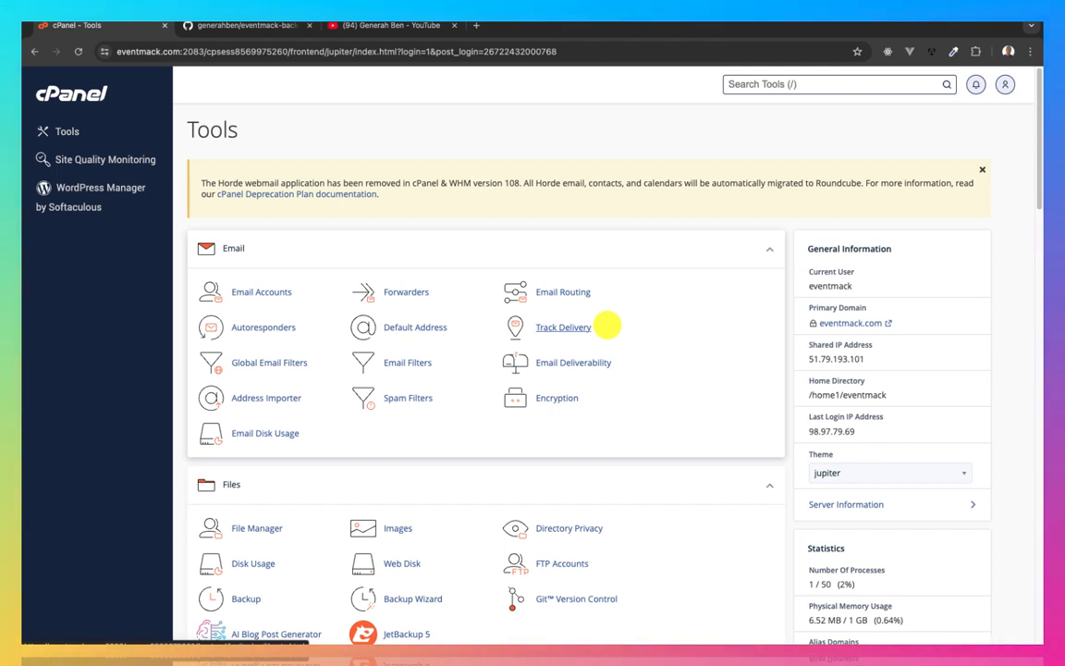
Switch to the browser tab showing the private eventmack-backend GitHub repository
left_click(247, 25)
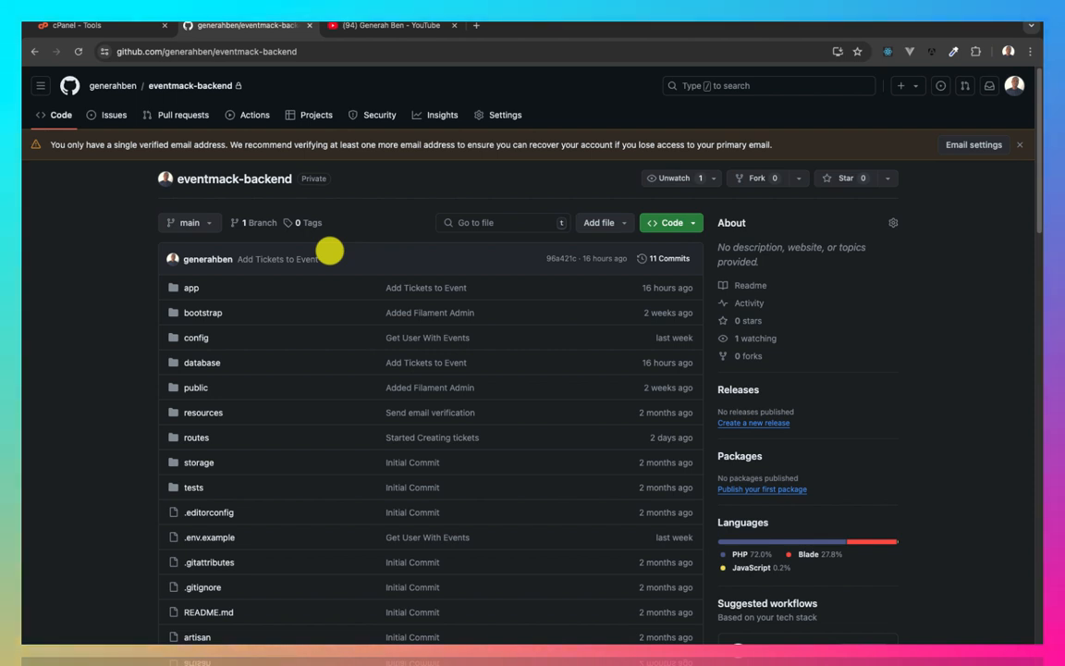
mouse_move(356, 259)
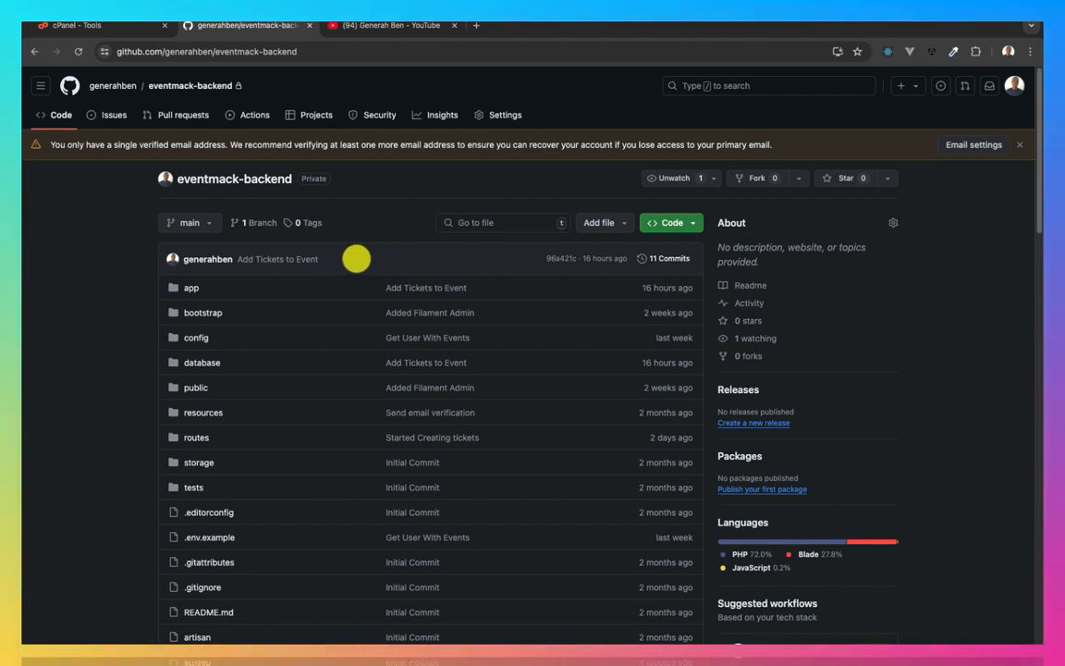
mouse_move(317, 244)
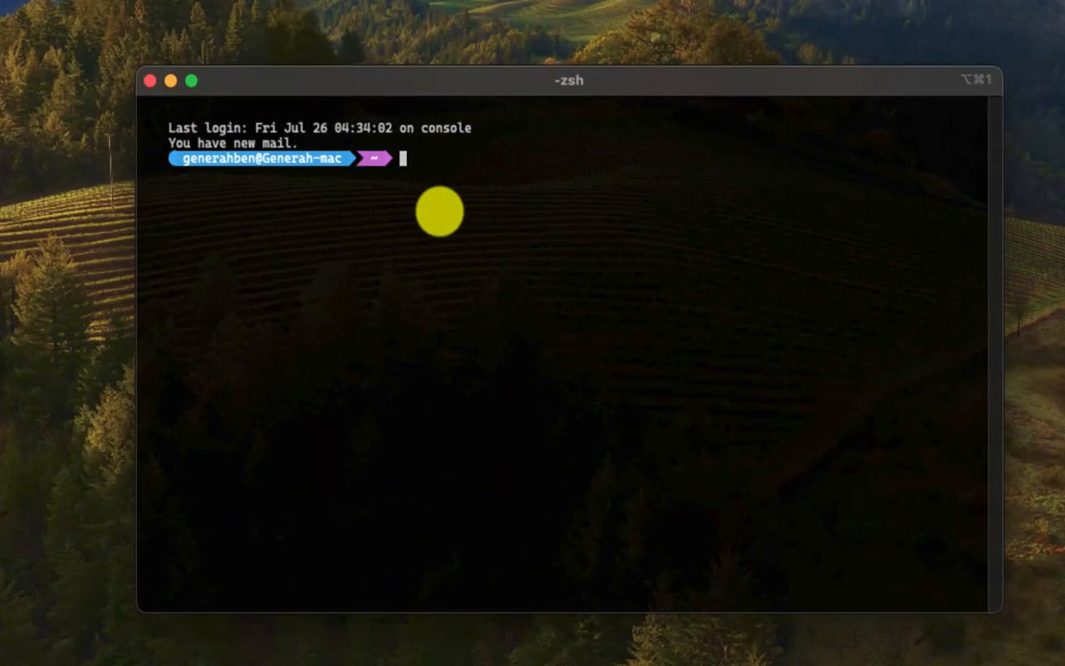
Change into the ~/Herd/eventmack-backend project directory in Terminal
type("cd")
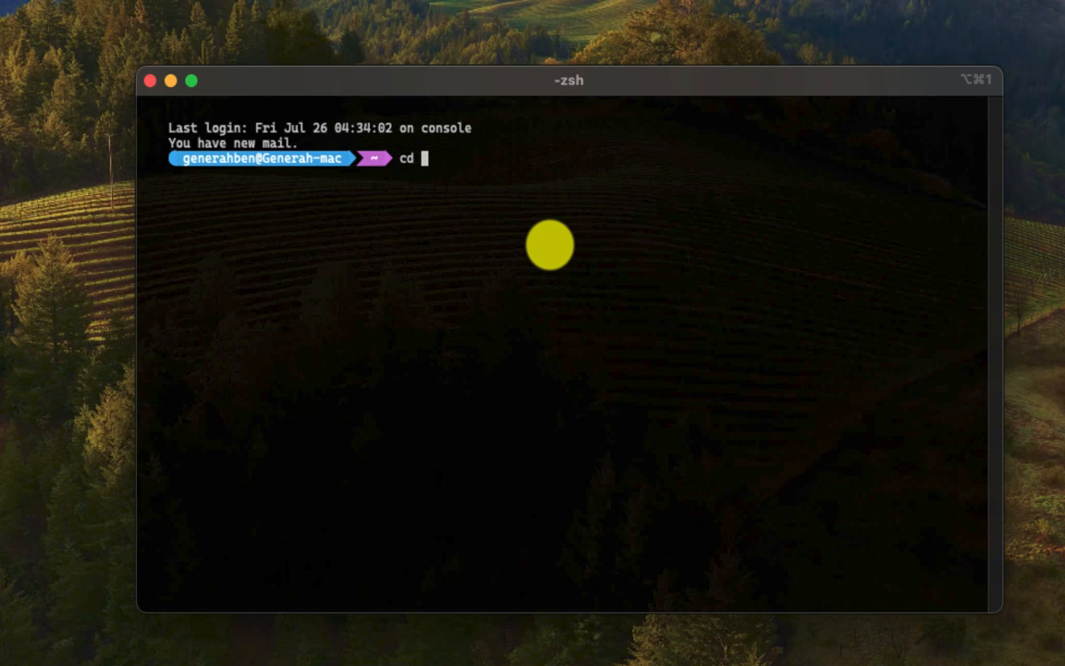
type("~/")
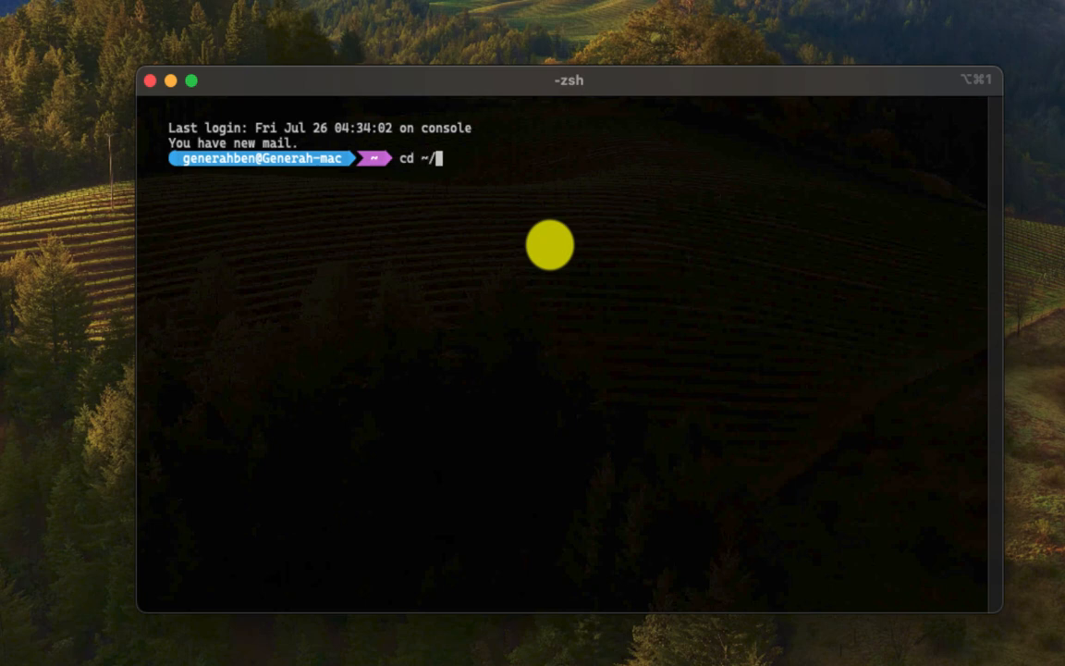
type("Herd/")
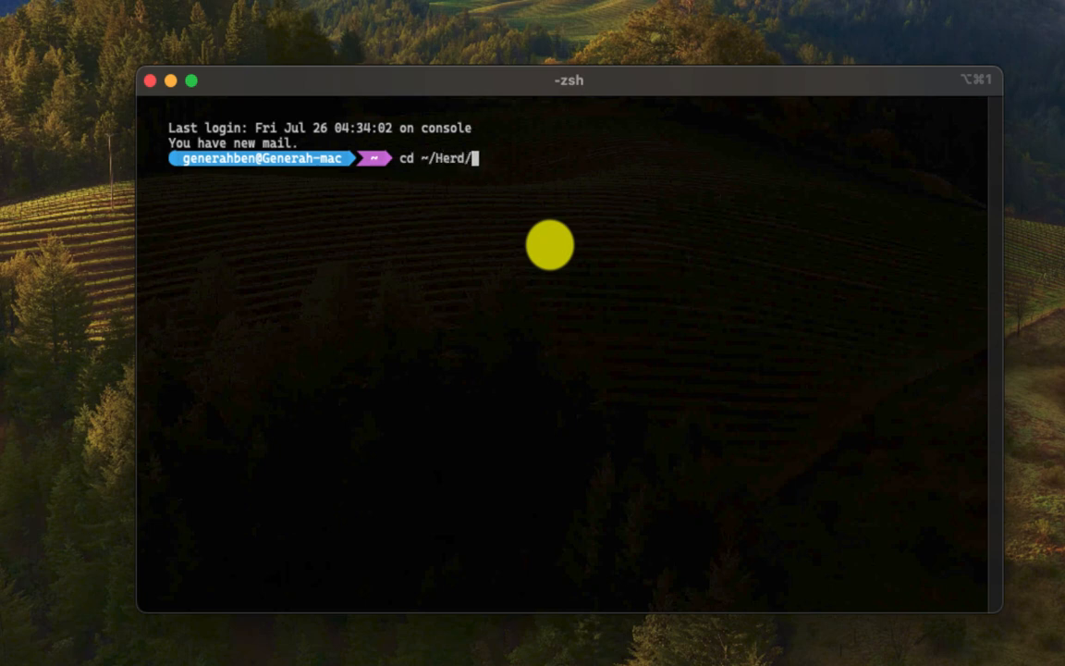
type("eventmack-backend")
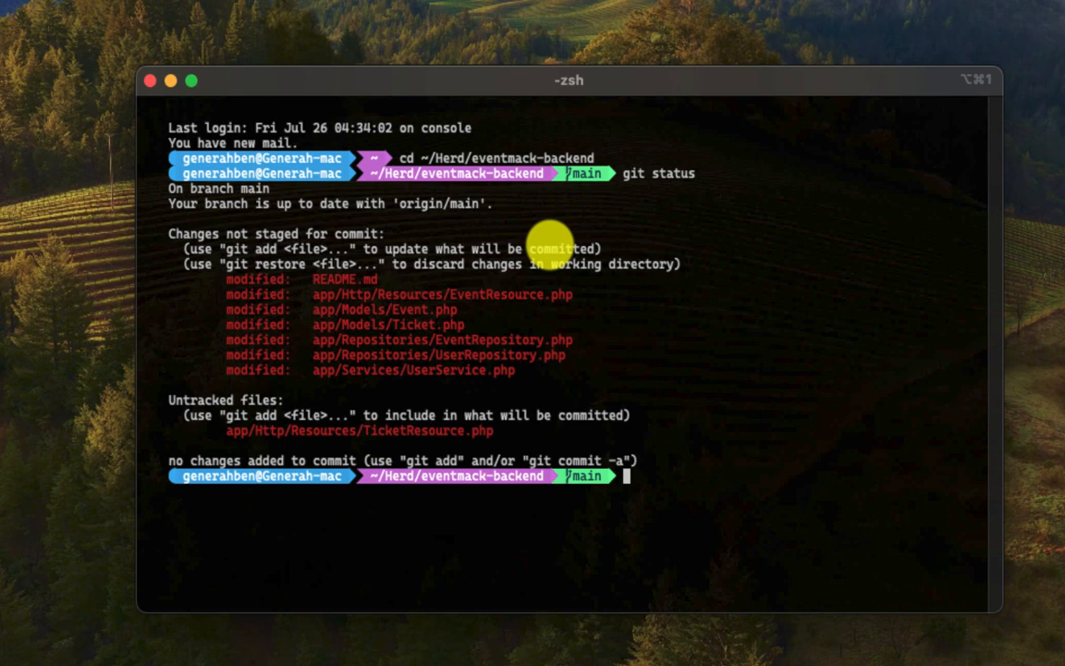
Stage all changes and commit them with the message 'Add Tickets to Events'
type("git add -A")
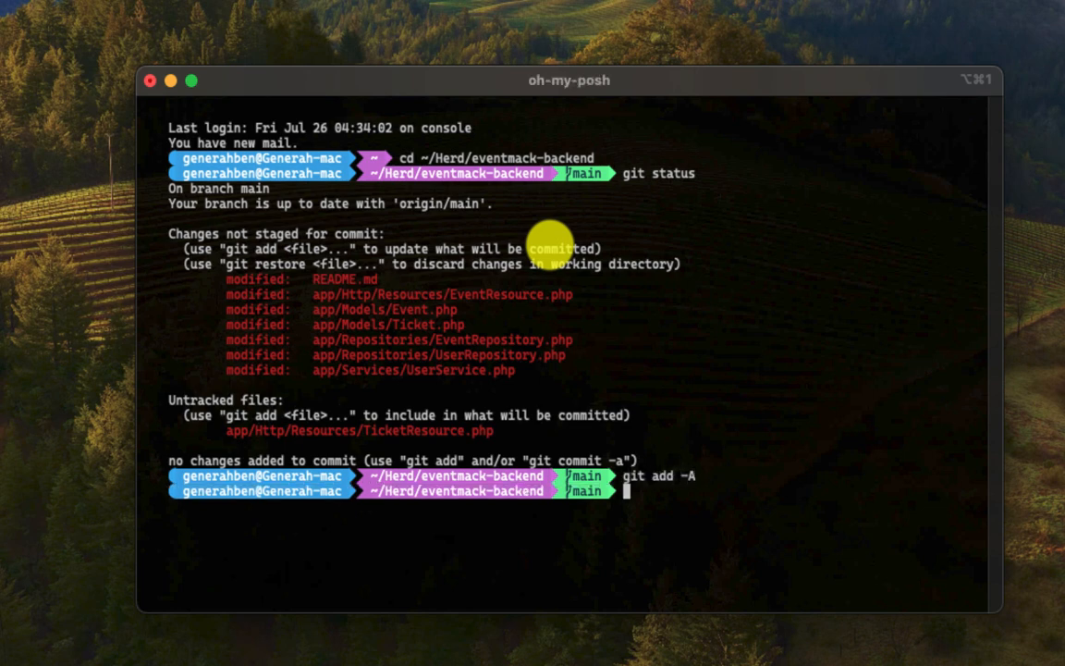
type("git commit -")
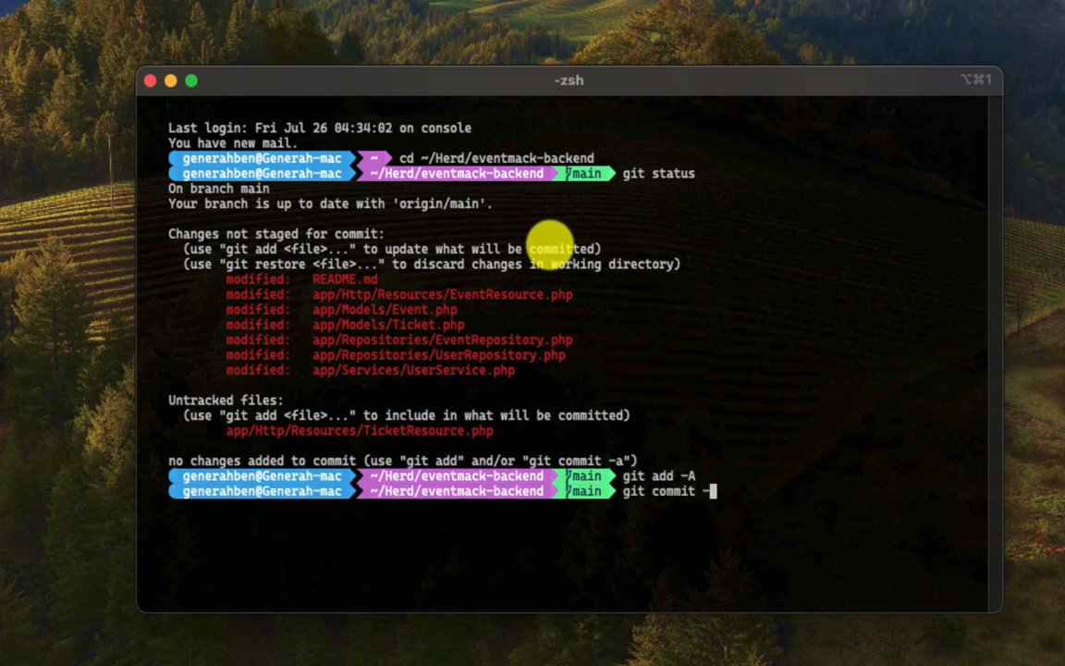
type("m \"Ad")
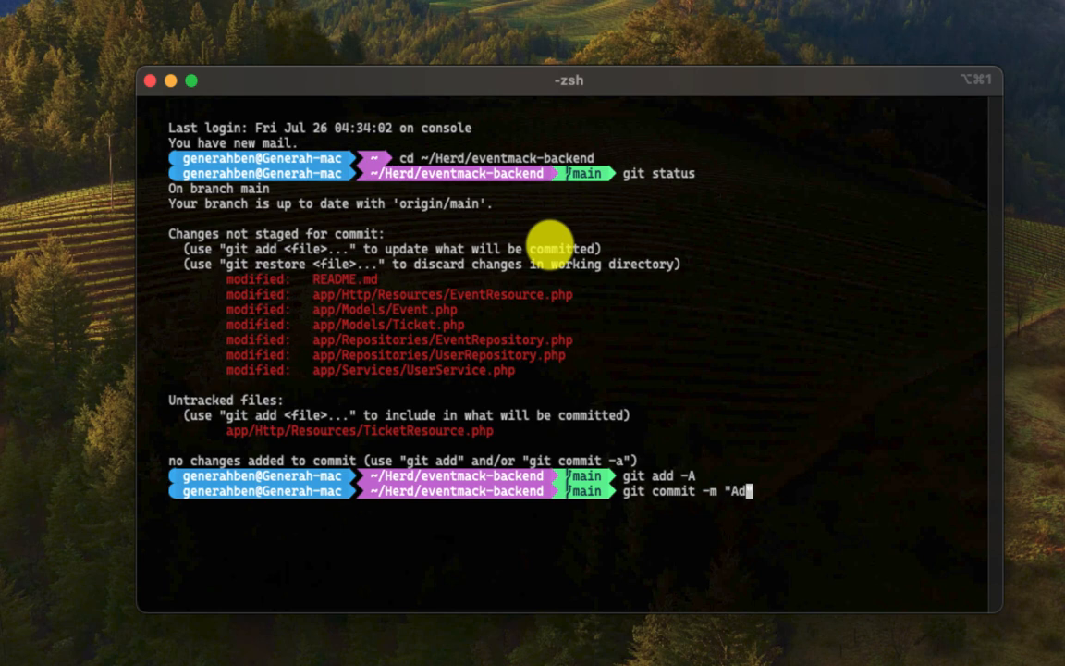
type("d Ticket")
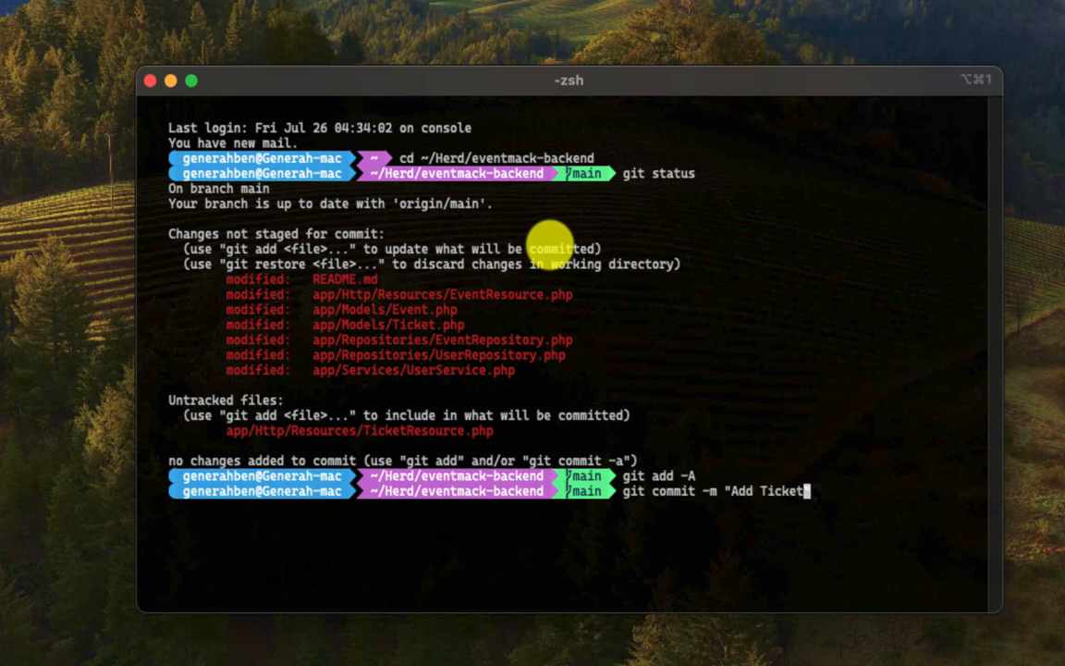
type("s to")
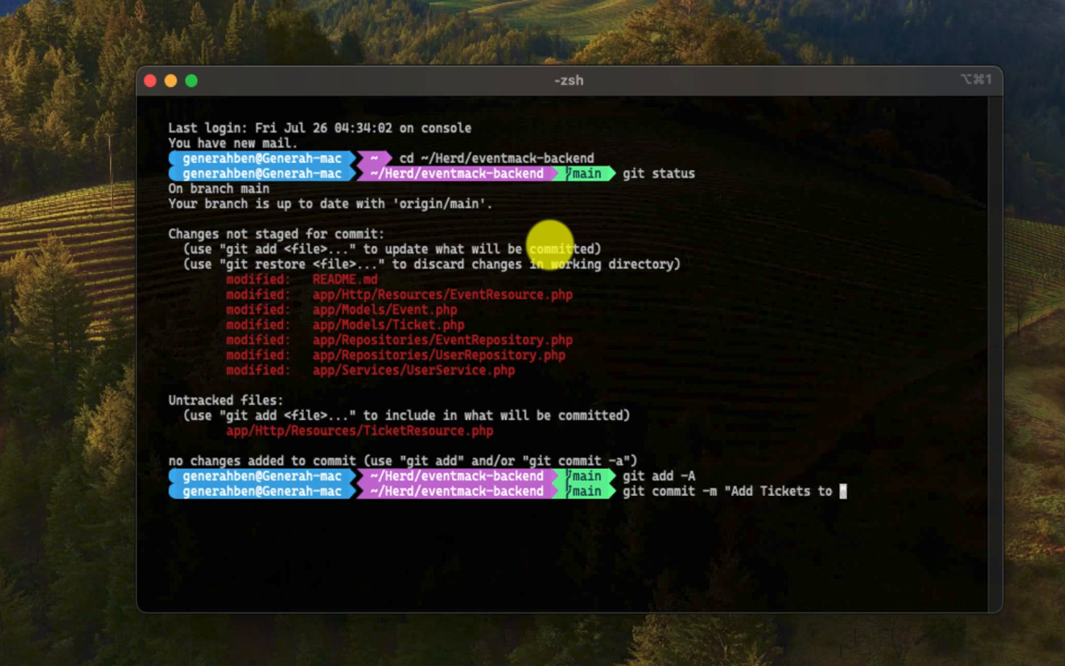
type("Events")
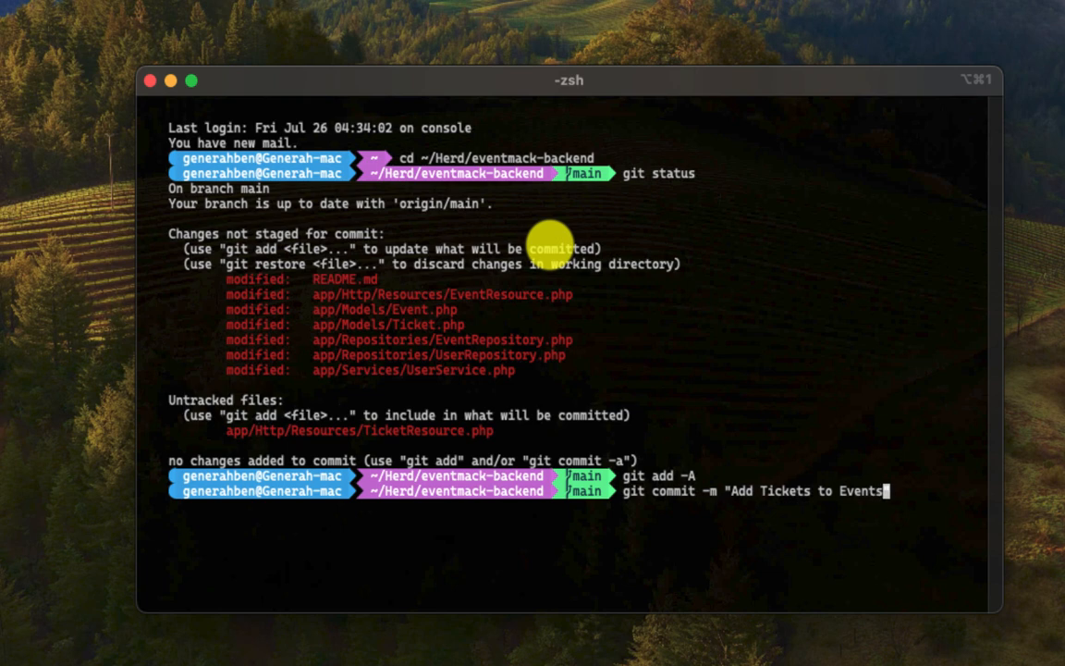
key("Return")
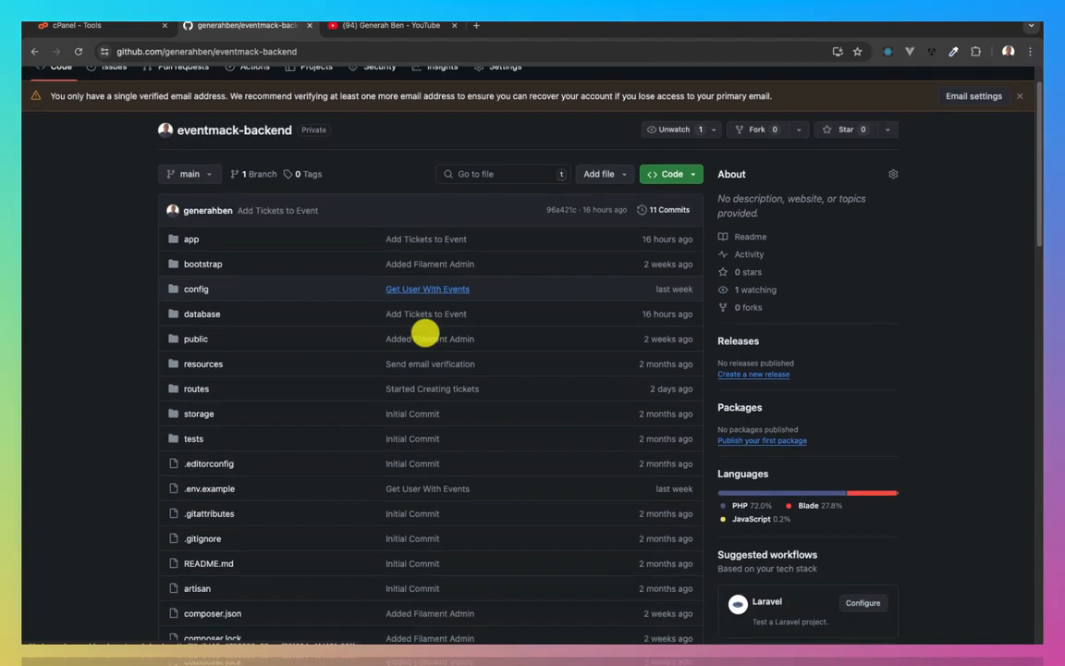
Review the GitHub file list for the new commit, then switch to the eventmack.com cPanel dashboard
scroll("down", 3)
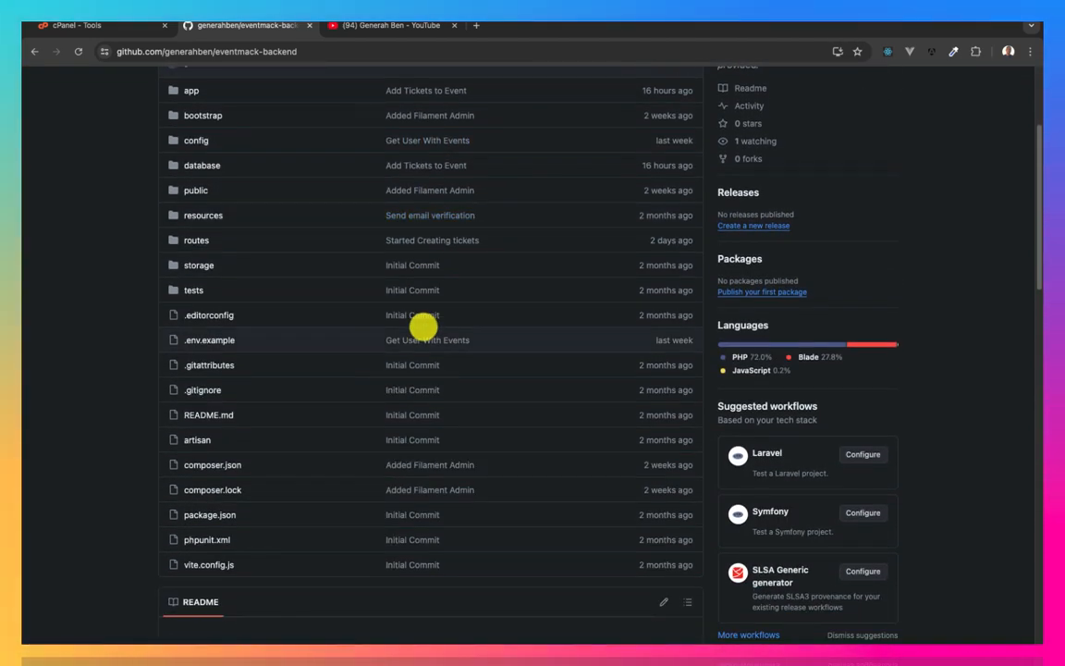
scroll("up", 3)
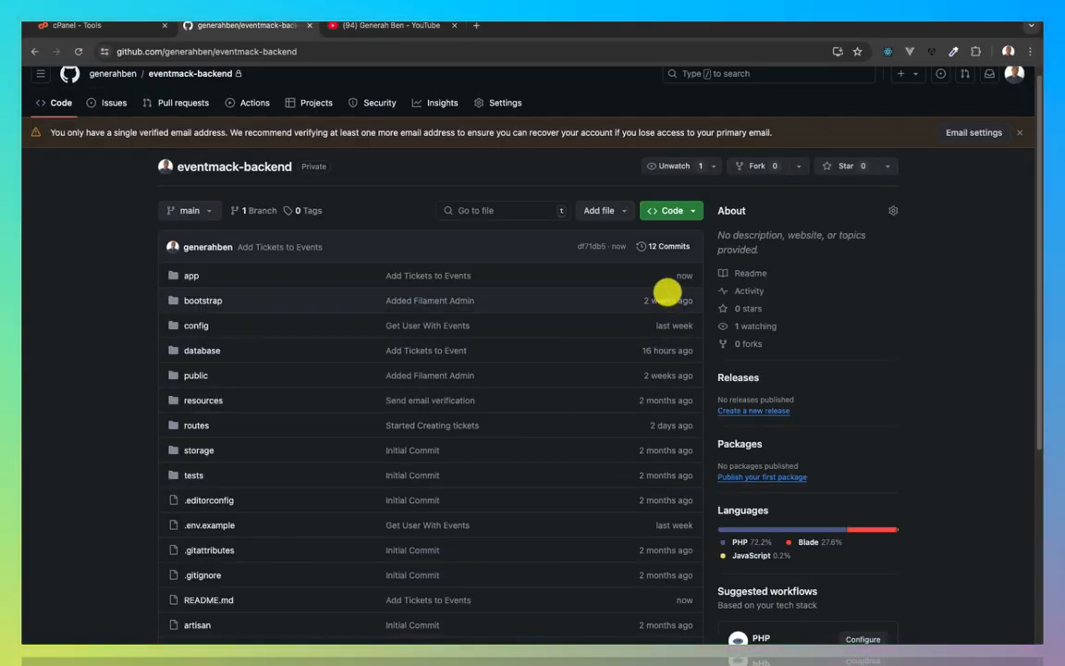
mouse_move(660, 309)
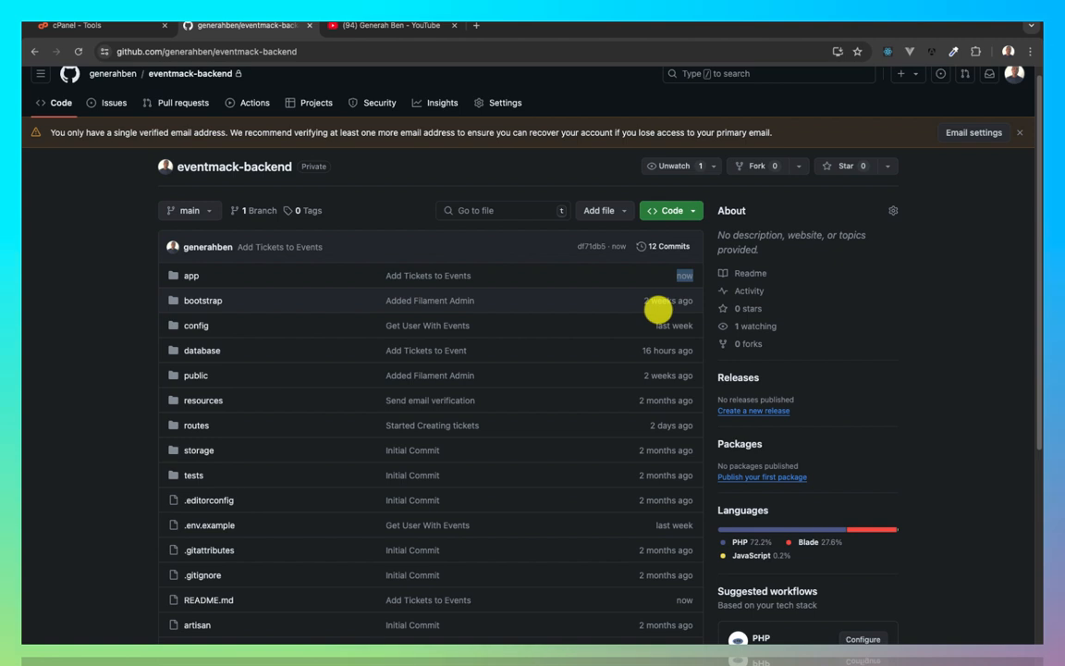
left_click(79, 25)
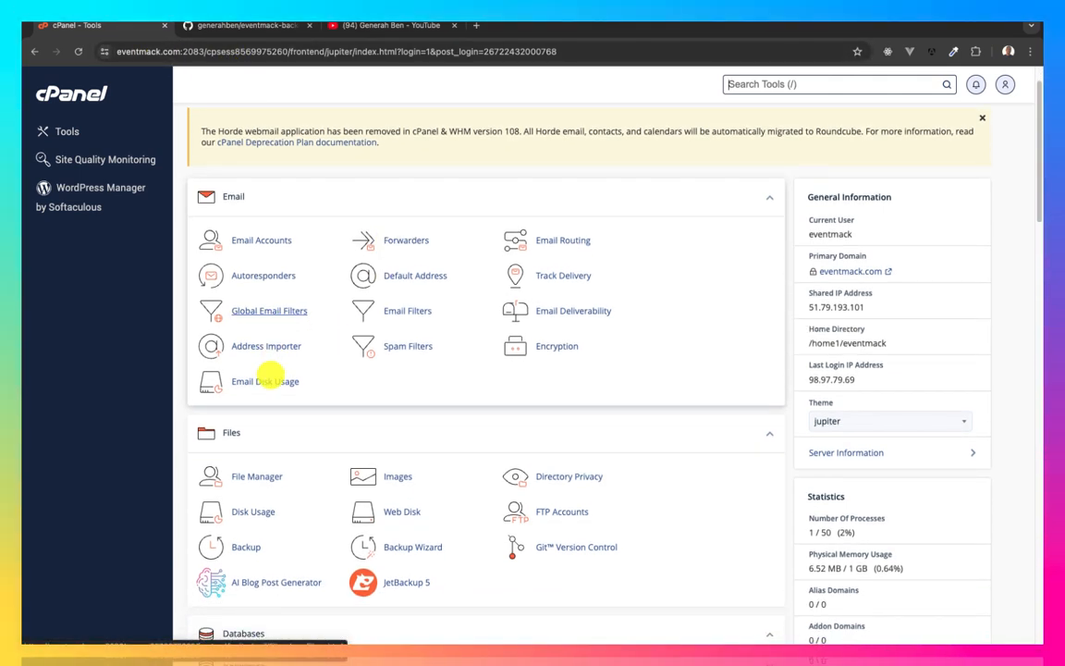
Open cPanel Domains, listing api.eventmack.com with root /api.eventmack.com/public
scroll("down", 3)
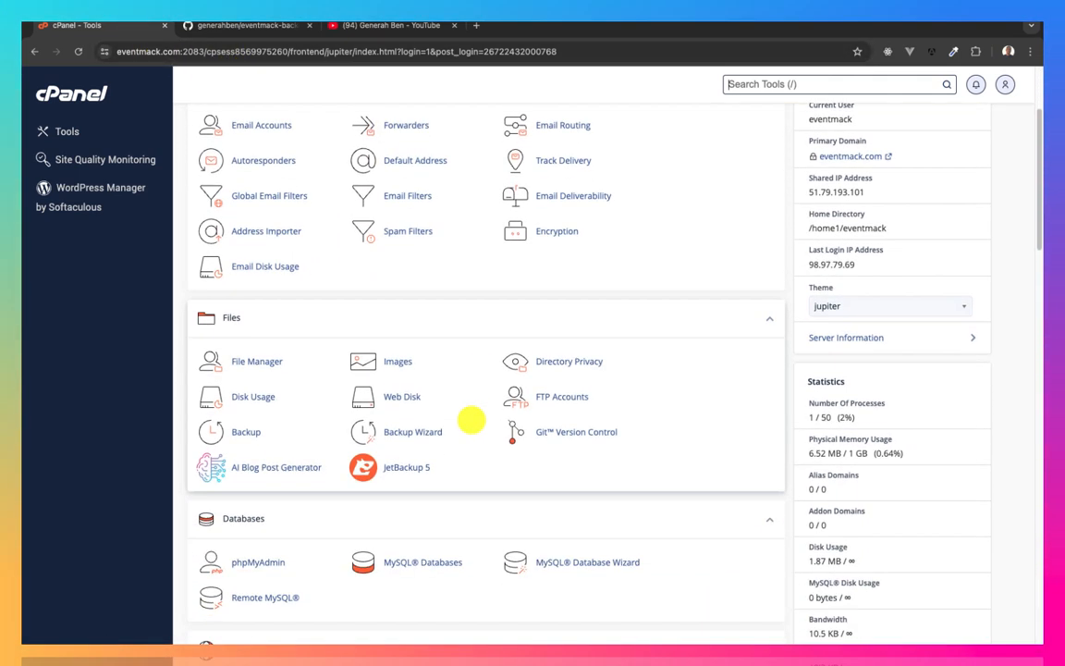
scroll("down", 3)
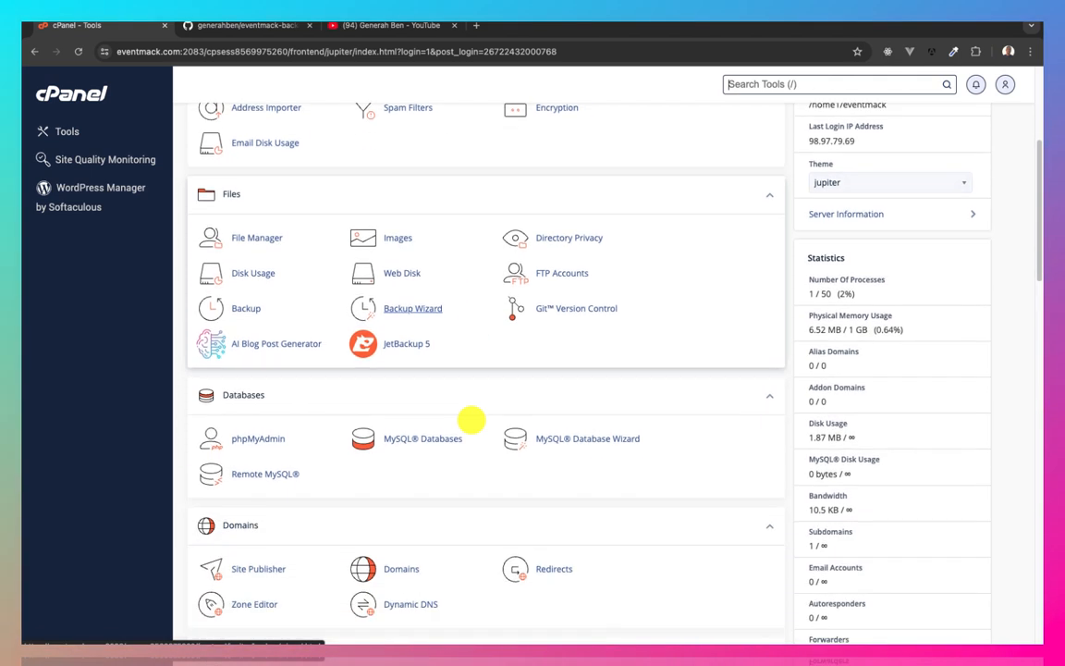
scroll("down", 3)
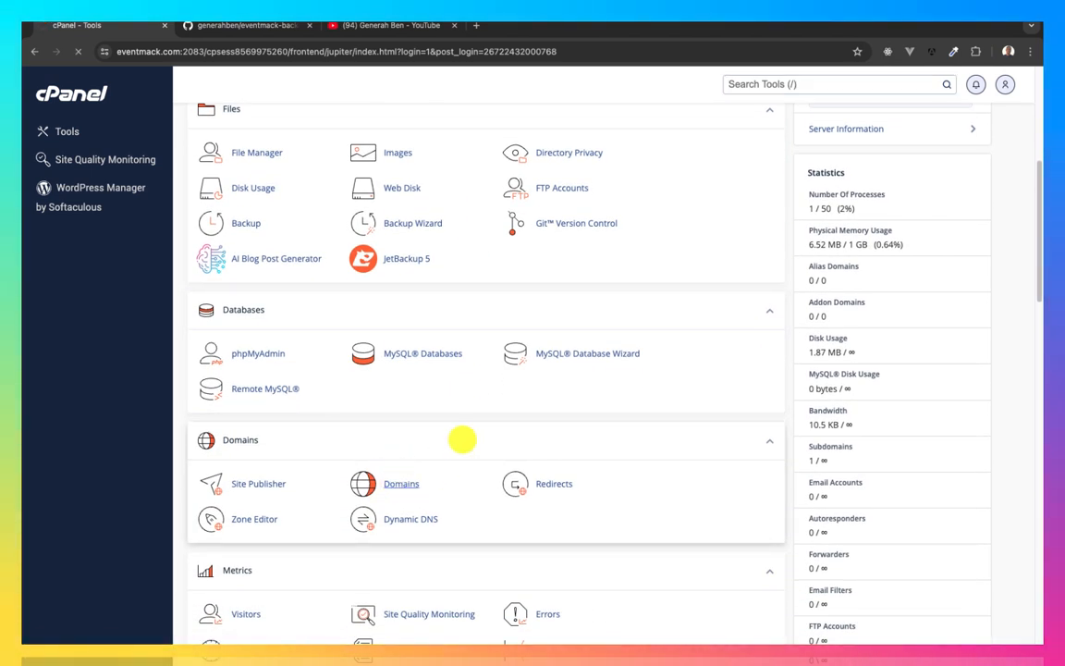
left_click(402, 483)
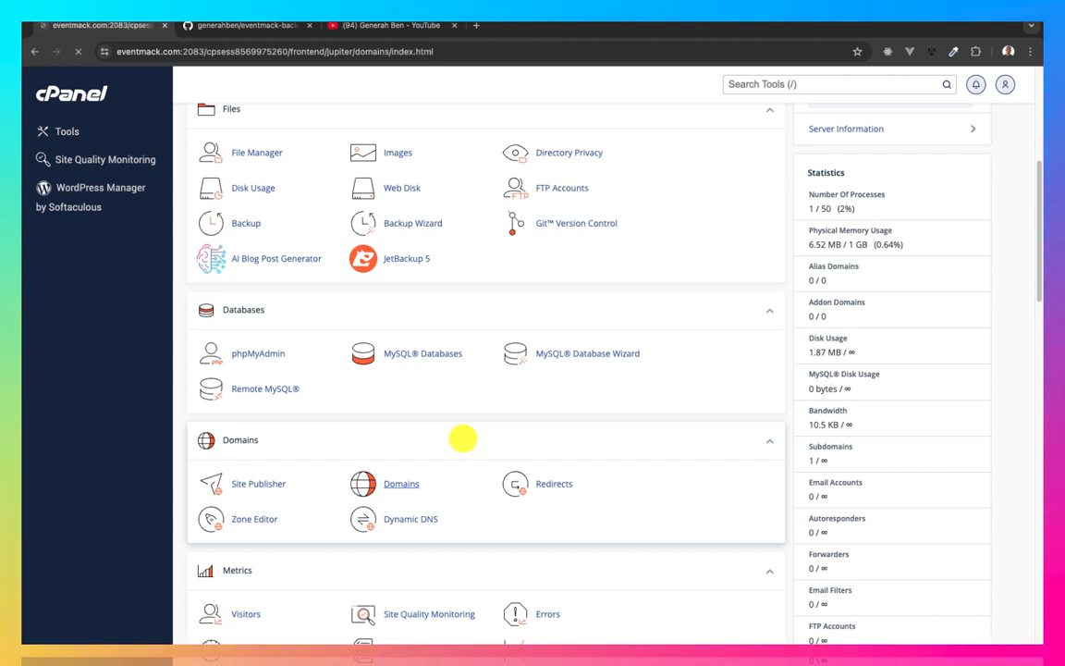
left_click(402, 483)
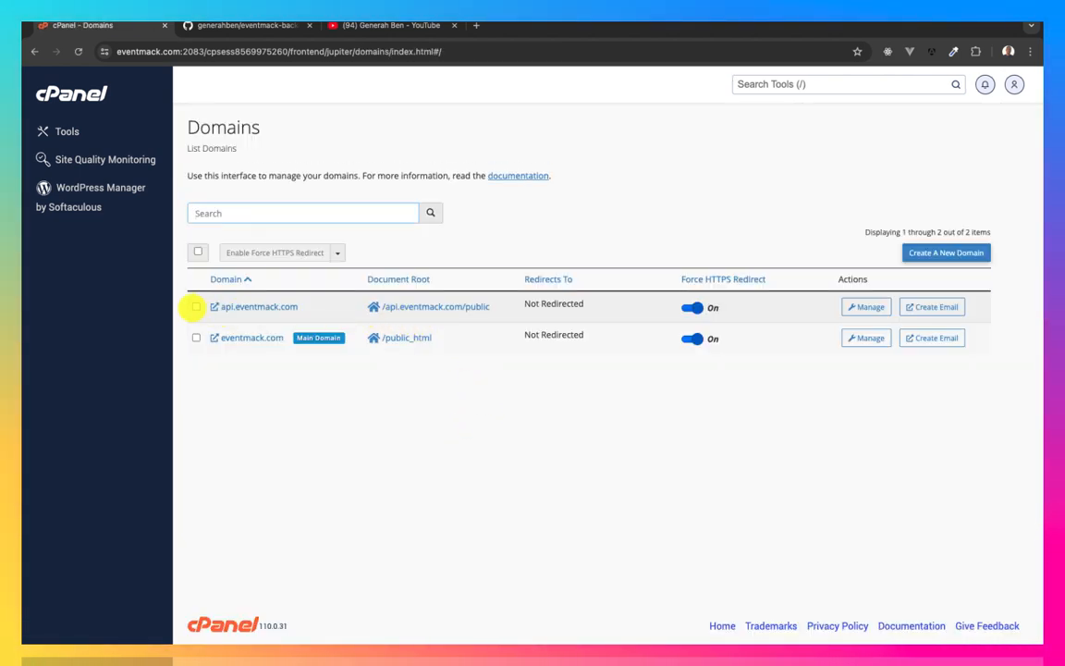
mouse_move(494, 439)
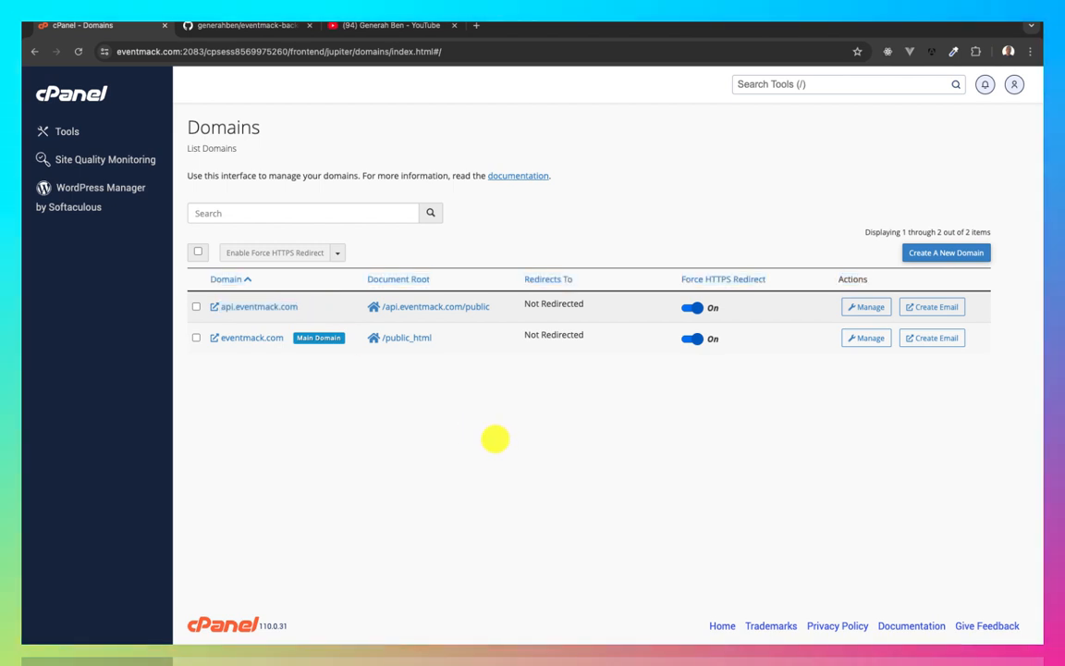
mouse_move(35, 51)
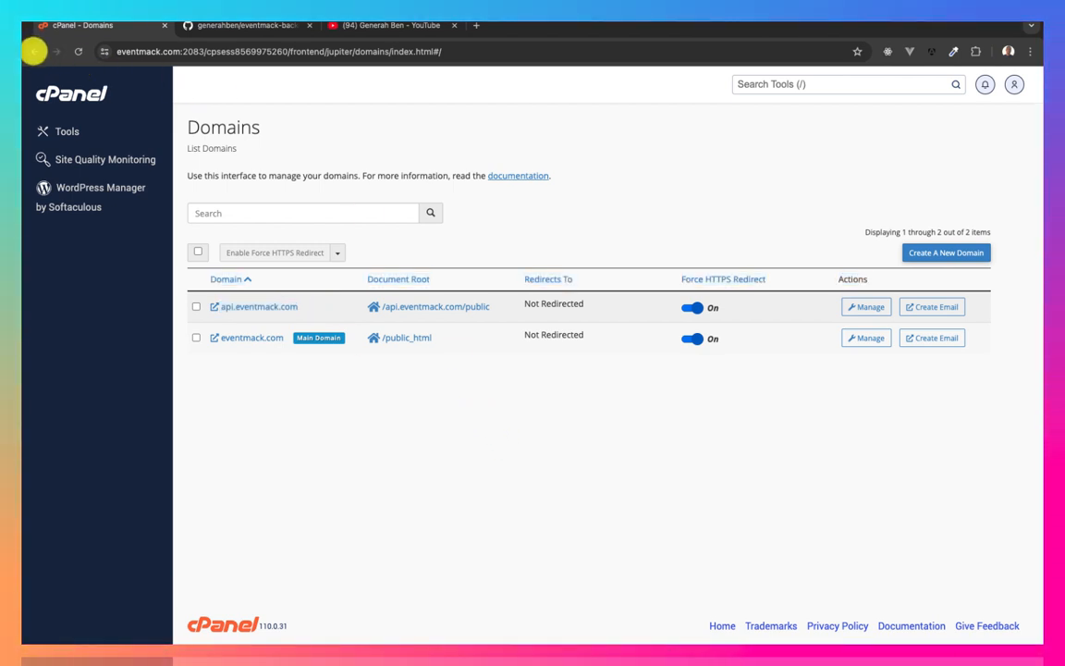
Return to the cPanel tools dashboard and open SSH Access under Security
left_click(66, 130)
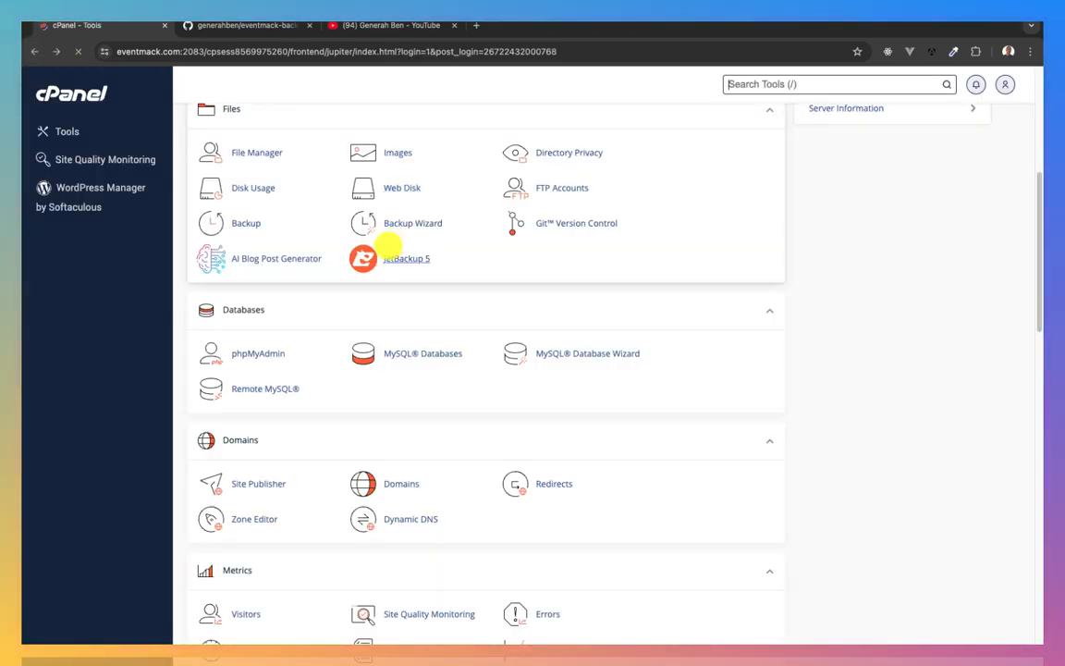
scroll("down", 3)
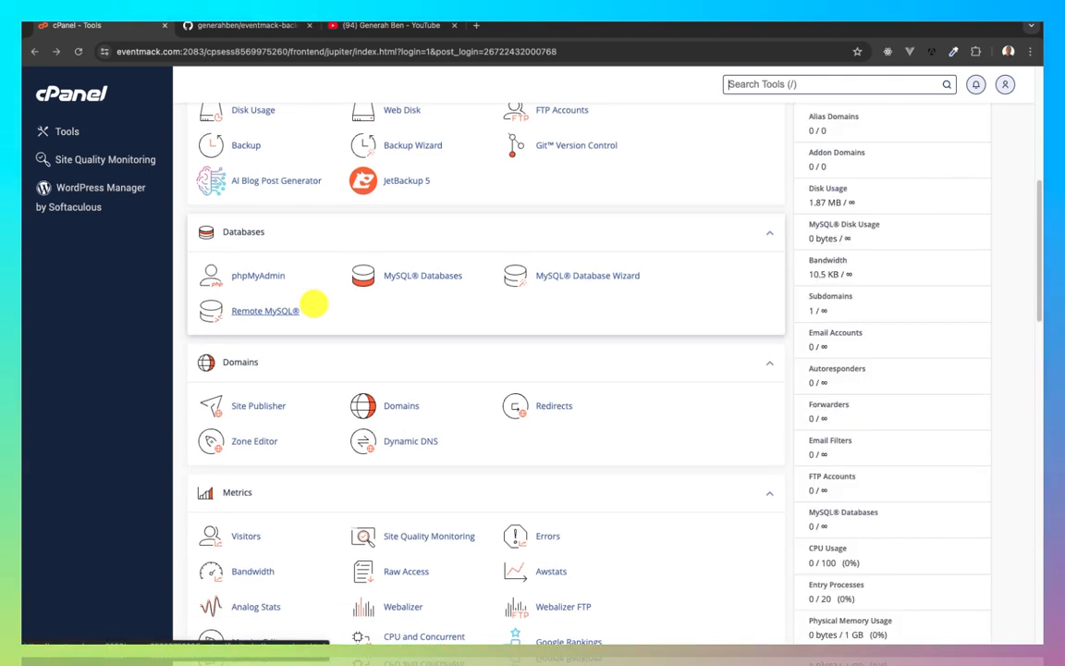
scroll("up", 3)
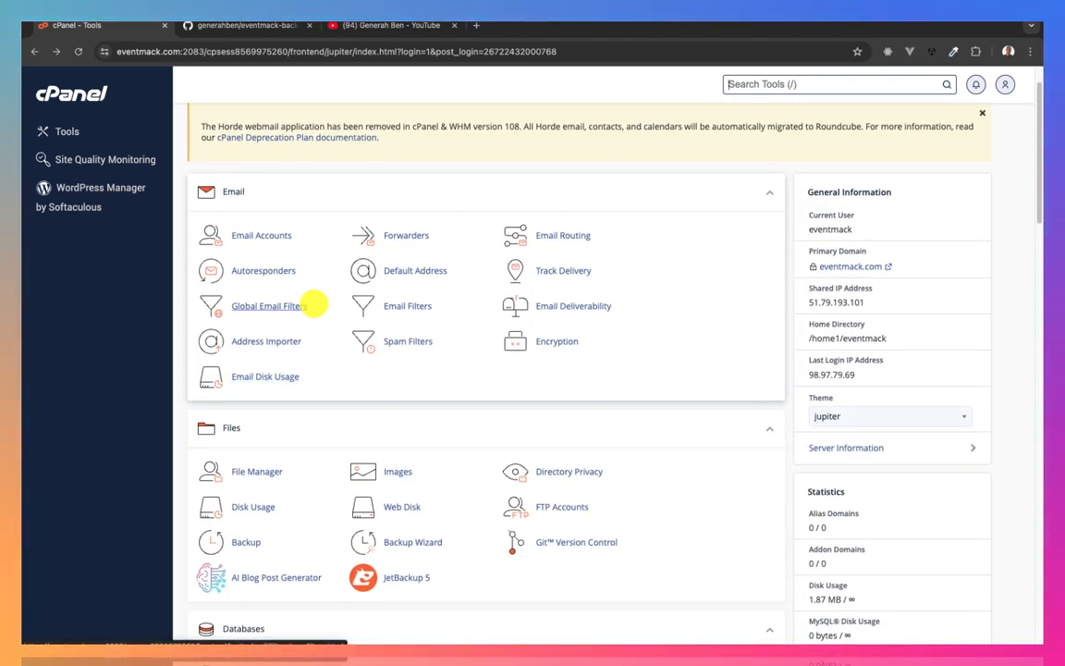
scroll("down", 3)
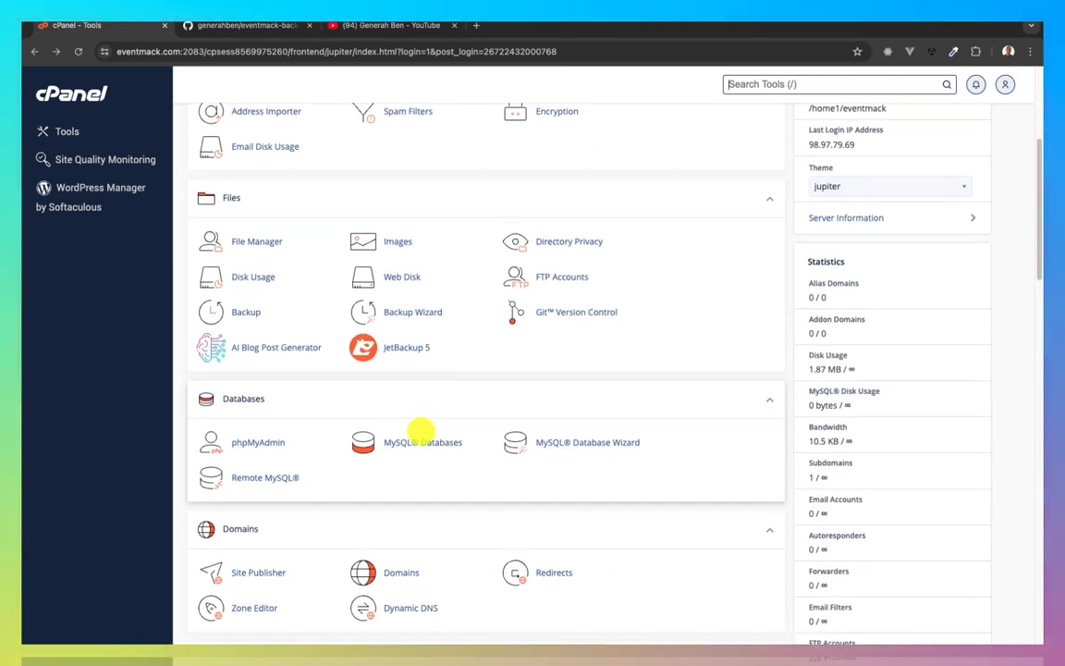
scroll("down", 3)
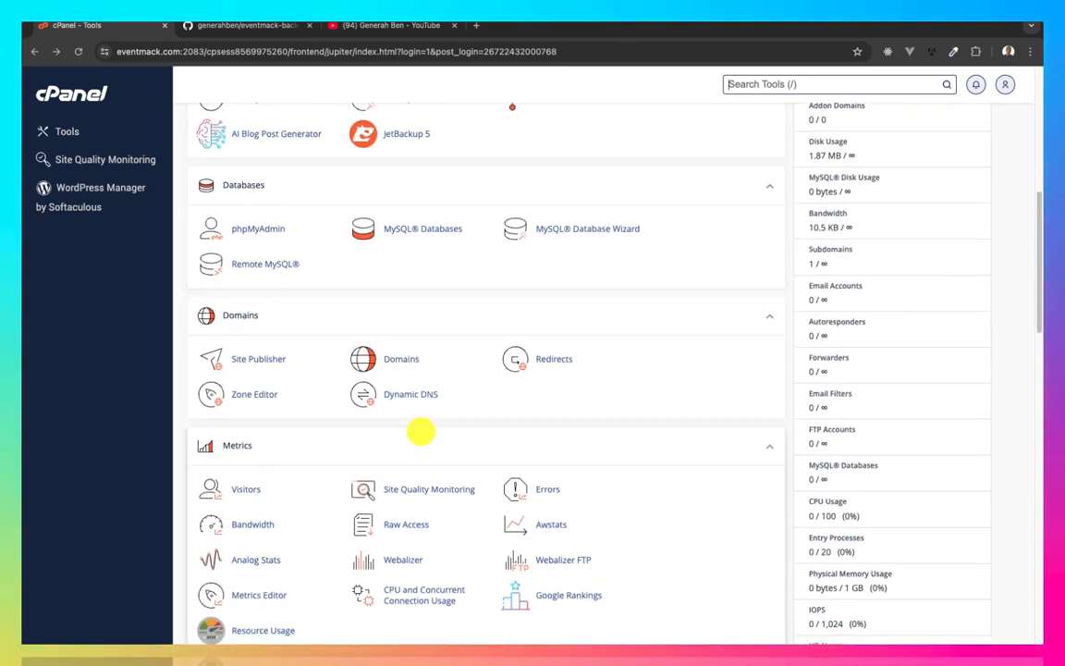
mouse_move(462, 419)
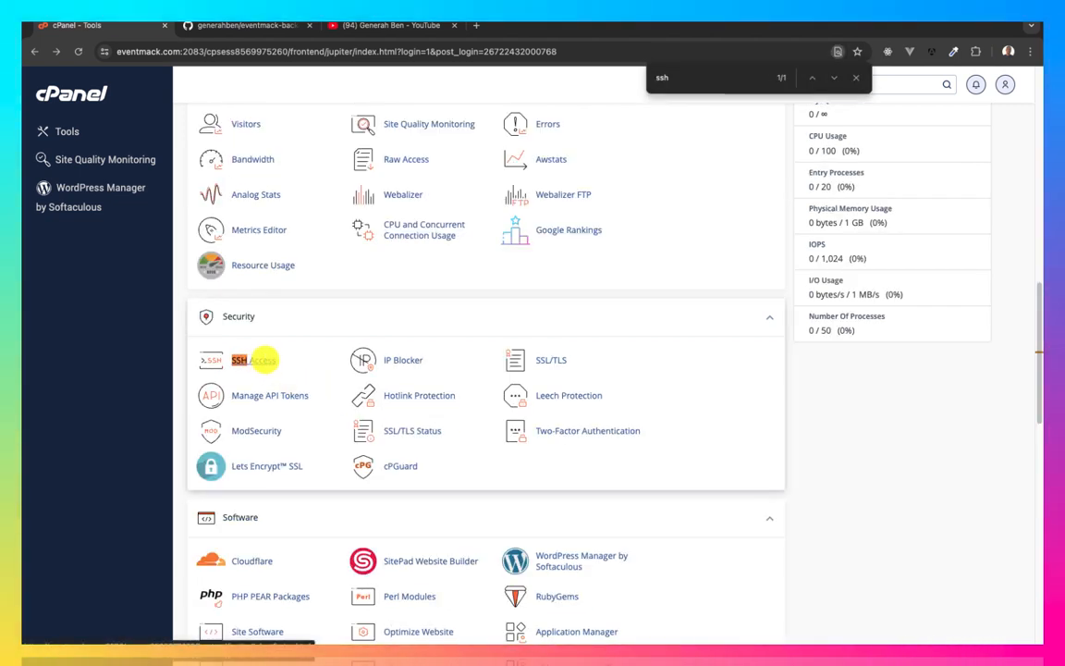
left_click(253, 360)
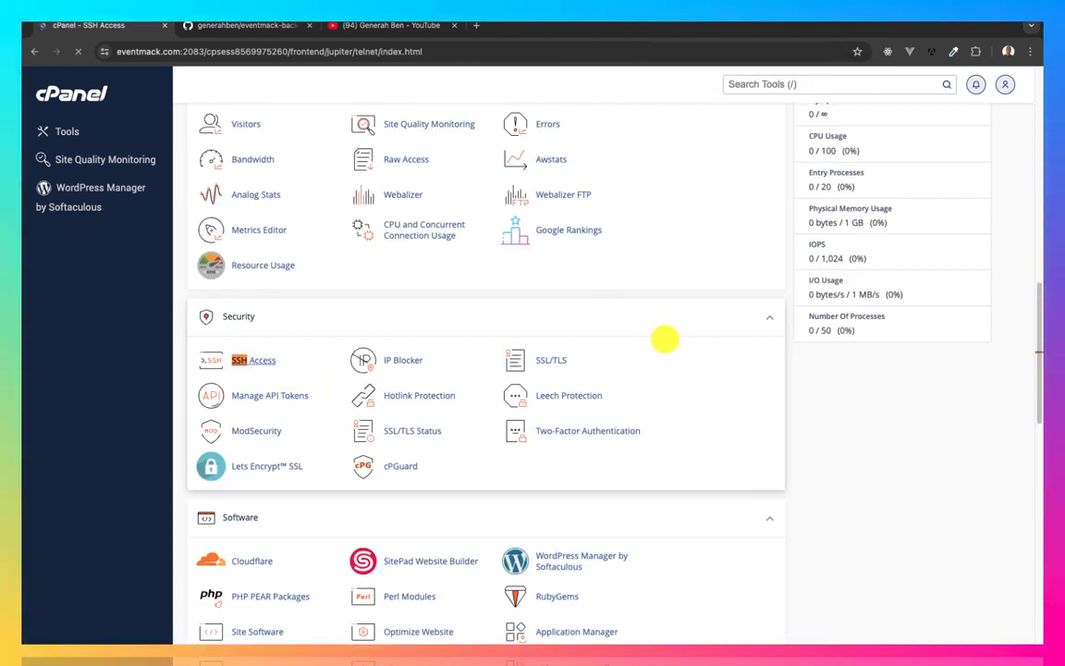
left_click(263, 360)
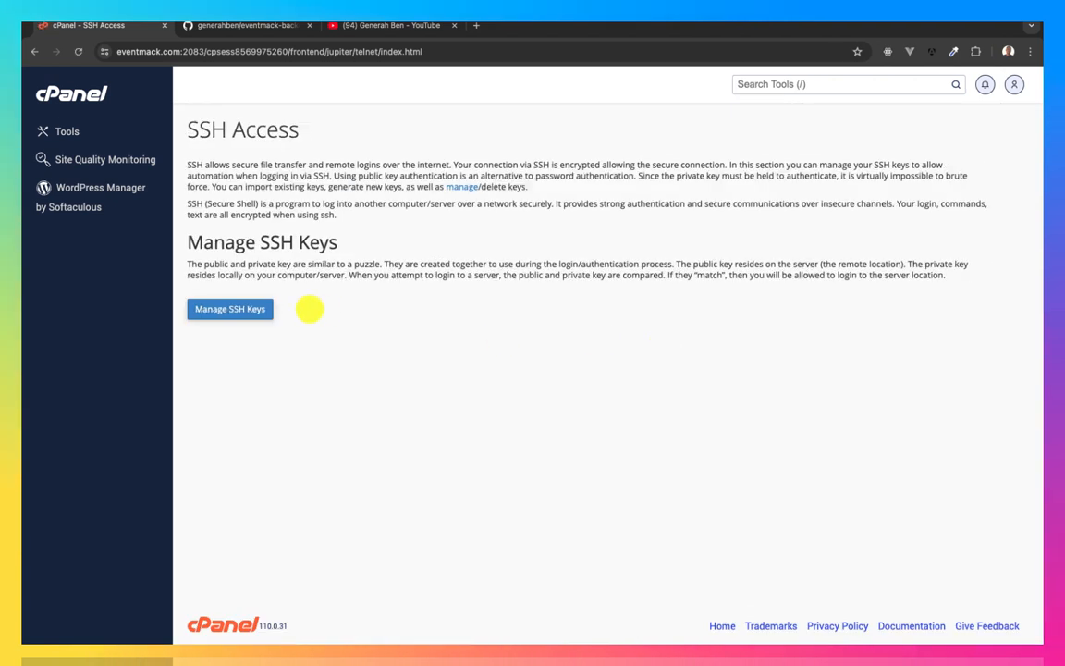
Open Manage SSH Keys and start generating a new key
left_click(229, 309)
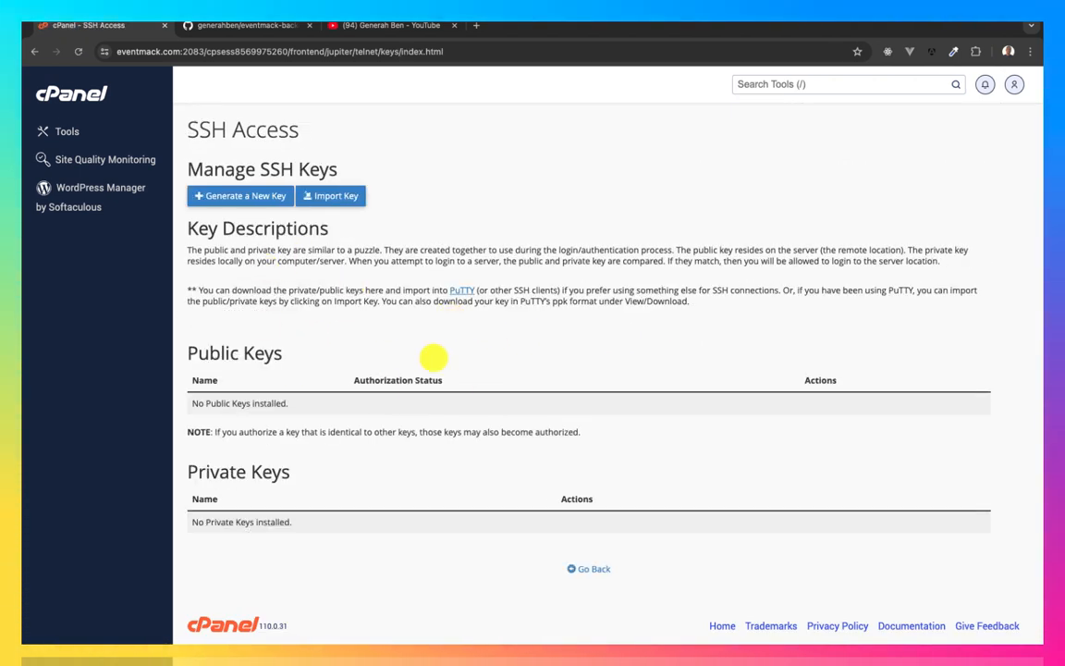
mouse_move(282, 217)
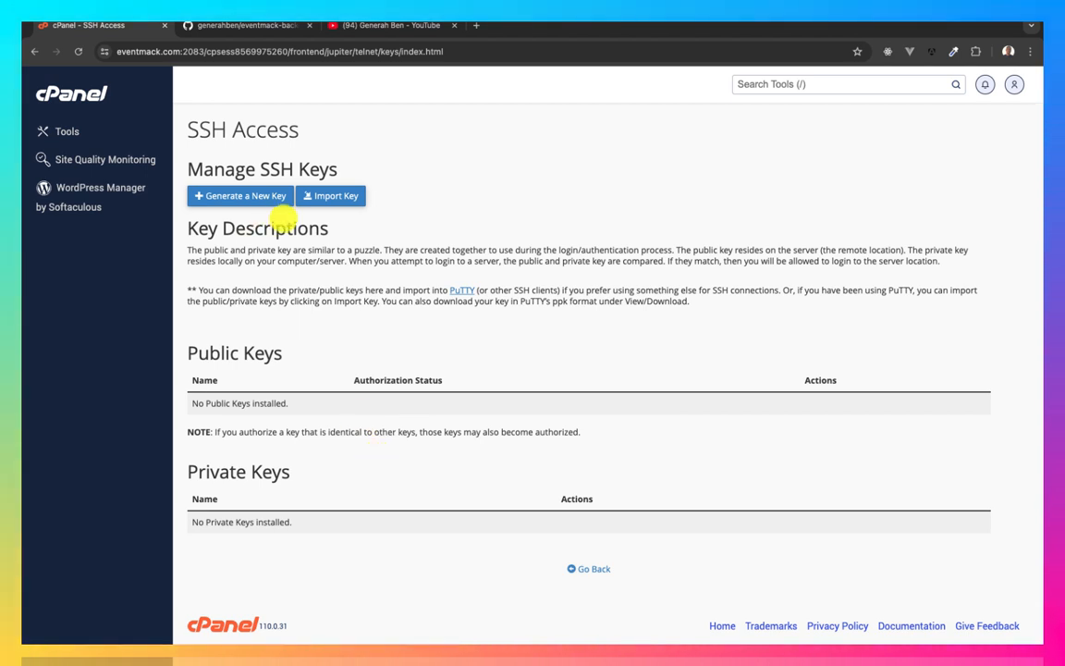
left_click(239, 196)
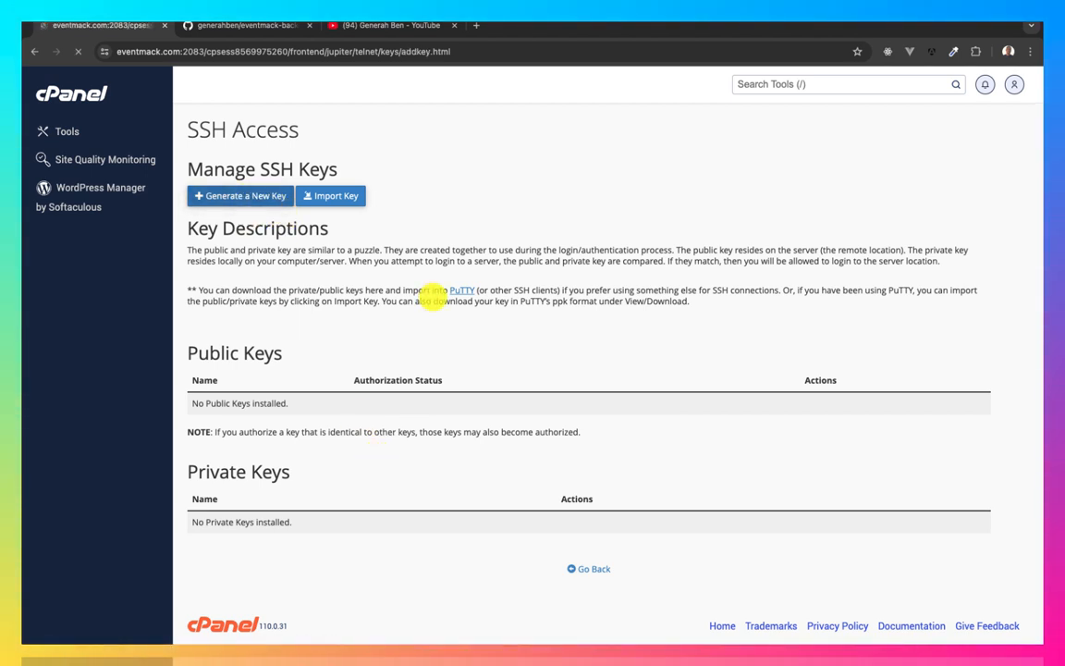
left_click(240, 195)
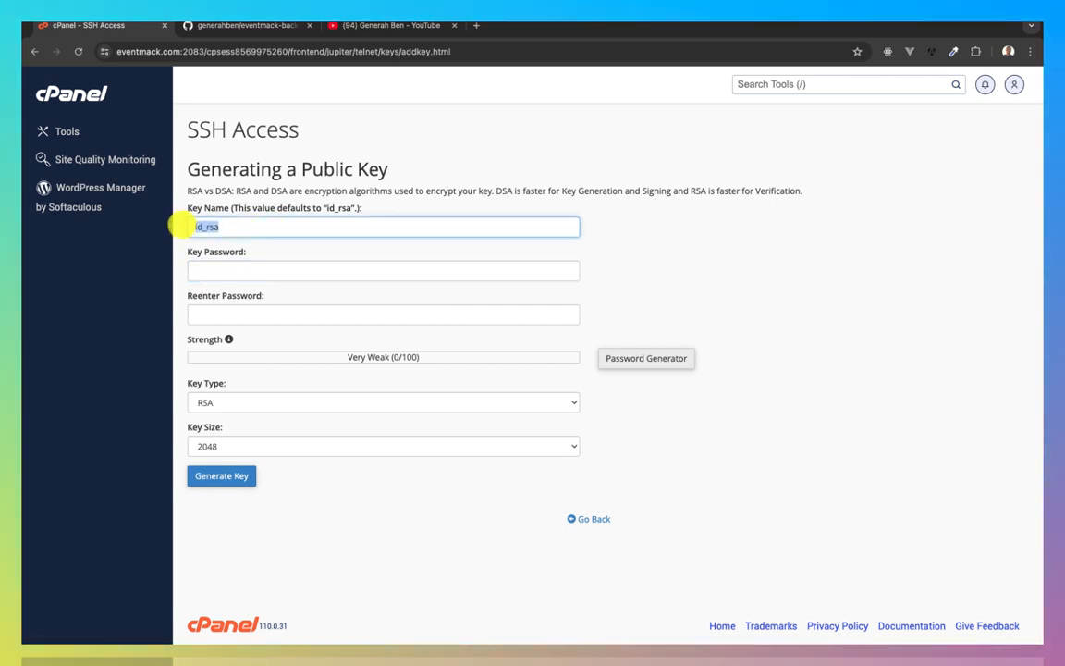
mouse_move(259, 270)
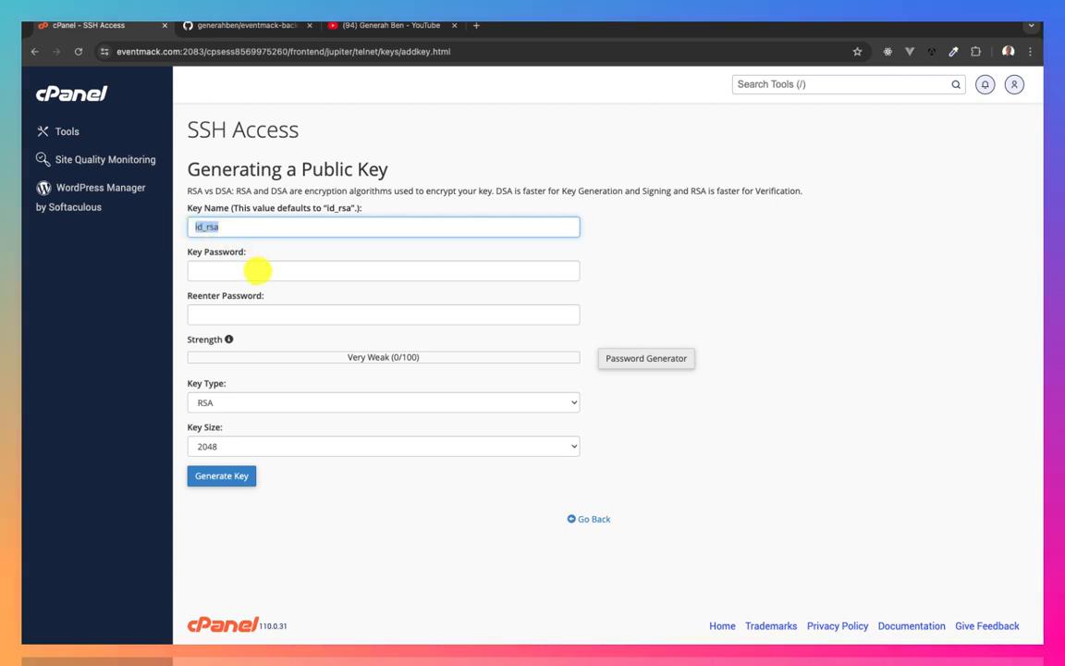
Try generating the id_rsa key with empty passphrase fields, then open developer tools
left_click(383, 270)
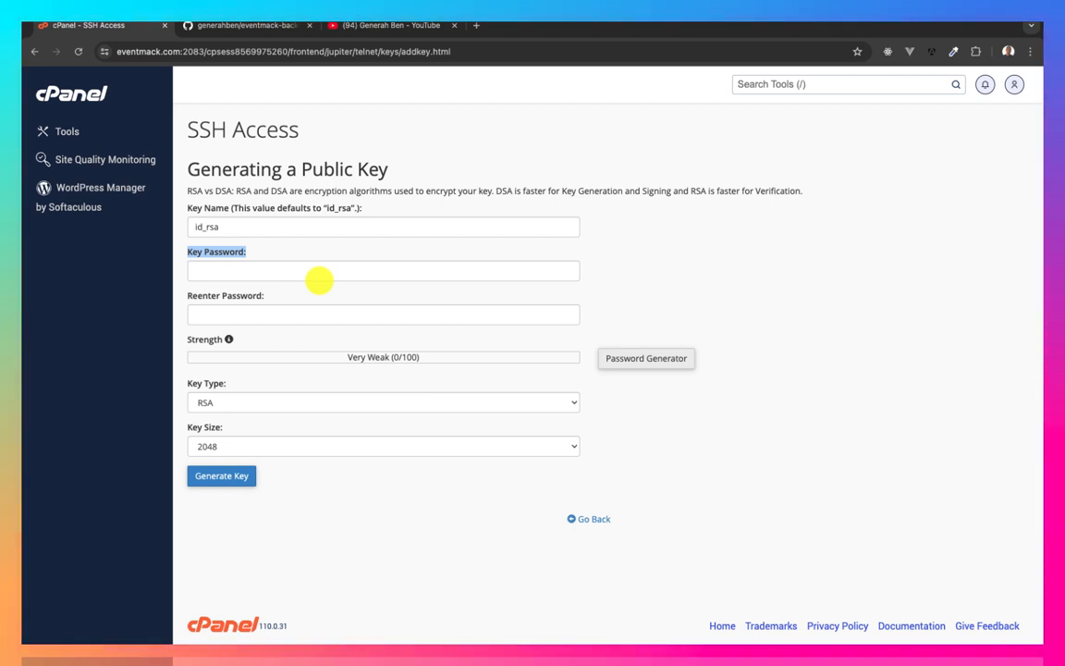
left_click(383, 270)
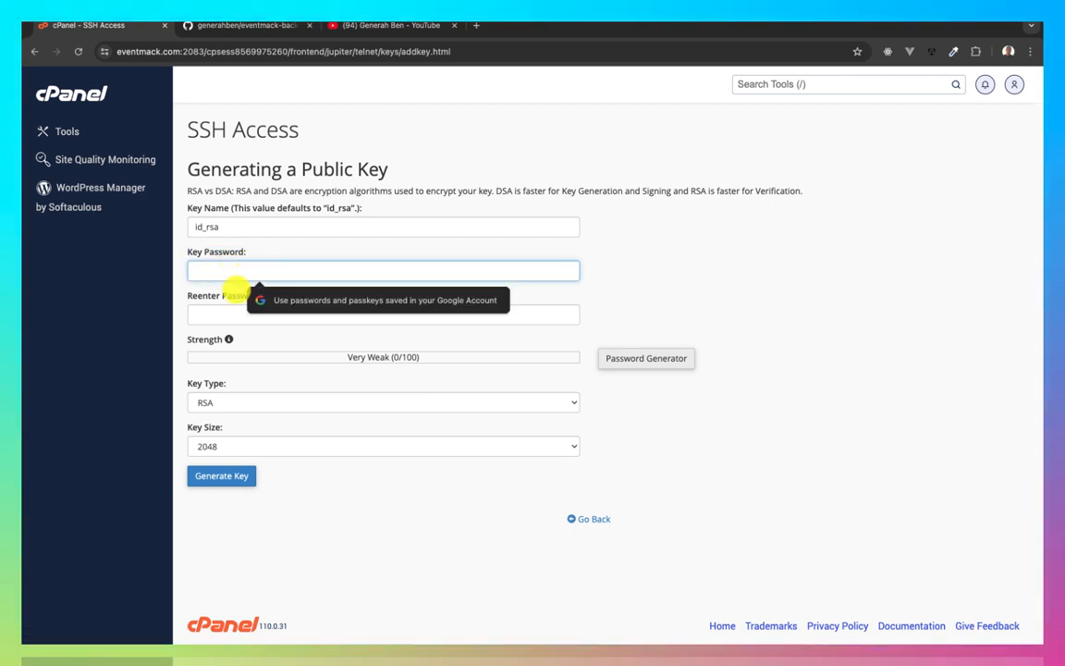
left_click(383, 313)
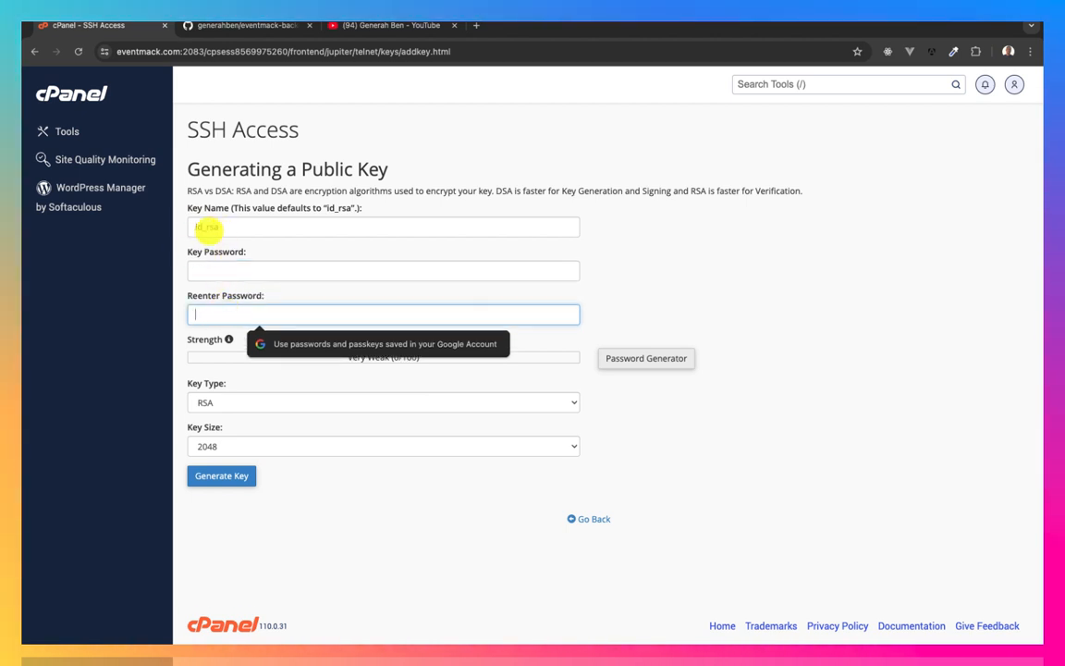
left_click(383, 226)
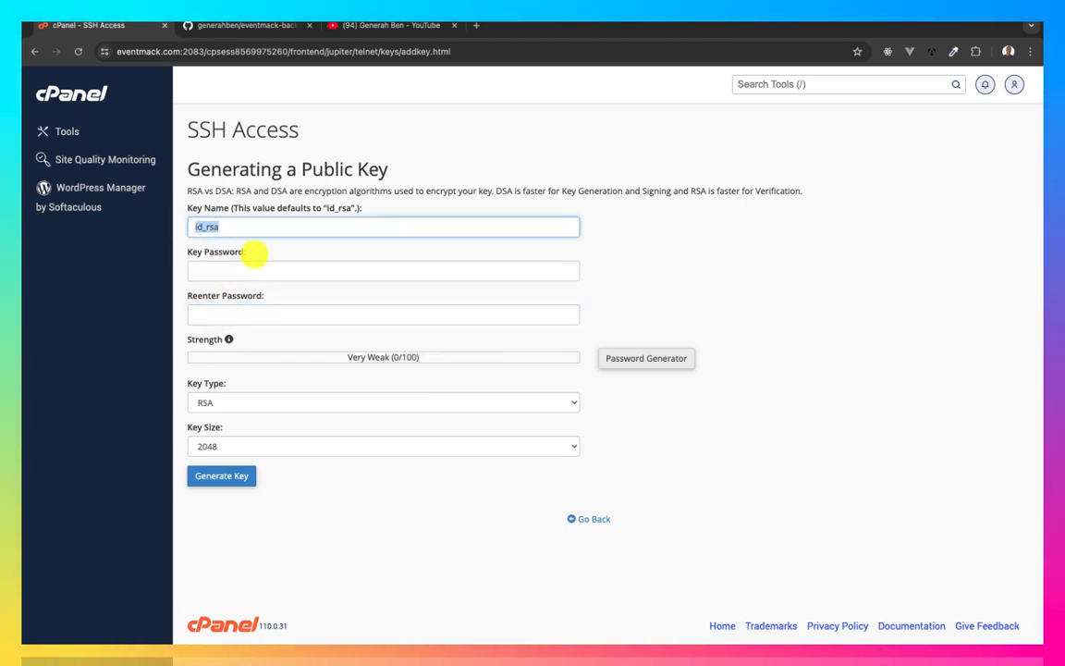
mouse_move(221, 476)
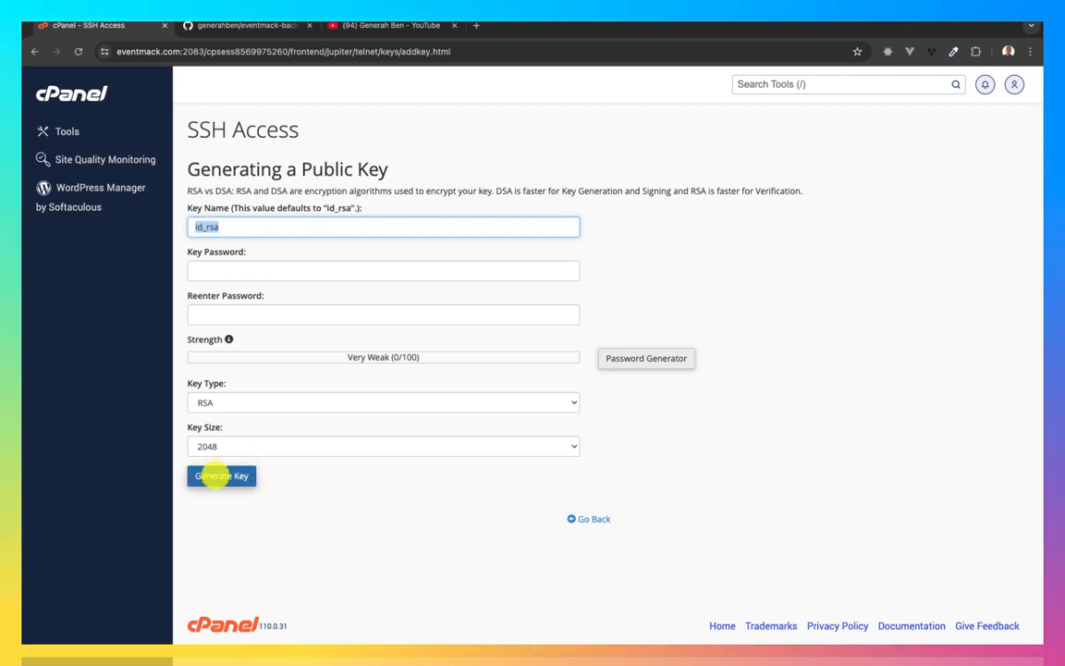
left_click(221, 475)
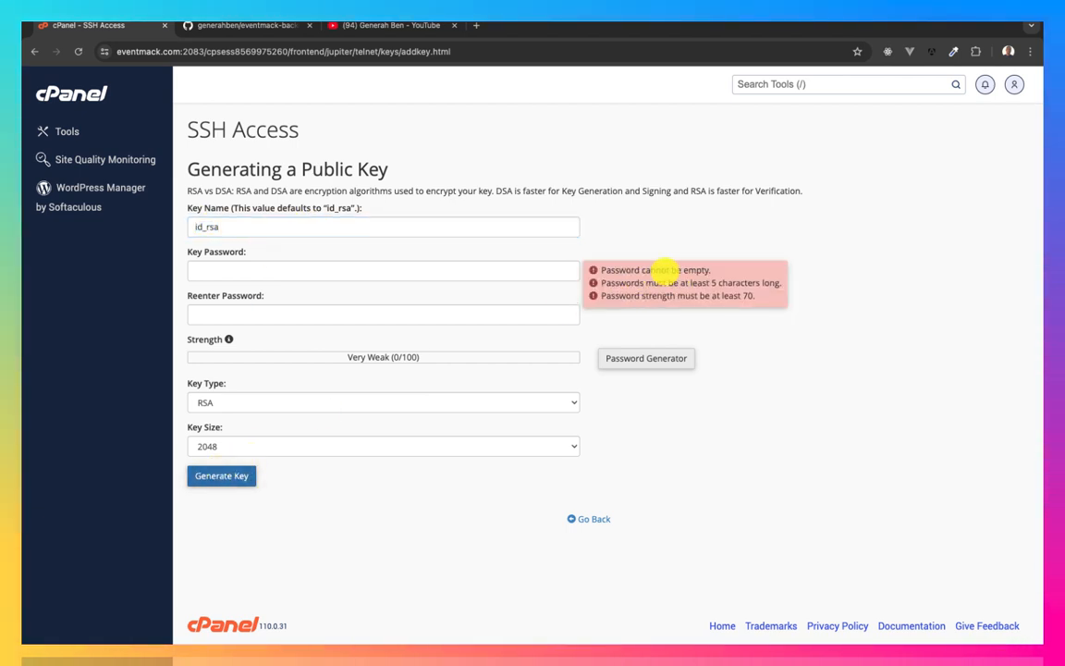
key("F12")
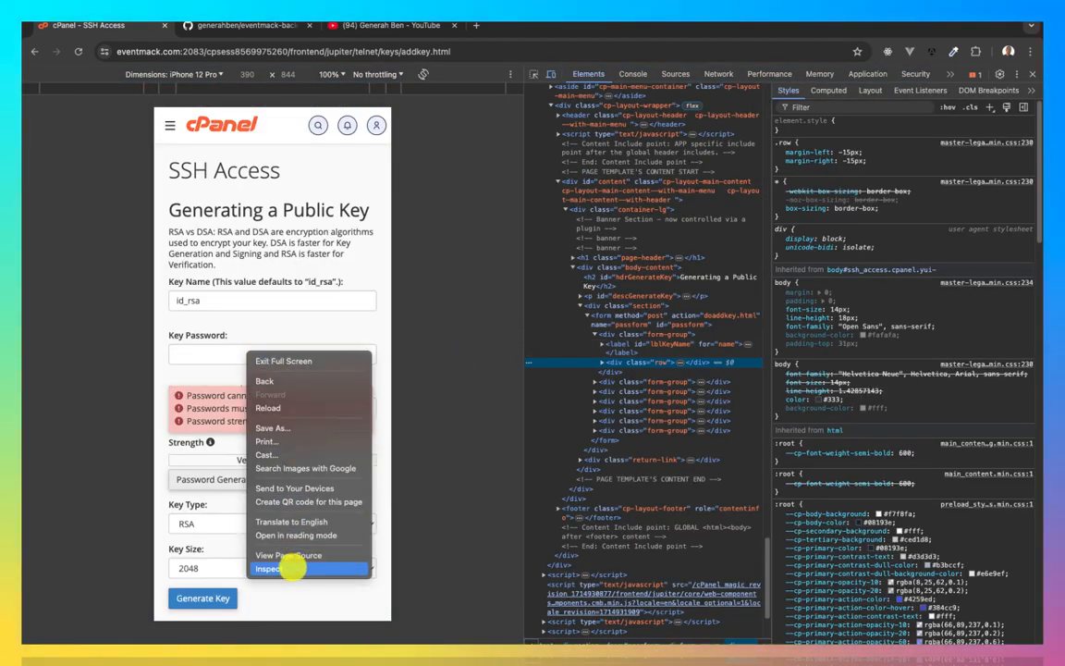
Delete the Key Password and Reenter Password fields via DevTools, then close DevTools
left_click(268, 568)
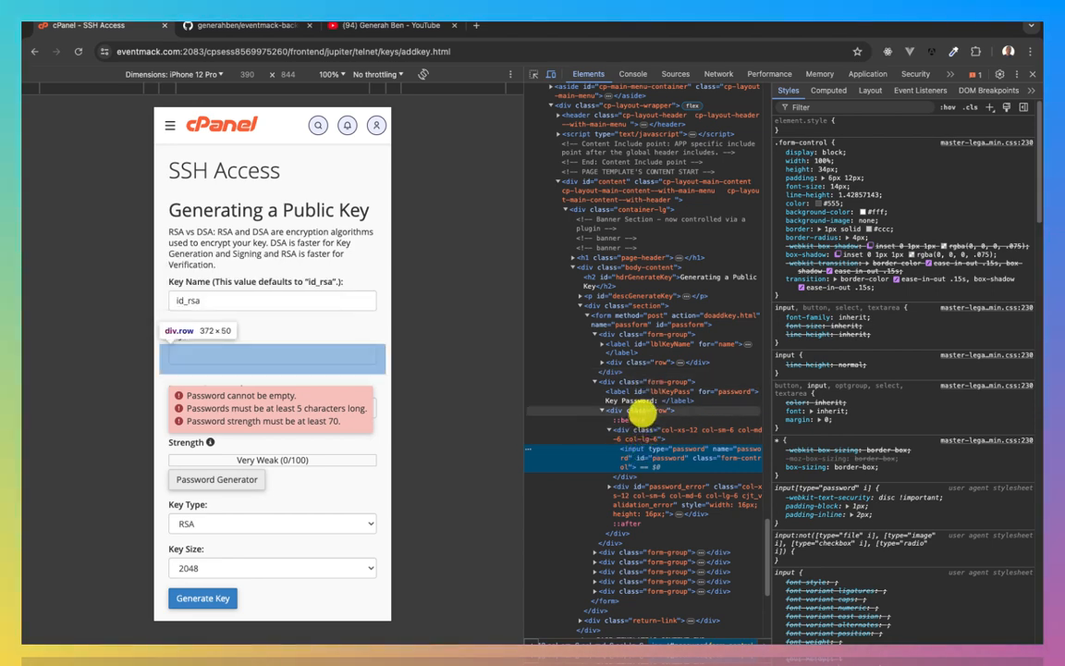
right_click(638, 410)
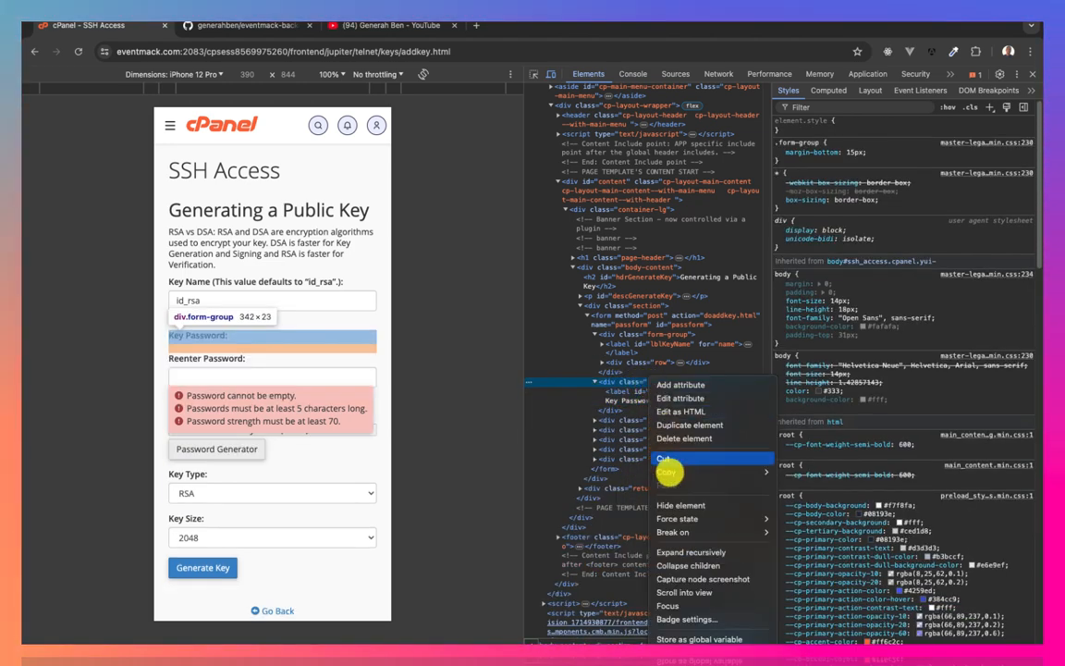
mouse_move(689, 424)
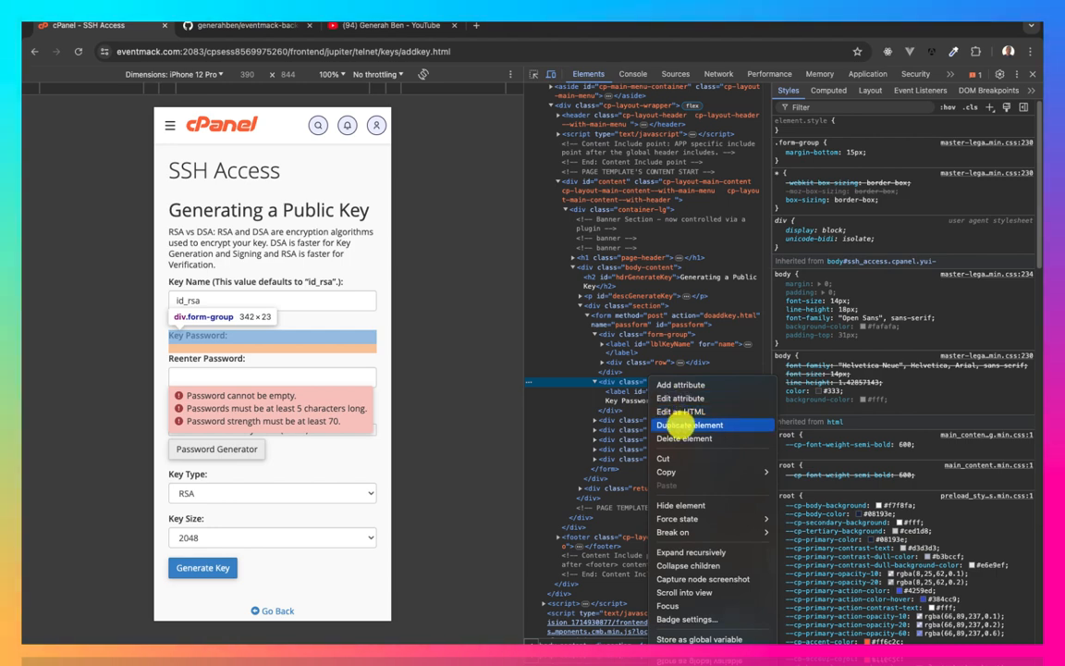
left_click(684, 424)
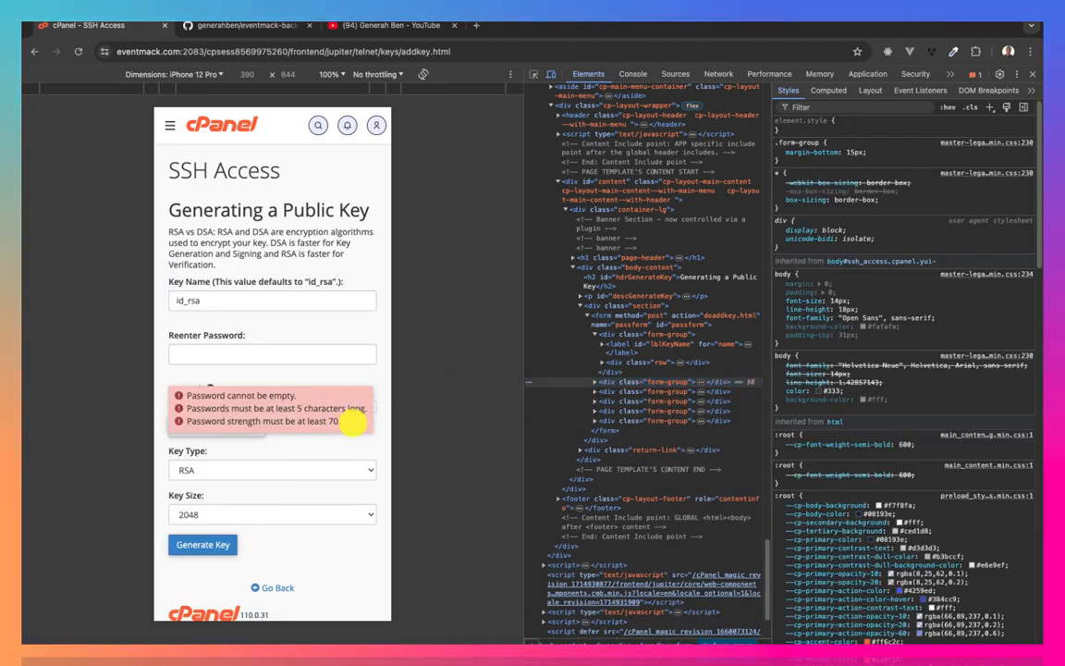
mouse_move(157, 340)
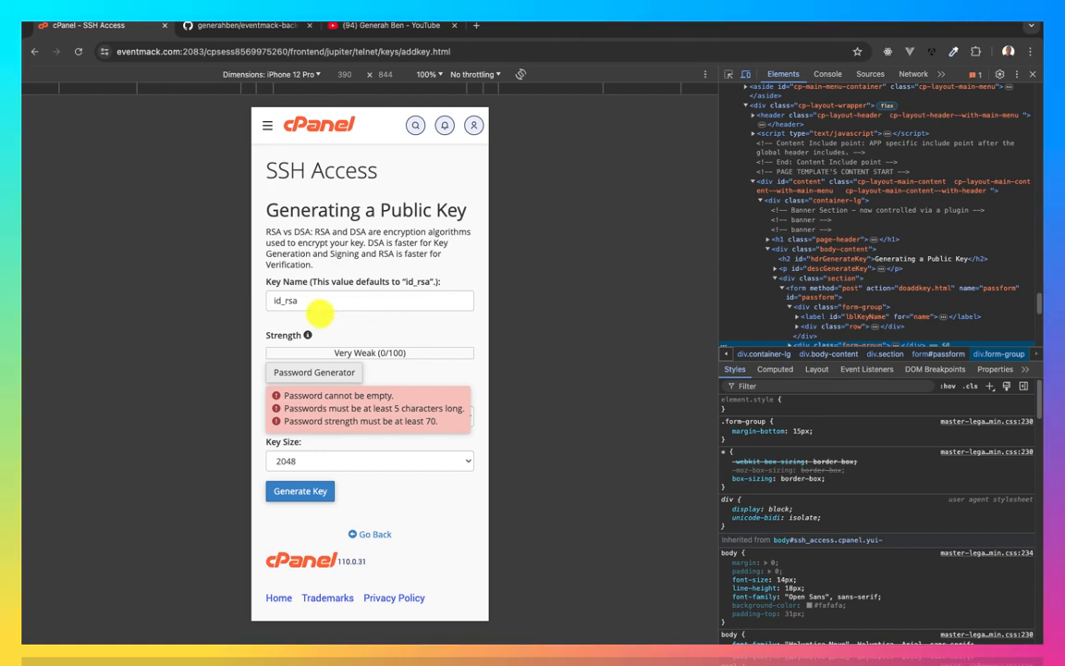
left_click(369, 299)
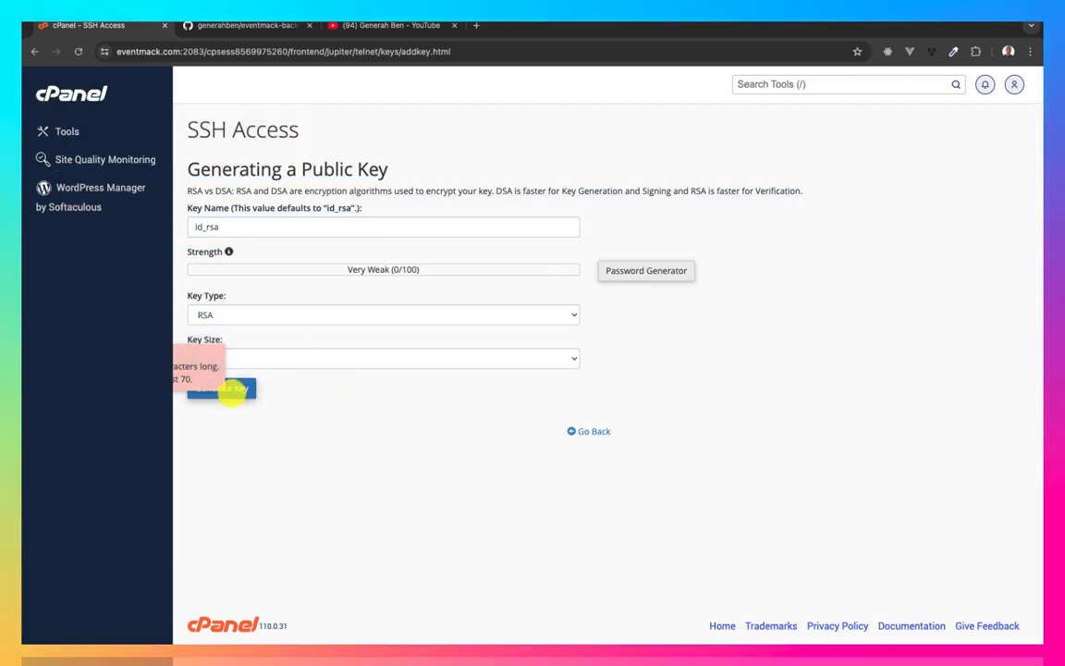
Generate the passphrase-less id_rsa key, return to the key list, and open Manage for id_rsa
left_click(220, 387)
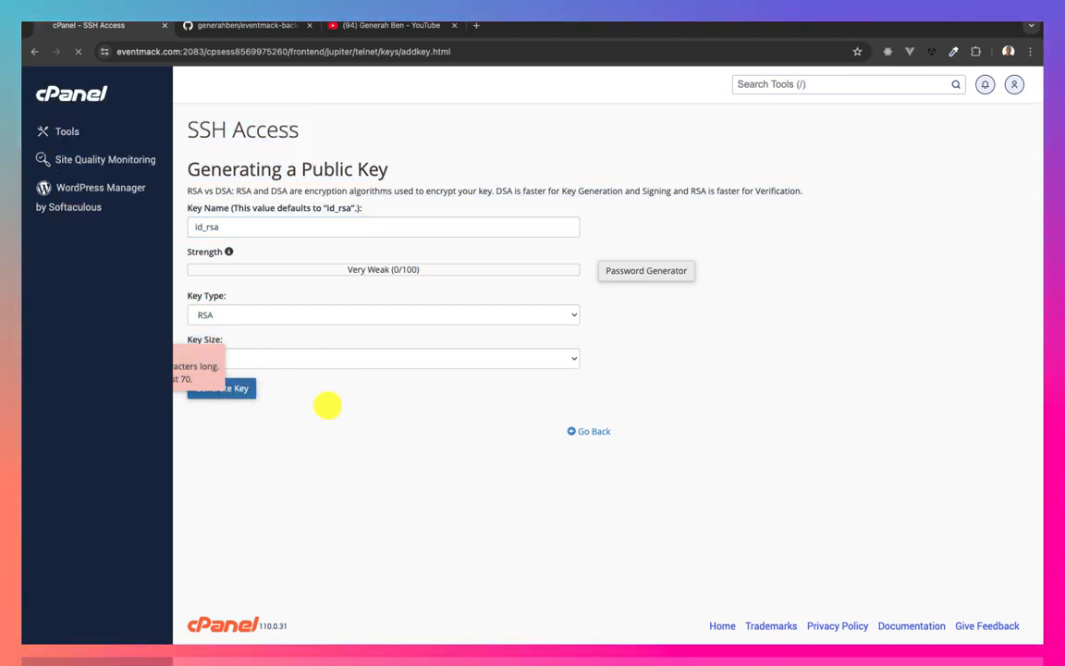
left_click(220, 387)
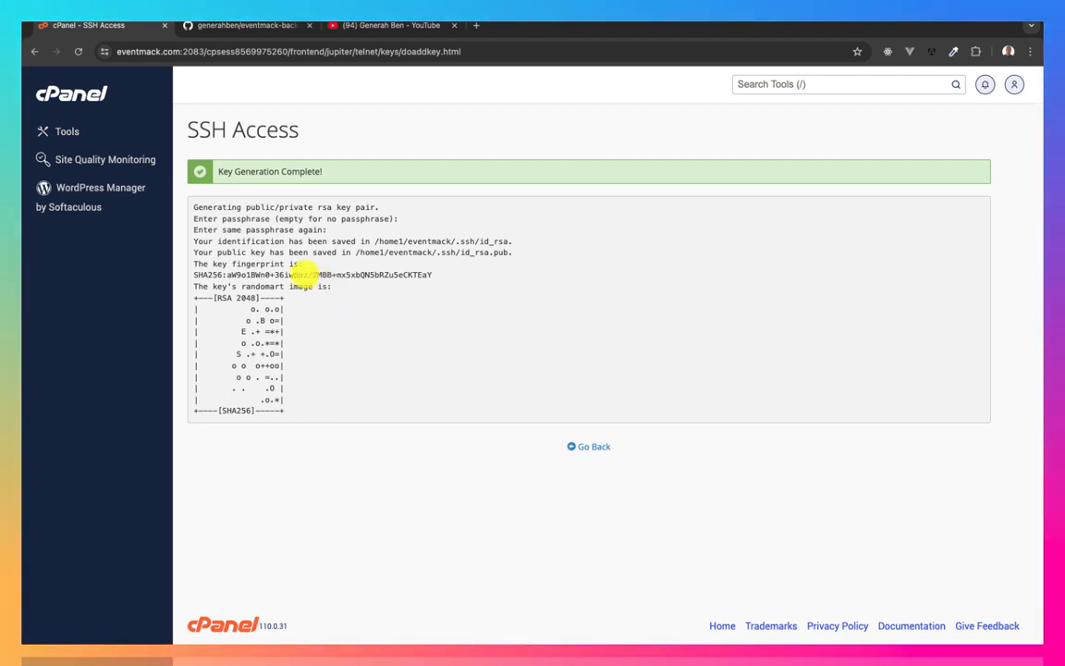
mouse_move(506, 255)
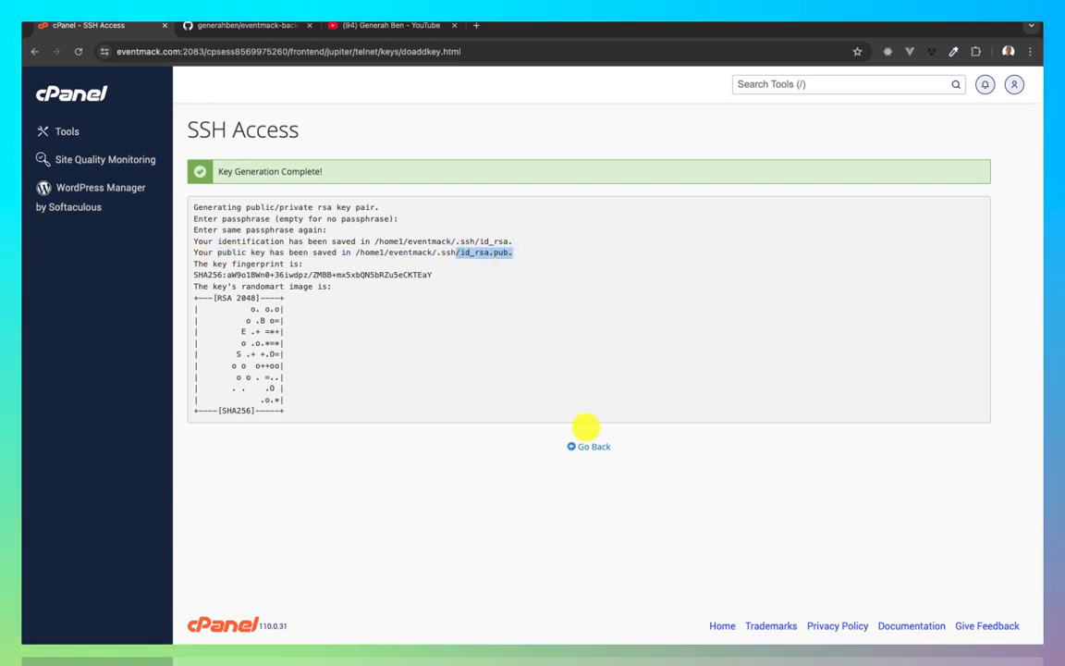
left_click(589, 446)
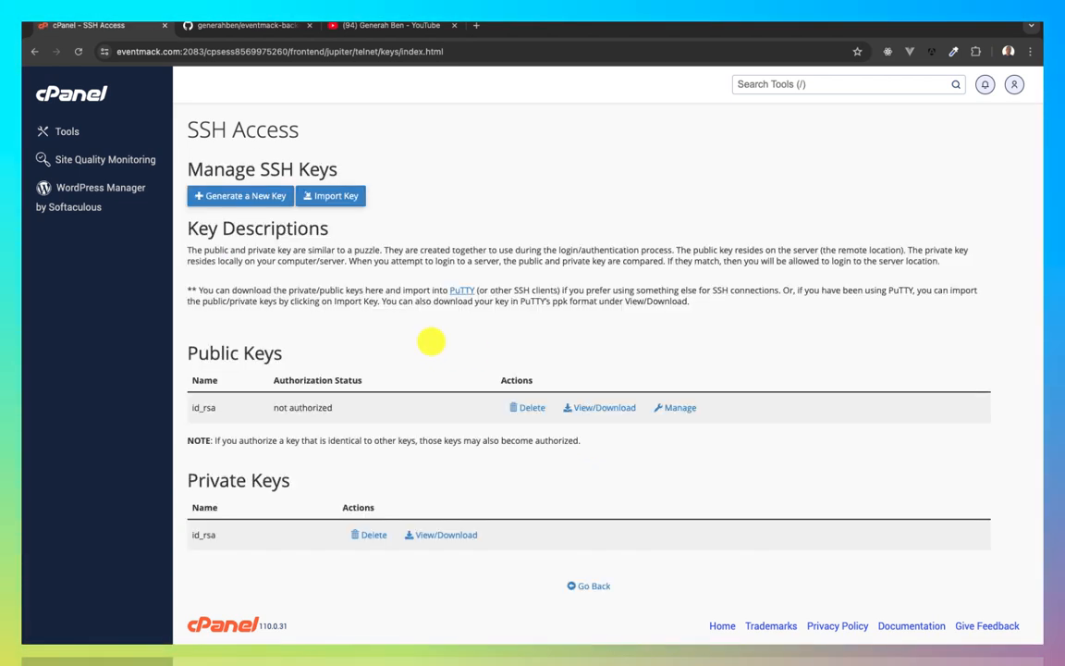
mouse_move(206, 504)
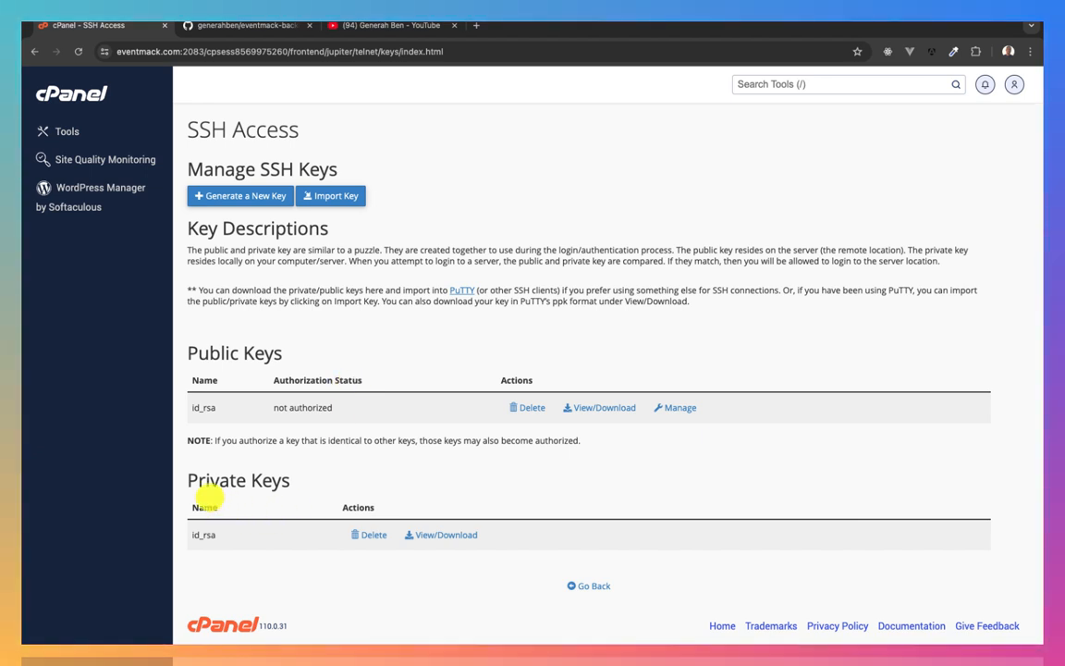
mouse_move(193, 352)
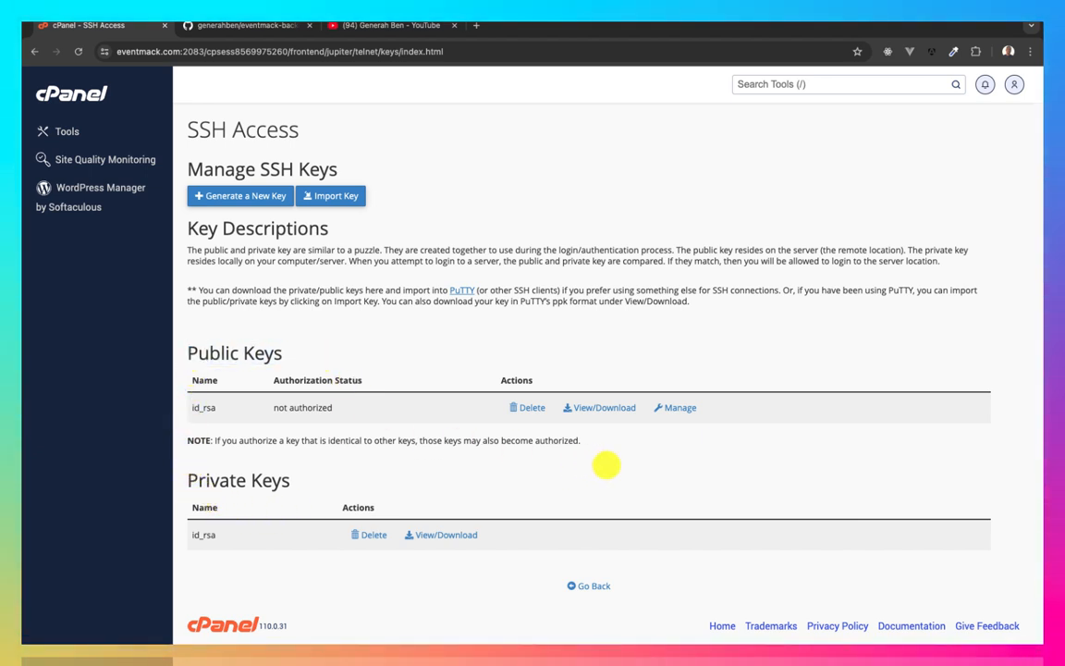
left_click(679, 407)
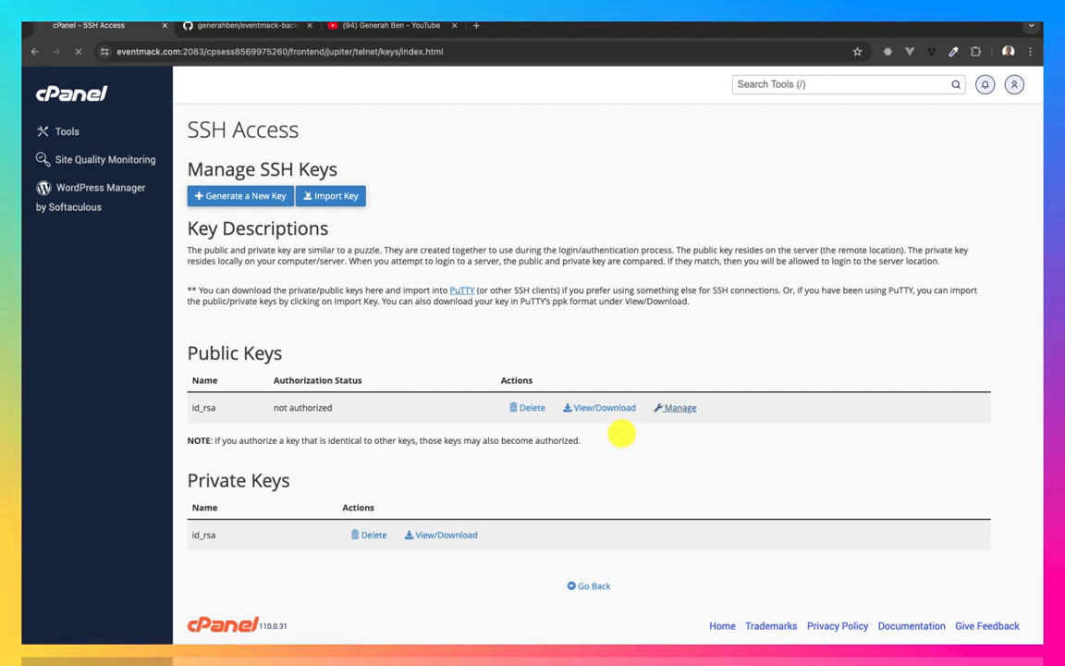
Authorize the id_rsa public key and return to the key list
left_click(680, 407)
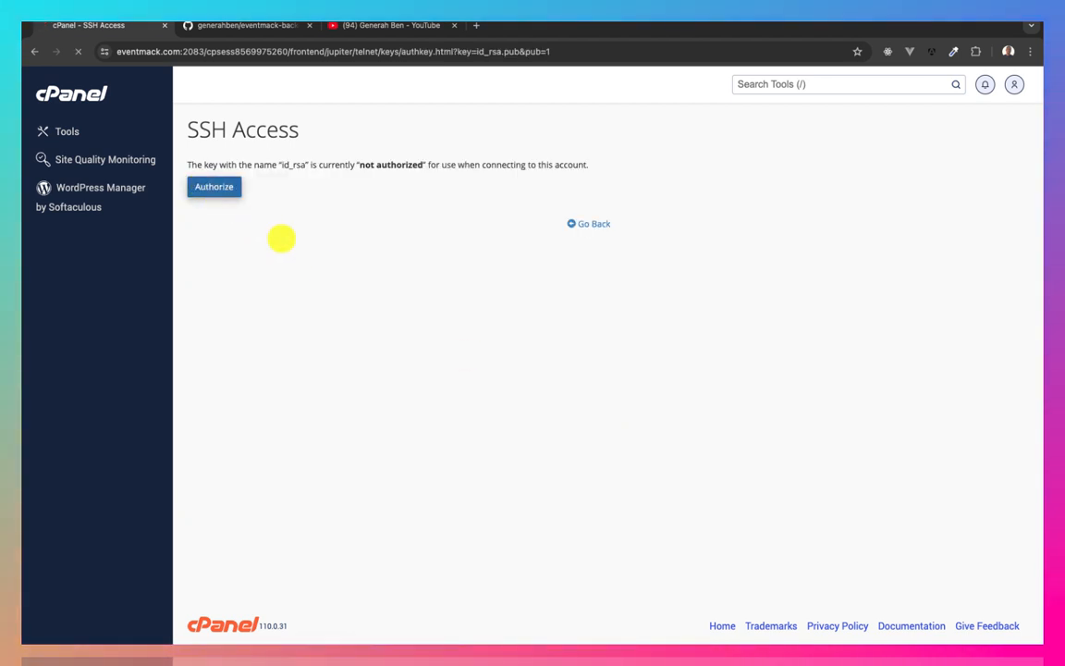
left_click(213, 186)
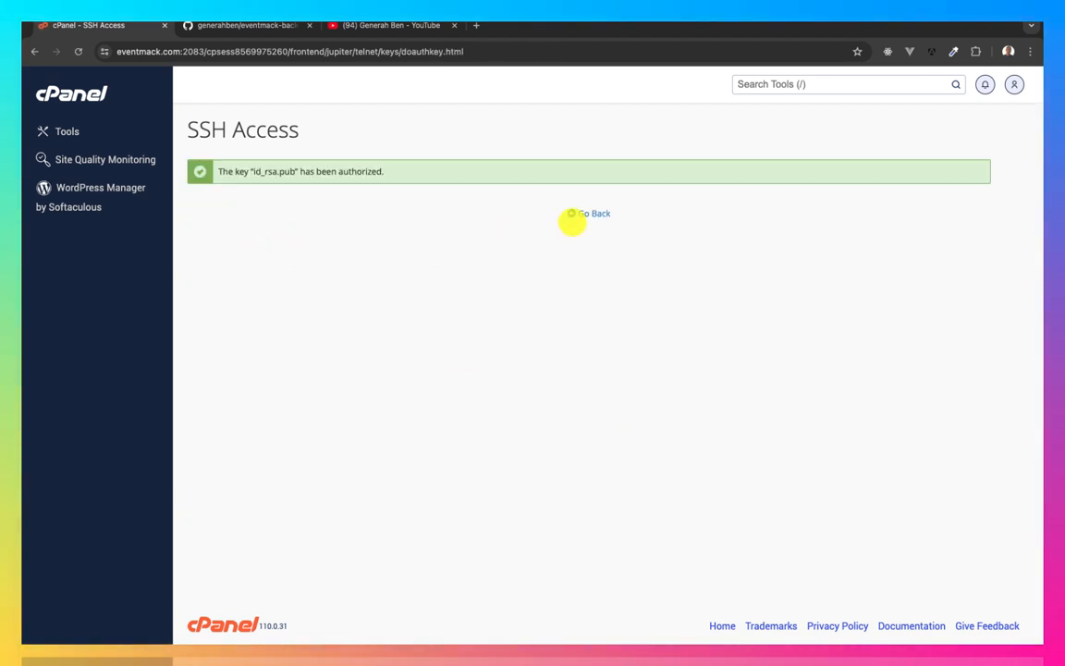
left_click(595, 214)
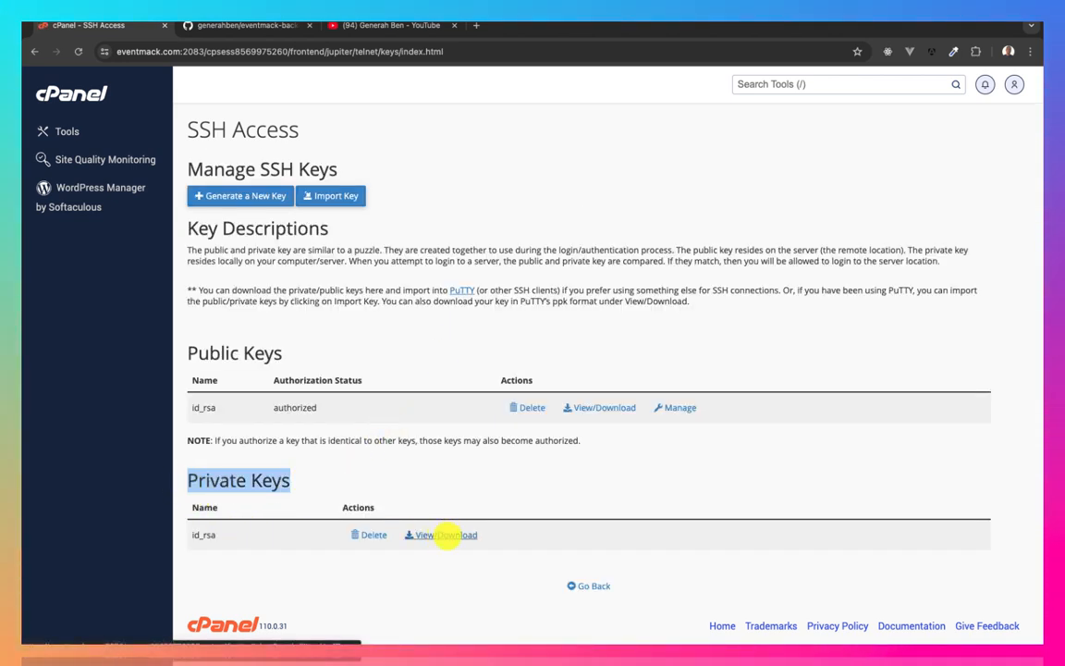
View the id_rsa private key, then display the public key text and copy it
left_click(440, 534)
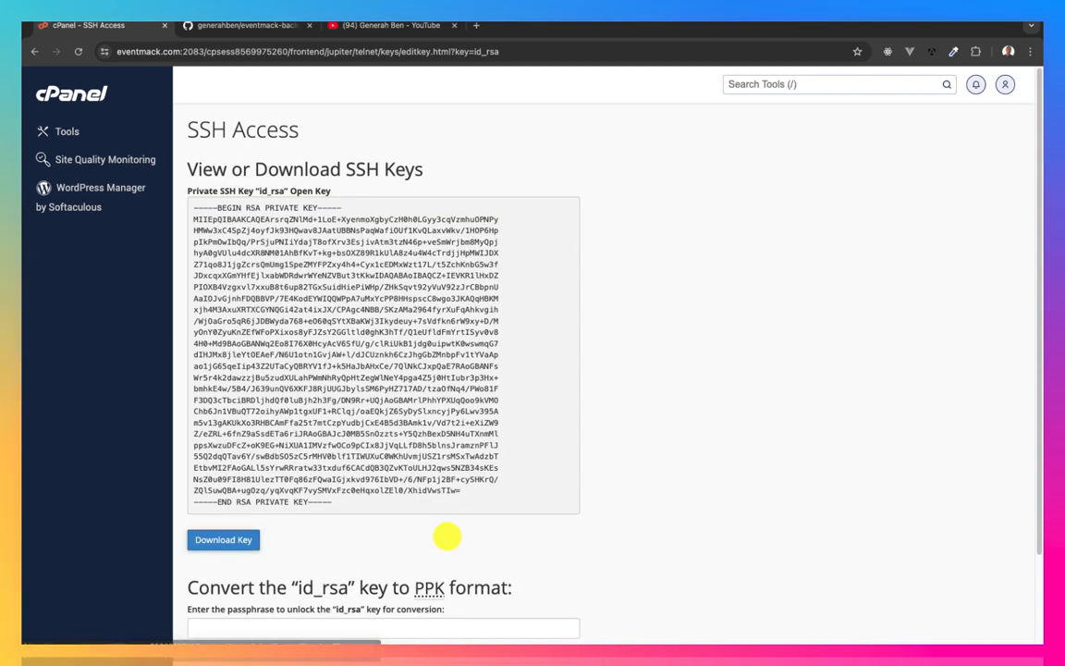
scroll("down", 3)
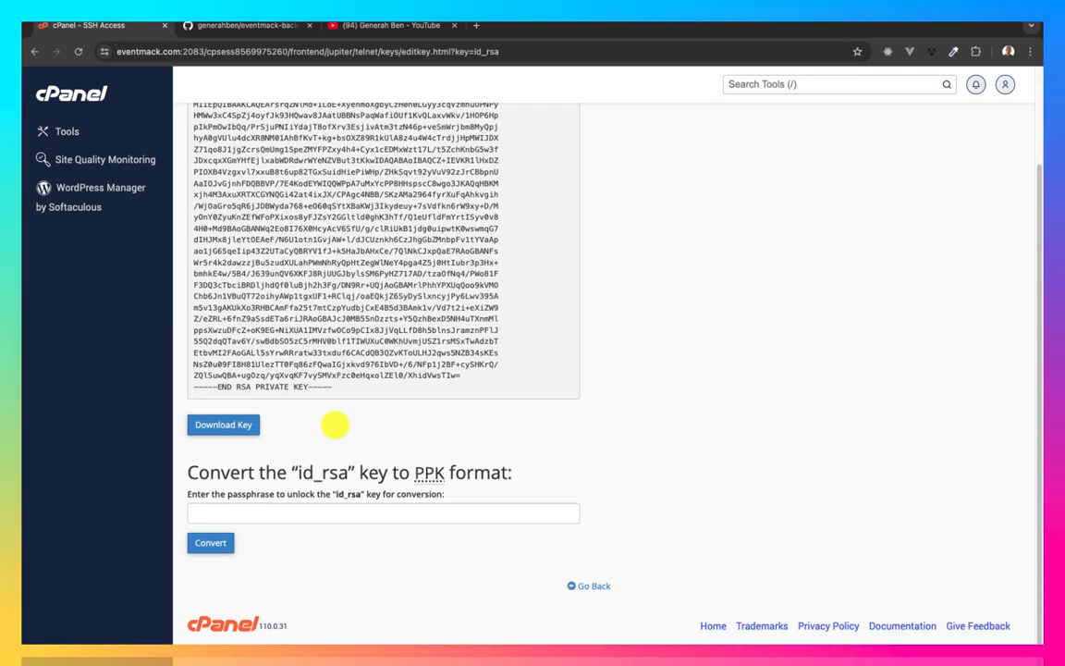
scroll("up", 3)
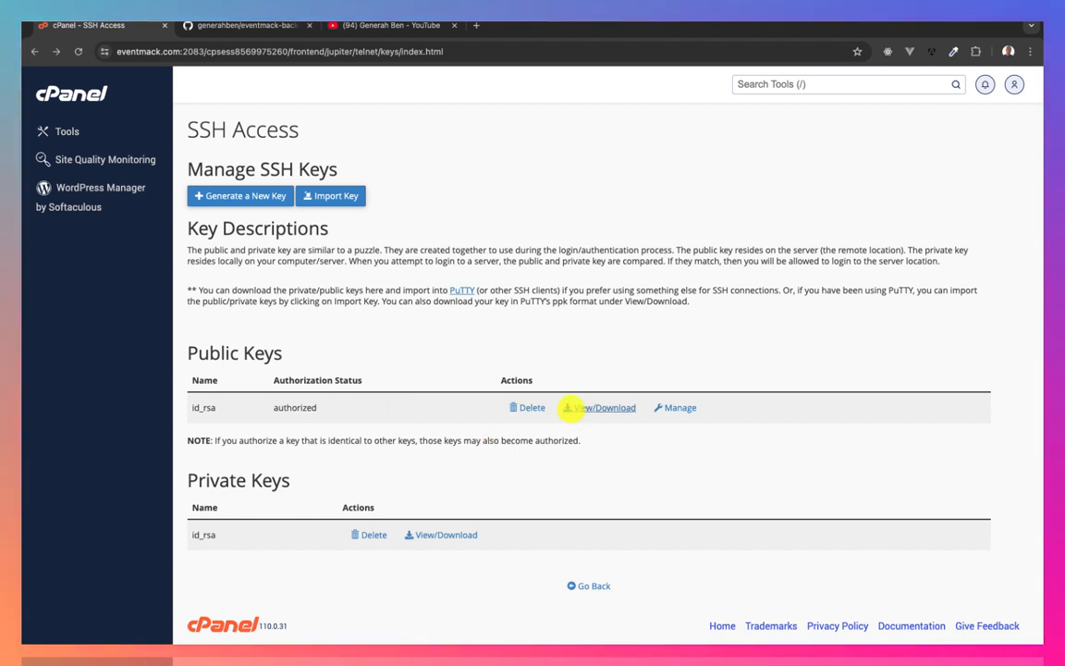
left_click(602, 407)
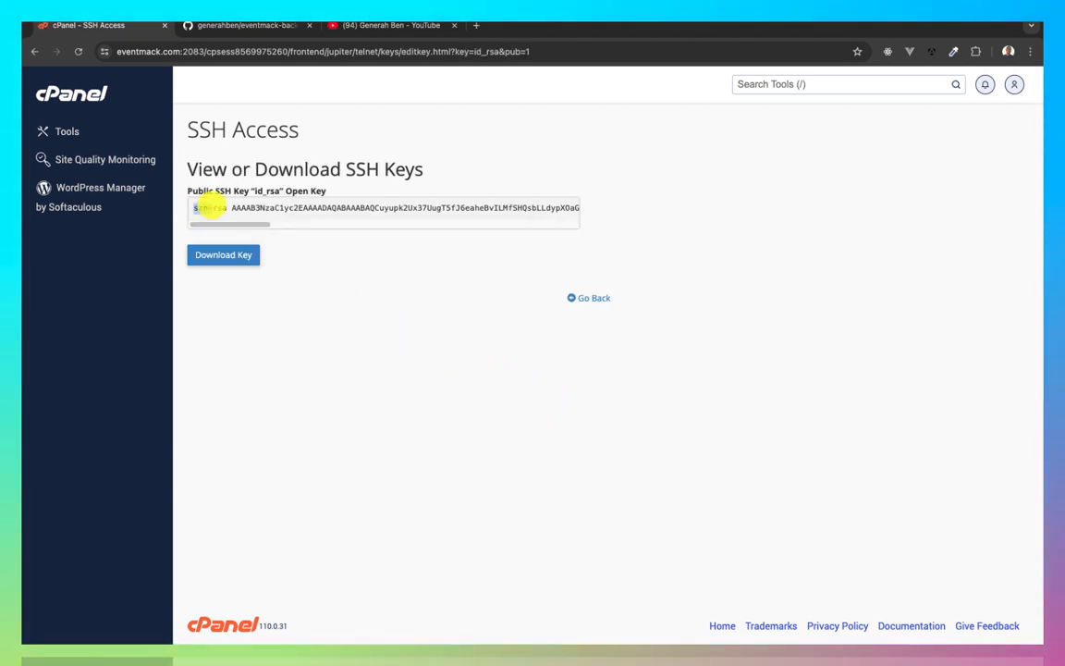
right_click(518, 207)
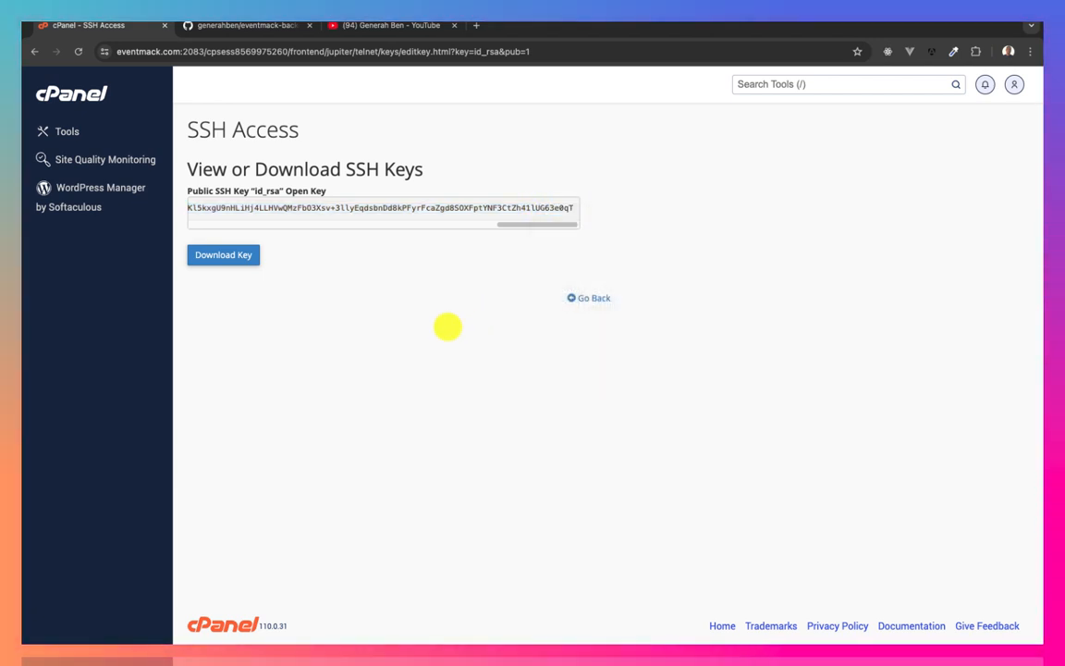
Open Settings > Deploy keys > Add deploy key for eventmack-backend on GitHub
left_click(245, 25)
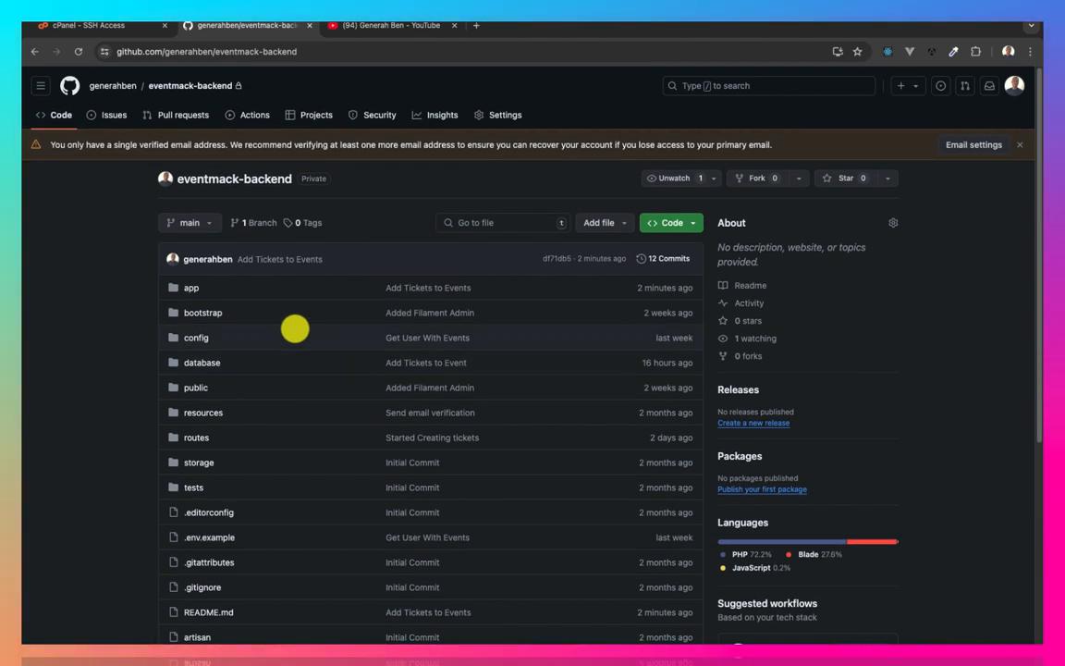
mouse_move(259, 214)
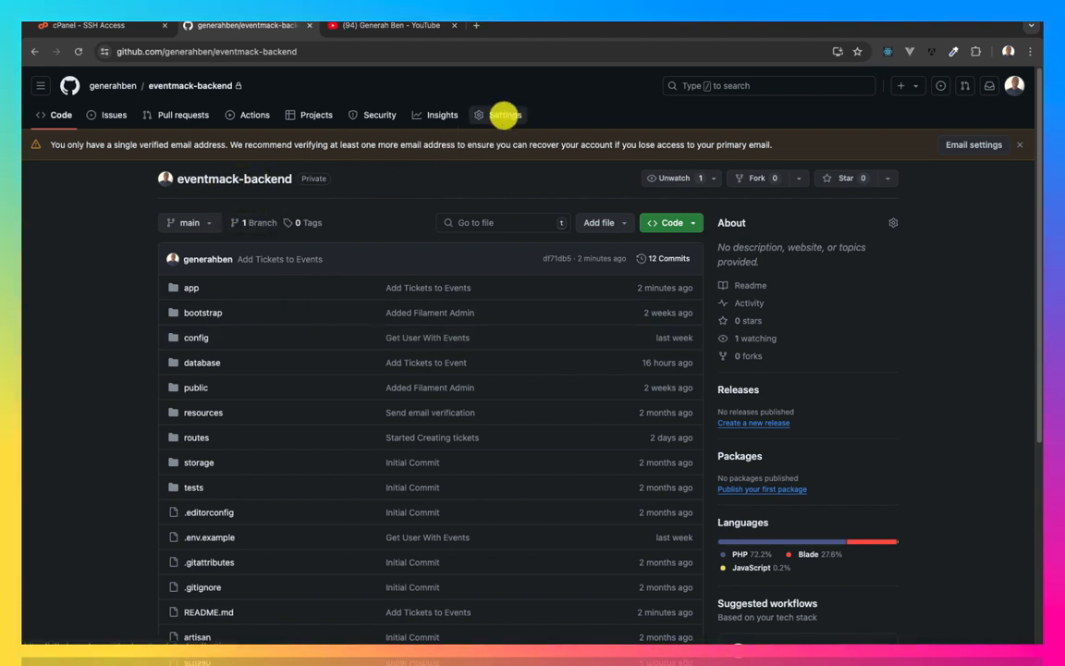
left_click(505, 115)
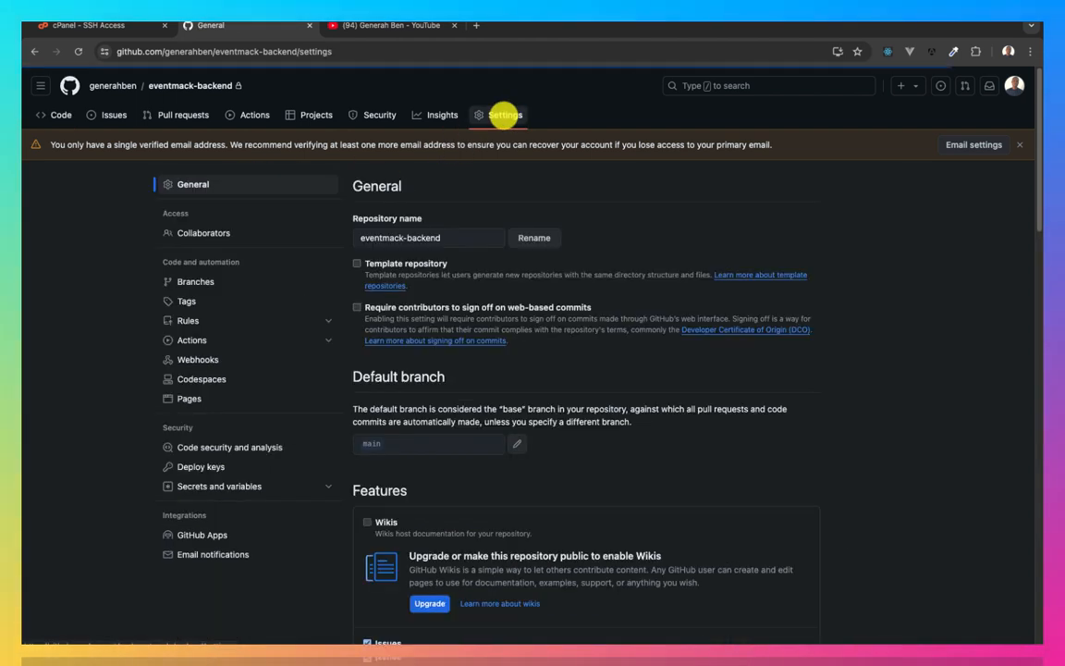
mouse_move(200, 467)
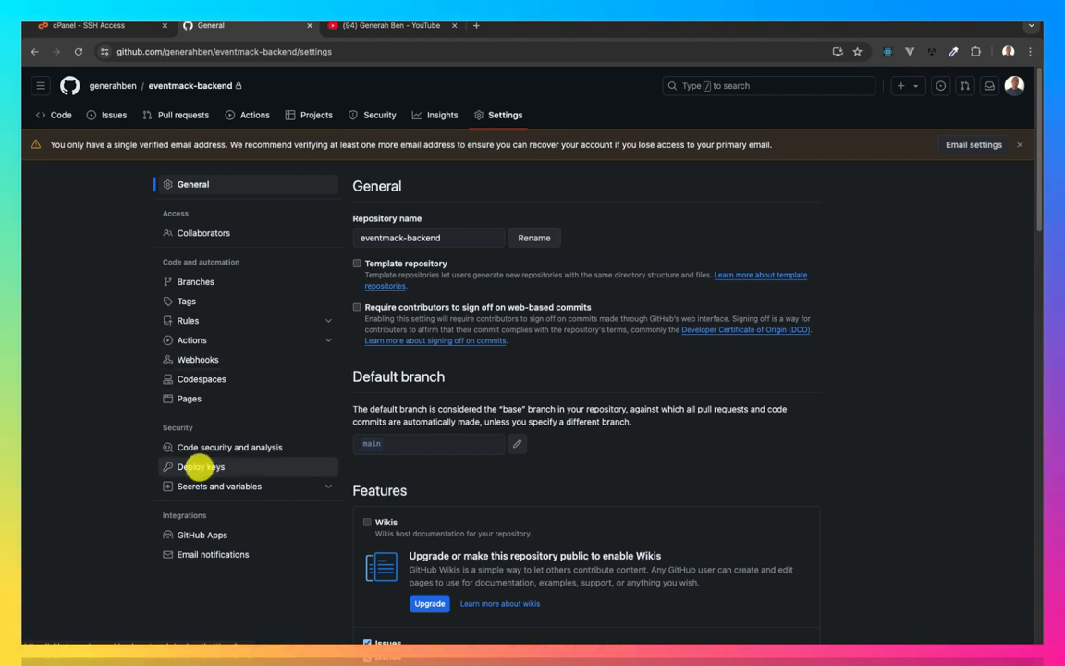
left_click(202, 466)
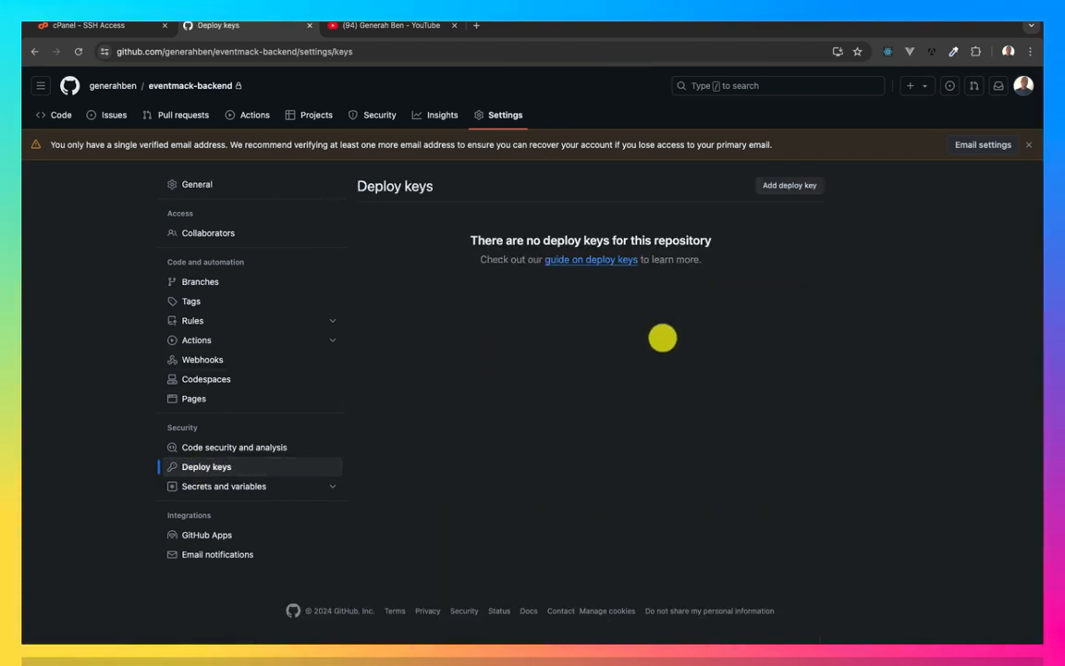
mouse_move(789, 185)
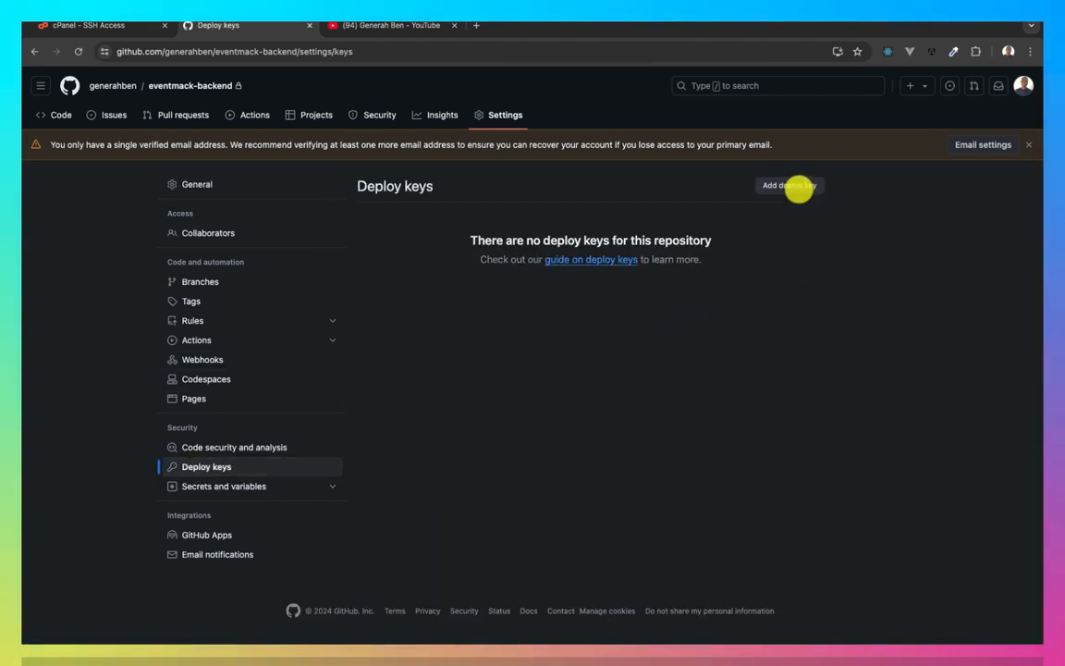
left_click(785, 185)
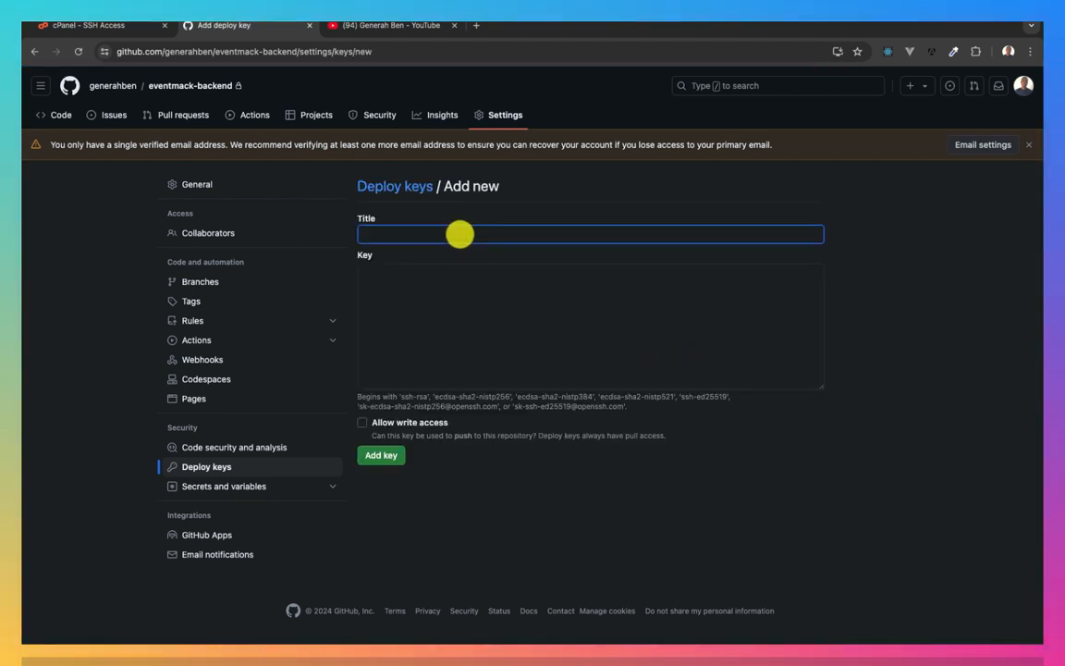
Enter the deploy key title 'eventmack api to cpanel'
type("event")
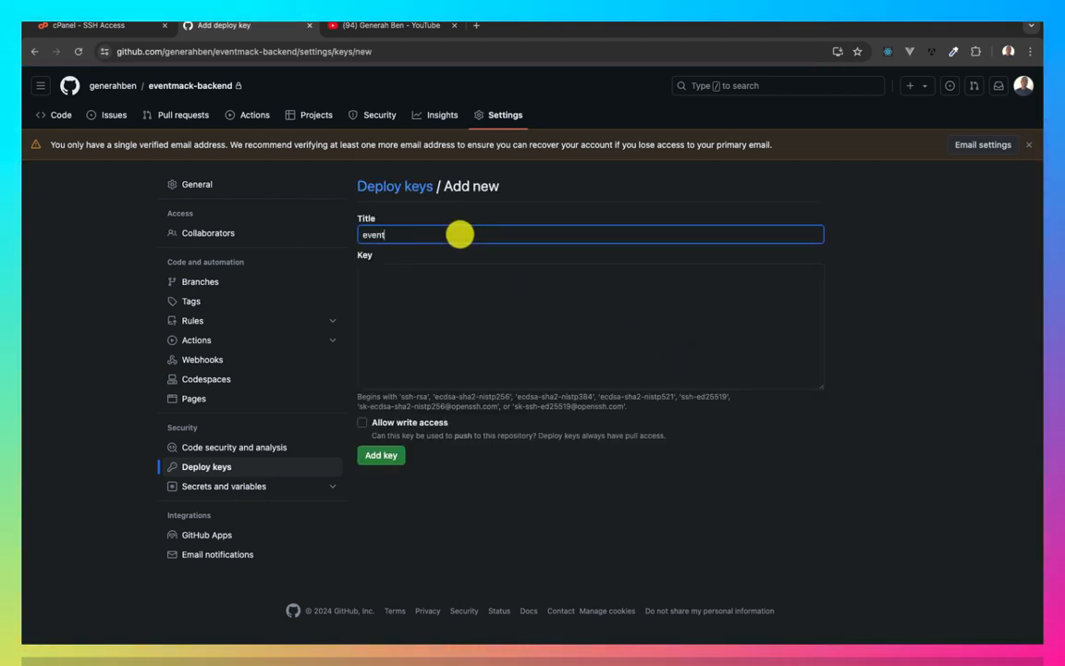
type("mack api")
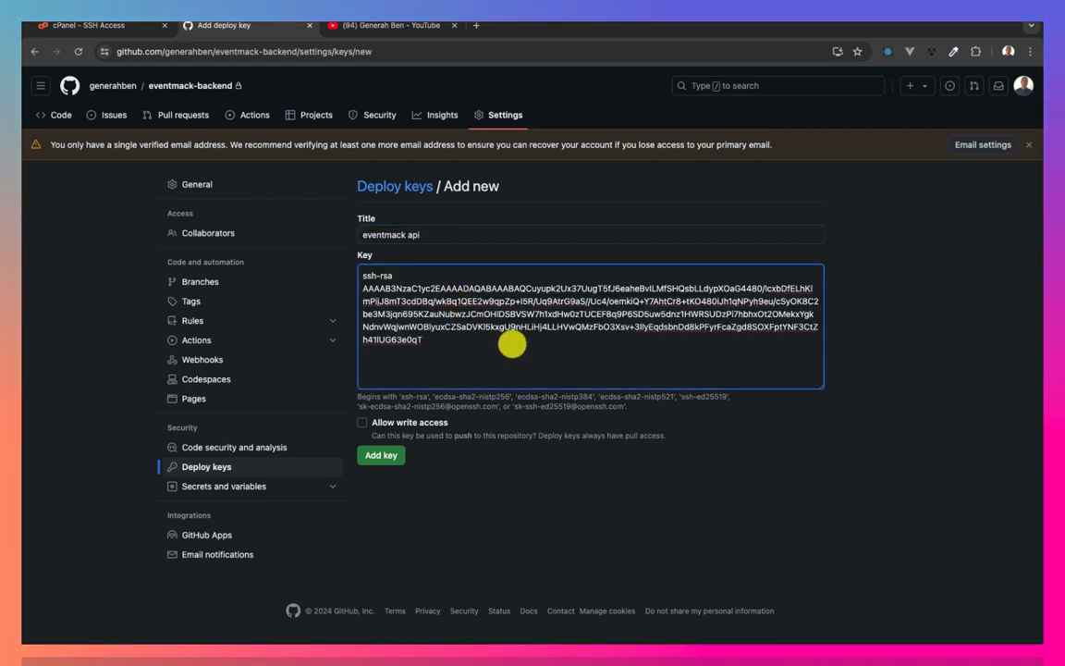
type("to d")
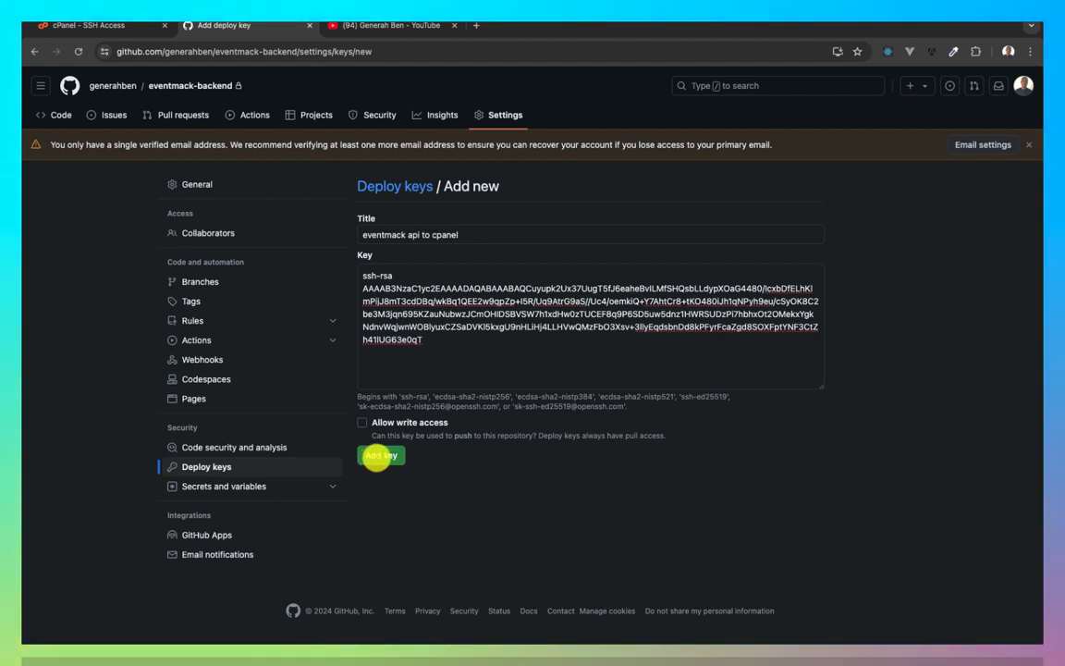
Save the 'eventmack api to cpanel' deploy key and verify access with the TOTP code
left_click(381, 455)
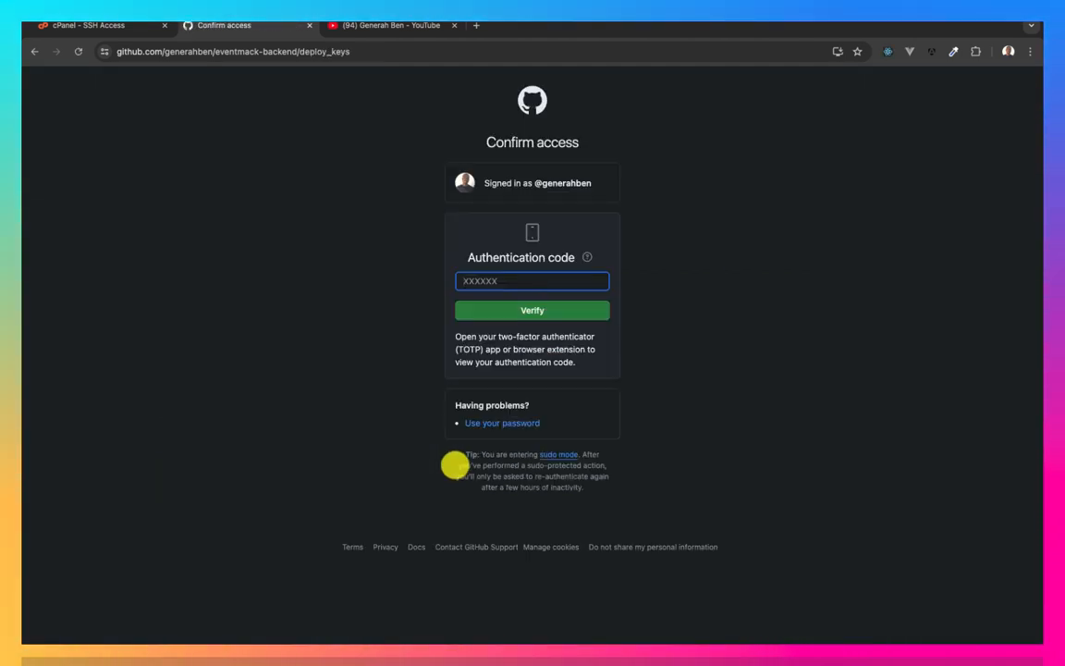
mouse_move(509, 272)
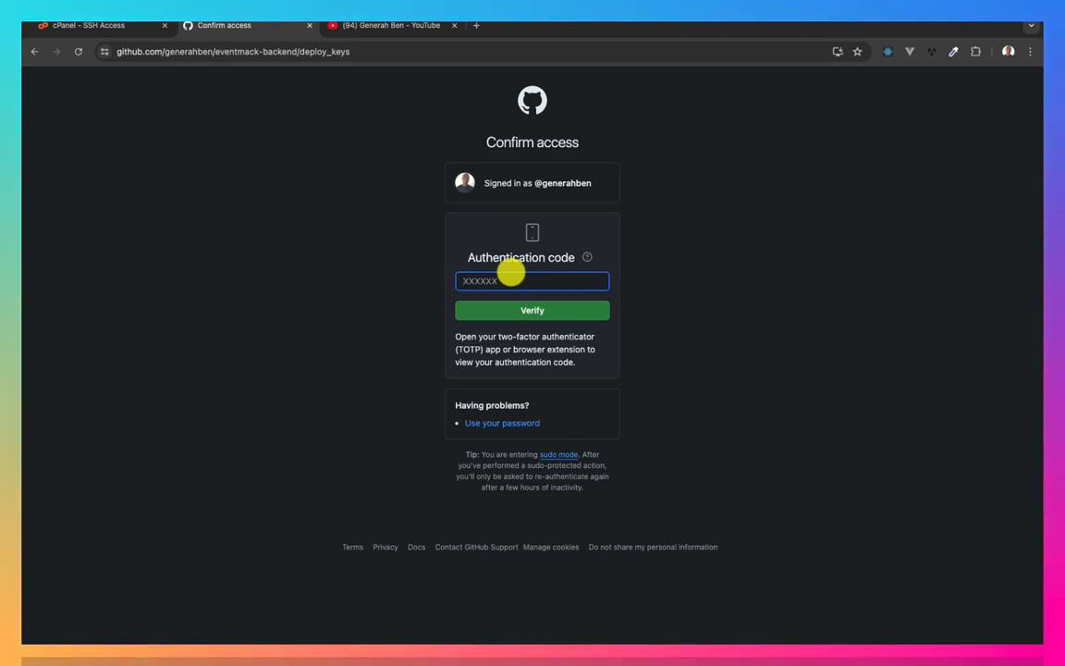
mouse_move(497, 245)
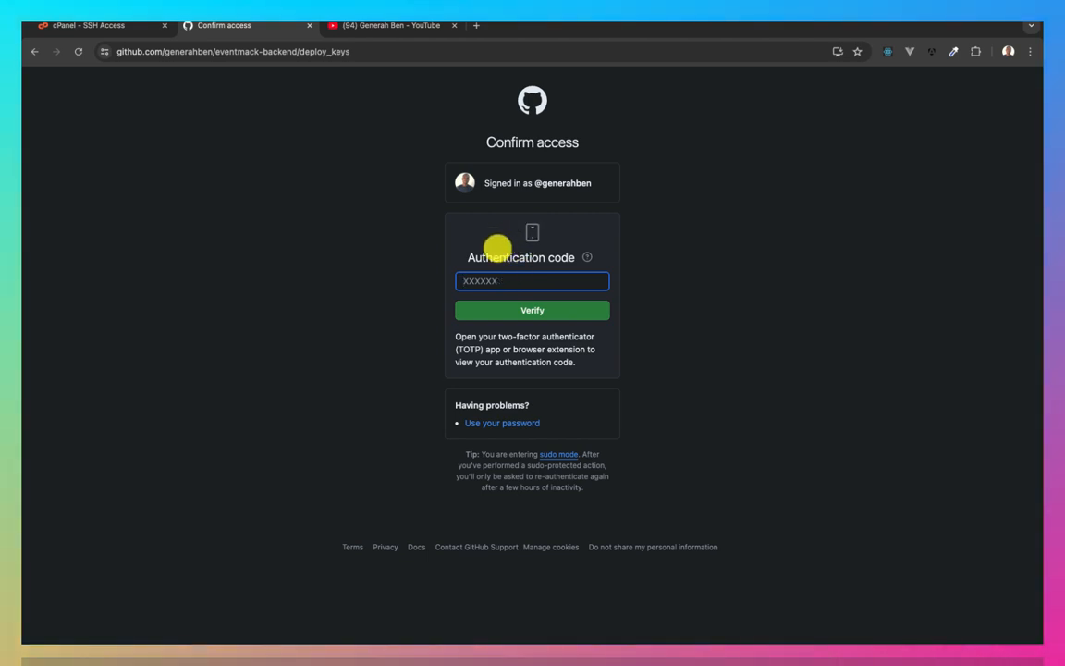
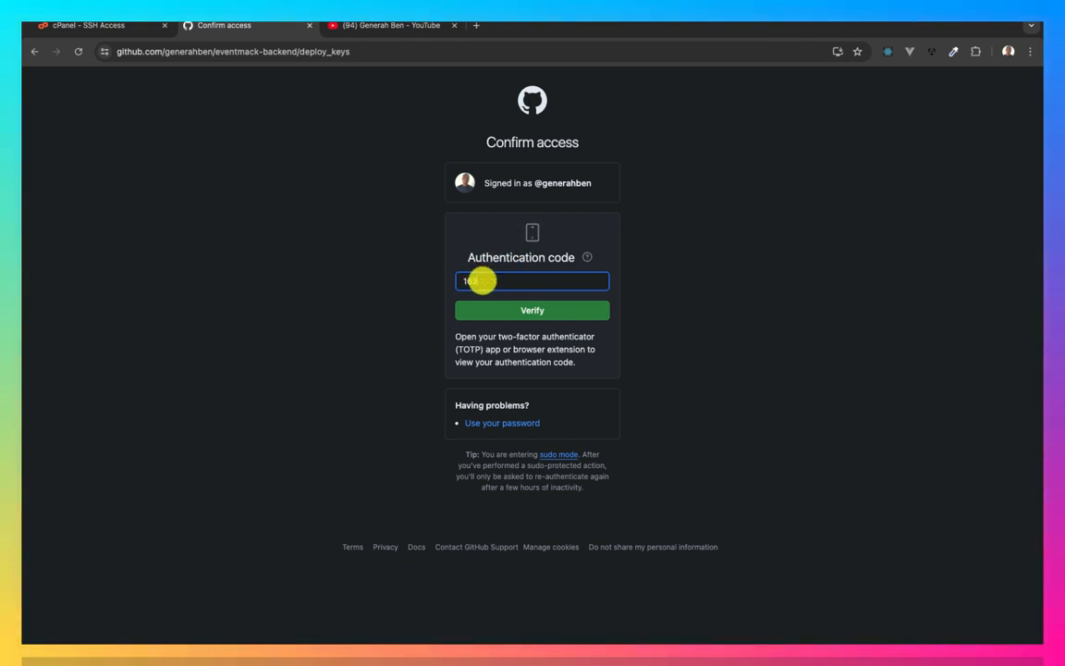
left_click(532, 310)
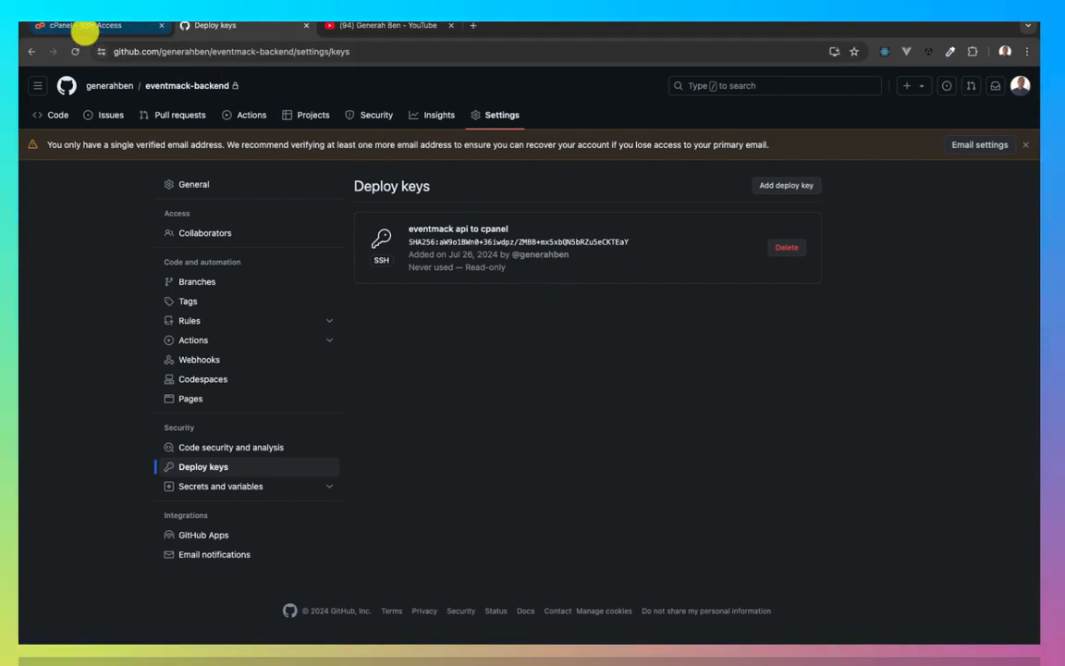
Go back from the SSH Access key list to the cPanel Tools dashboard
left_click(86, 25)
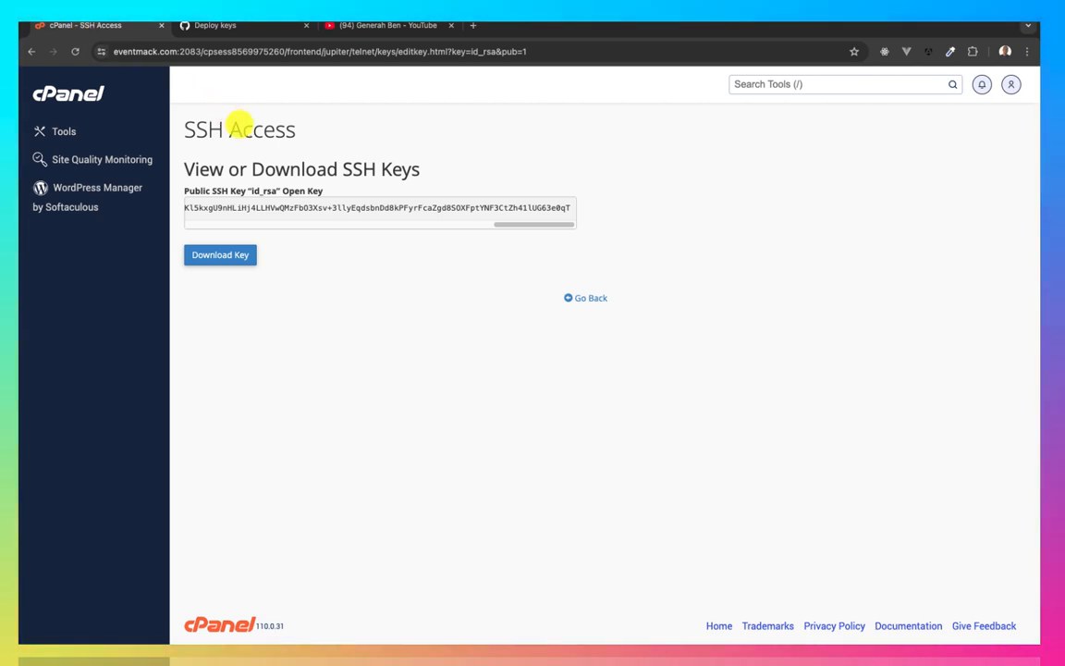
left_click(585, 298)
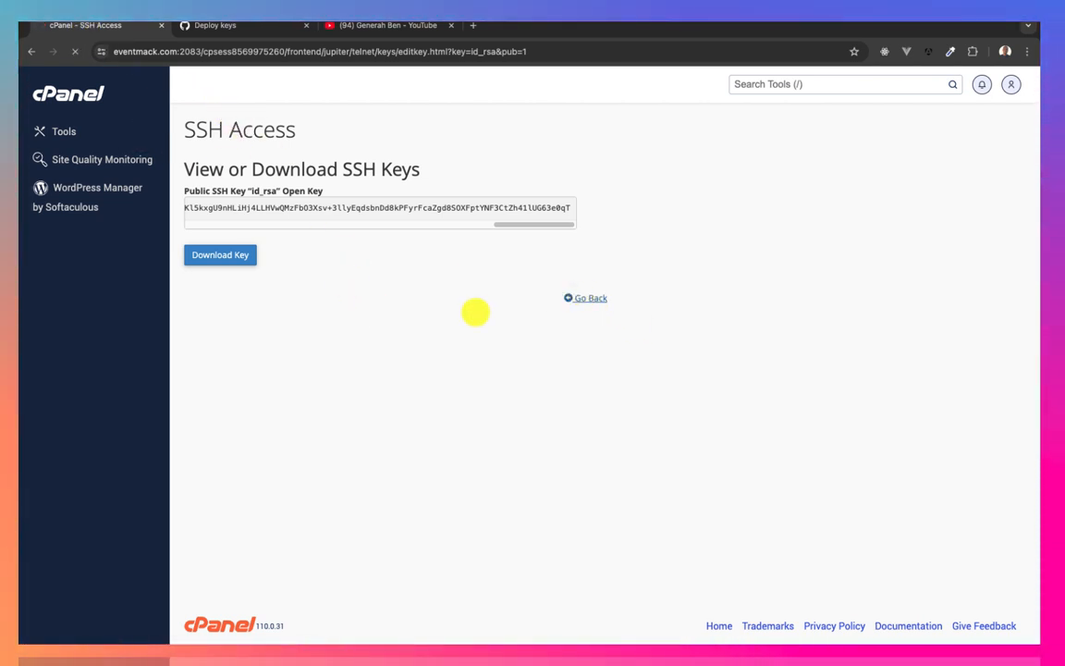
left_click(585, 298)
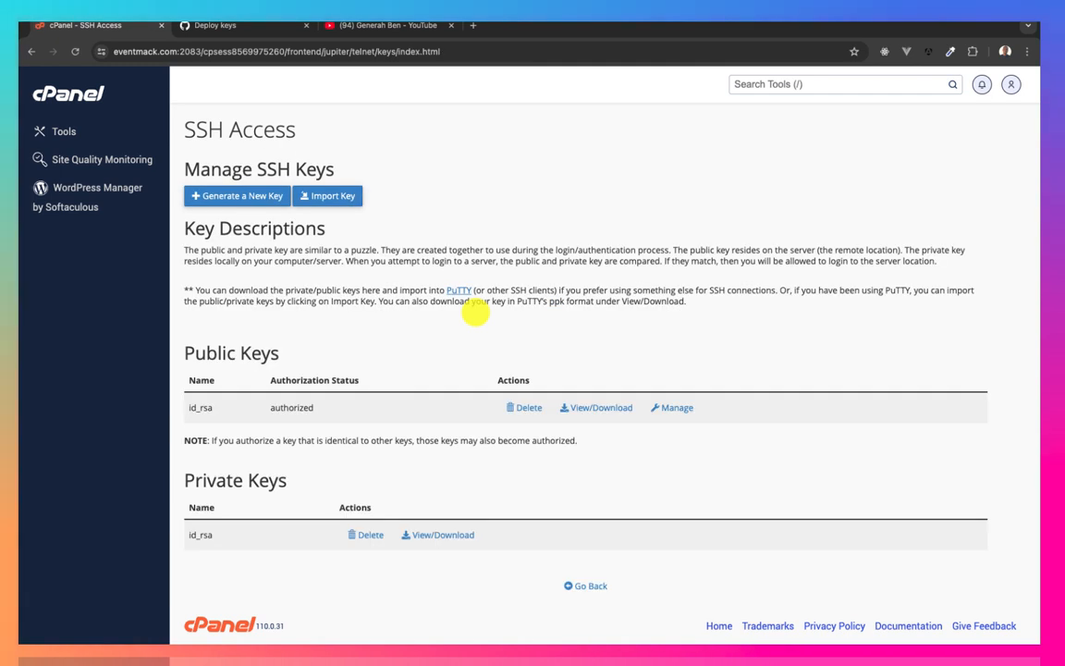
mouse_move(397, 389)
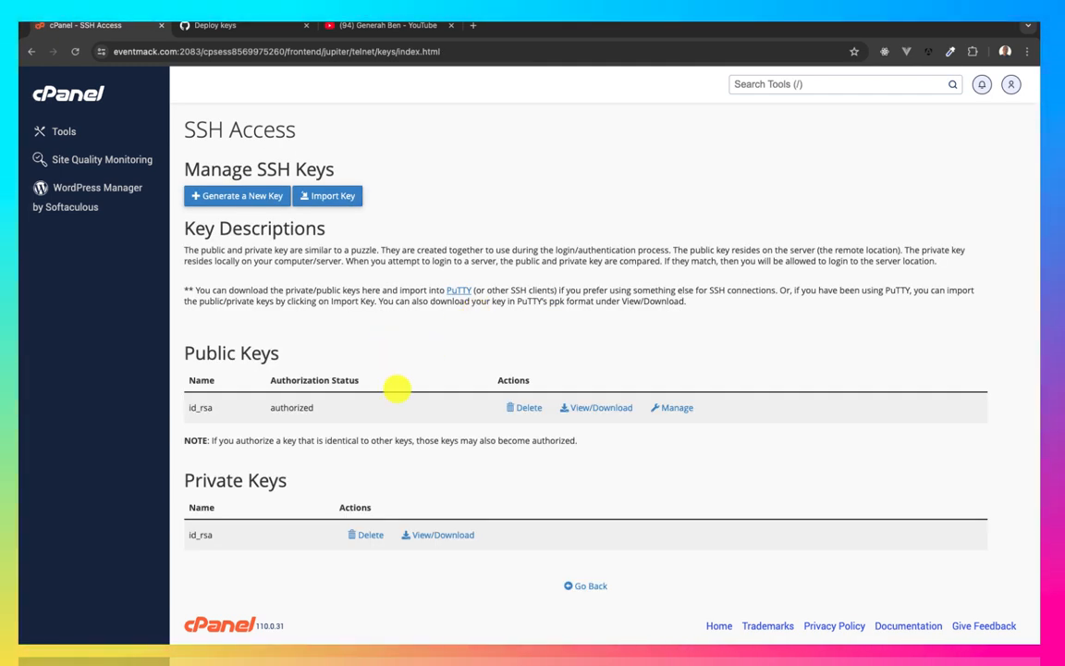
mouse_move(412, 411)
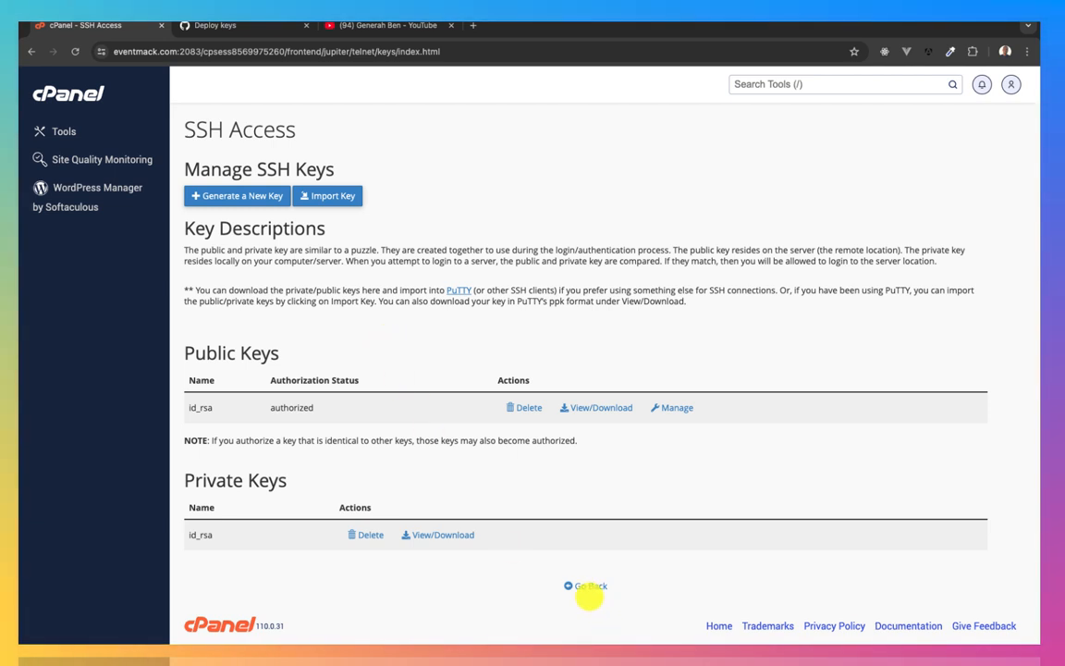
left_click(589, 585)
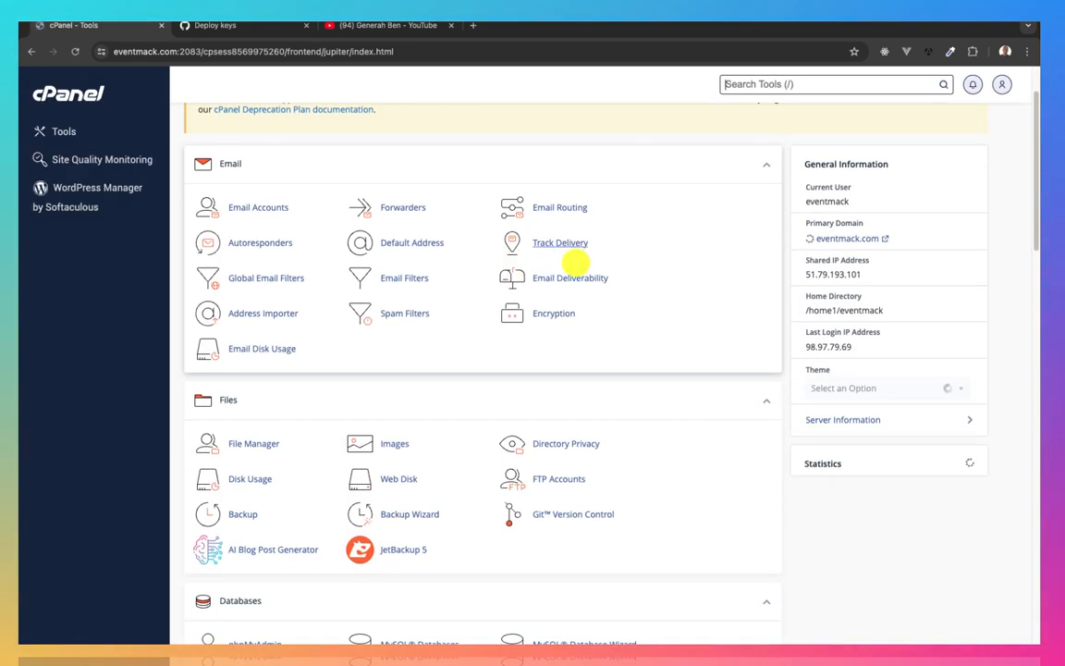
Search tools for 'gith' to open Git Version Control, then switch to the GitHub tab
type("g")
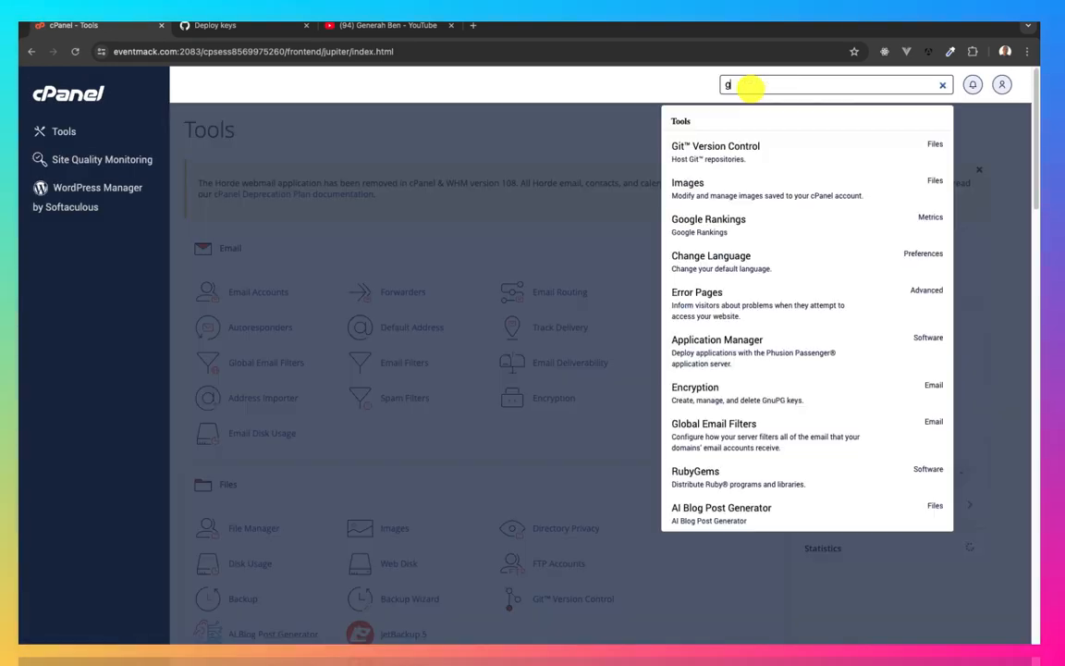
type("ith")
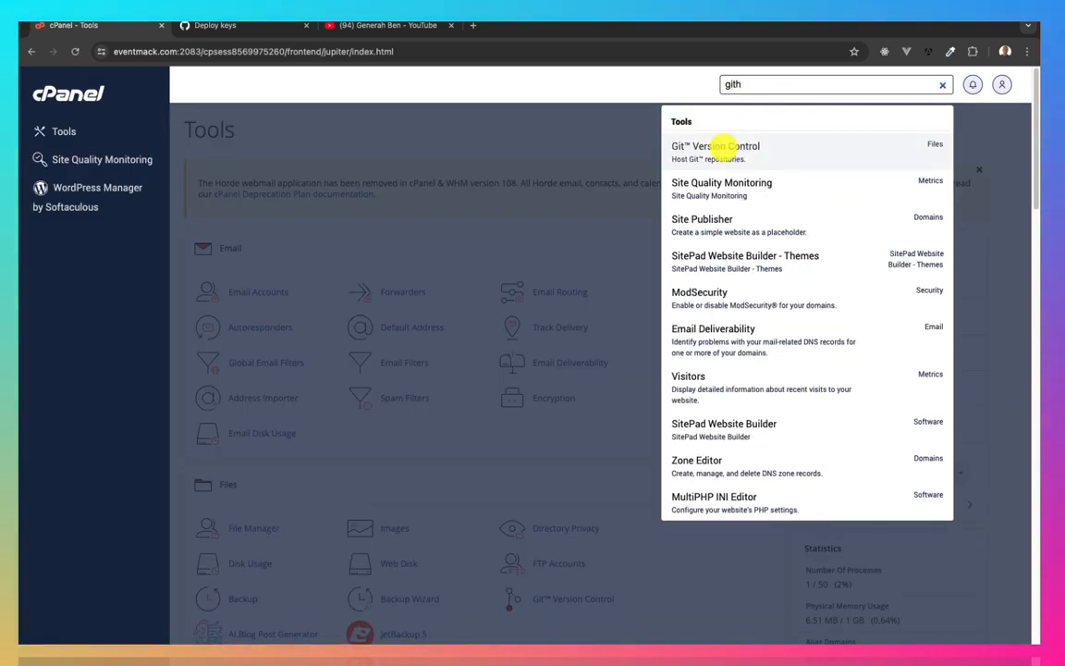
left_click(715, 147)
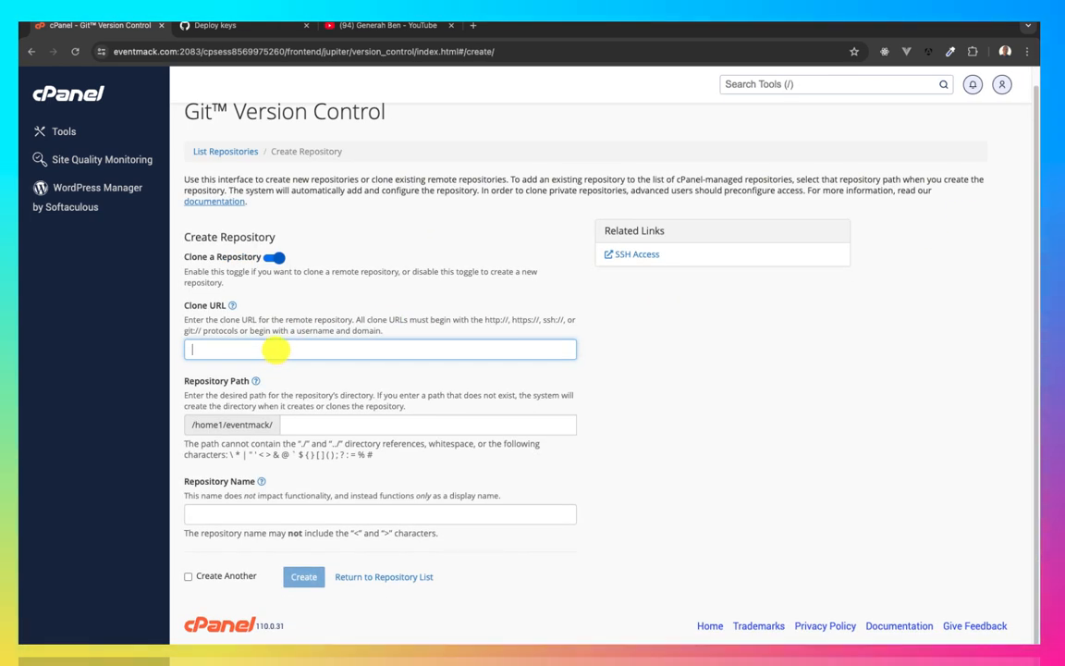
left_click(215, 25)
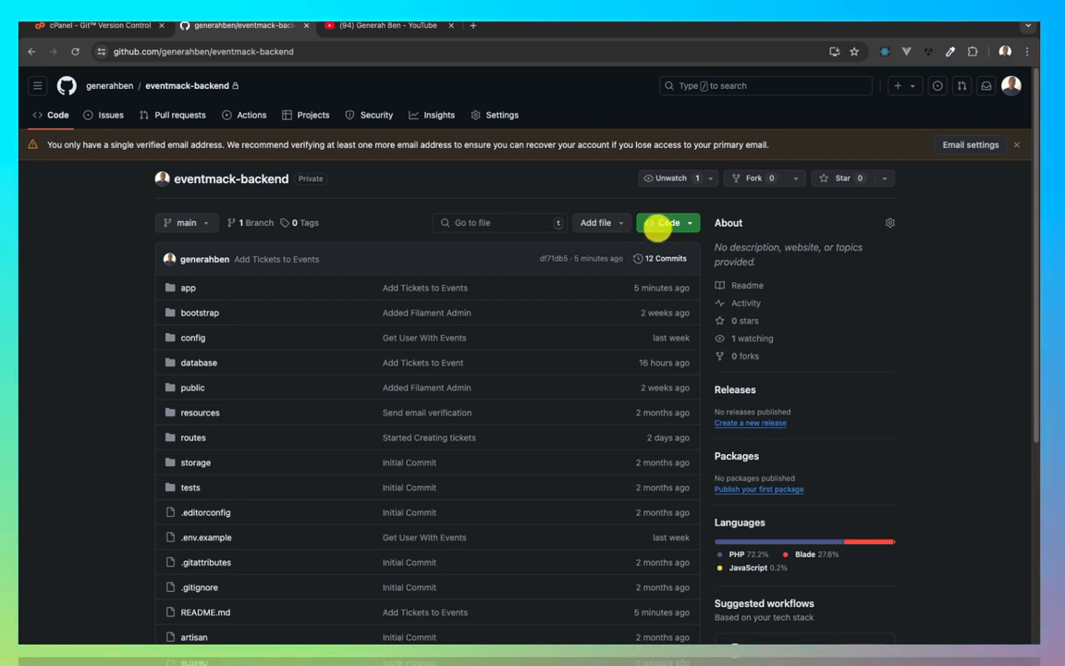
Copy eventmack-backend's SSH clone URL from GitHub's Code menu and return to cPanel
left_click(666, 222)
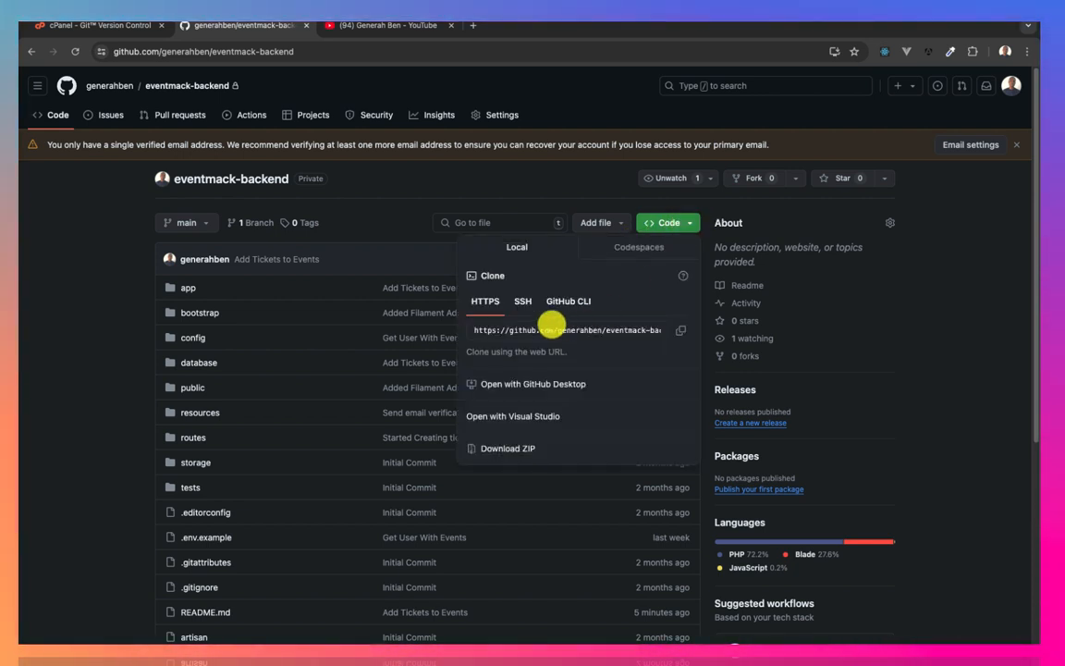
mouse_move(567, 301)
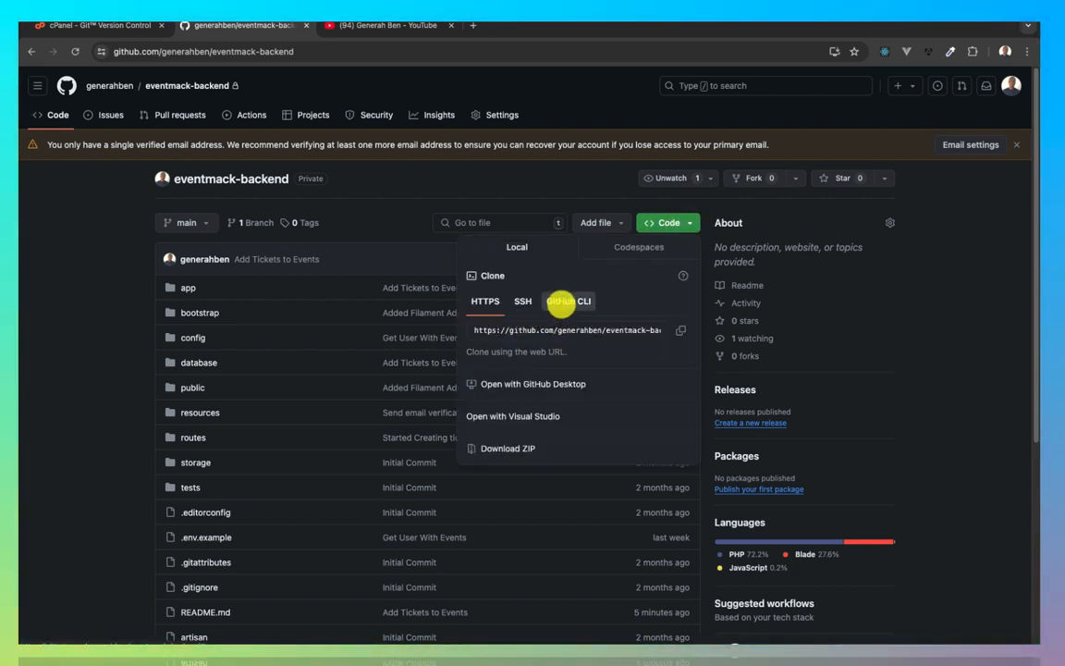
left_click(523, 300)
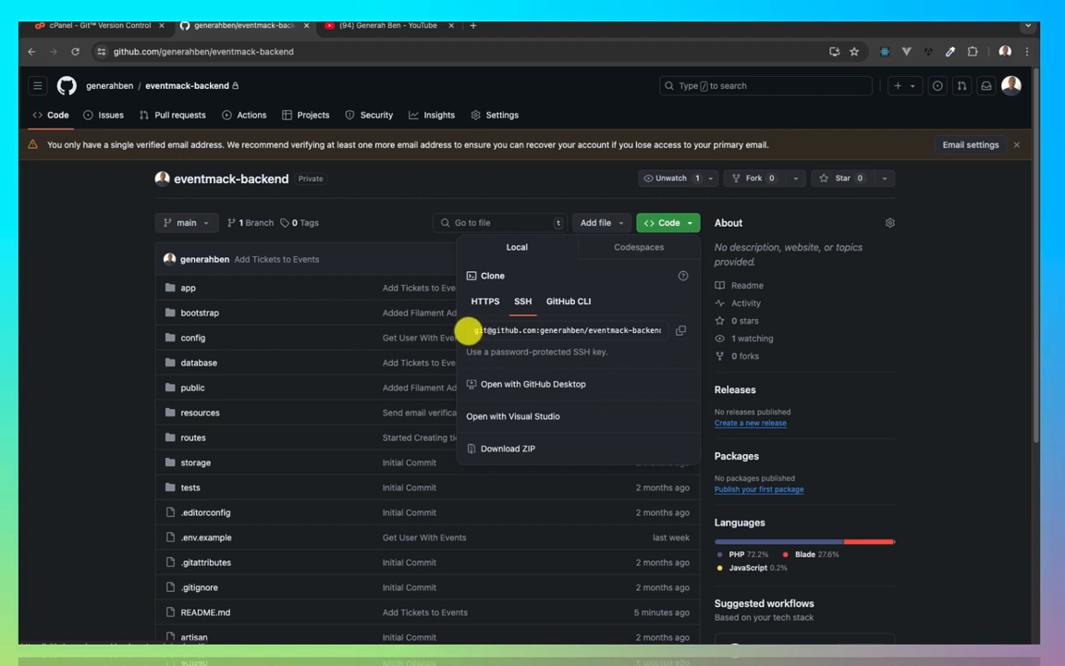
left_click(681, 330)
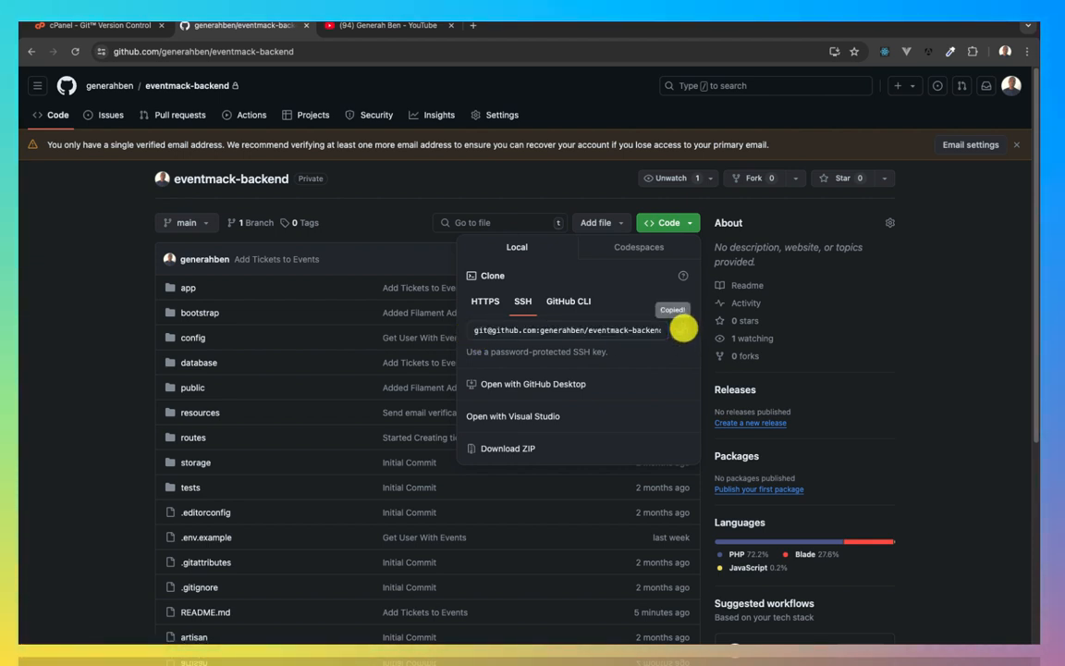
left_click(92, 25)
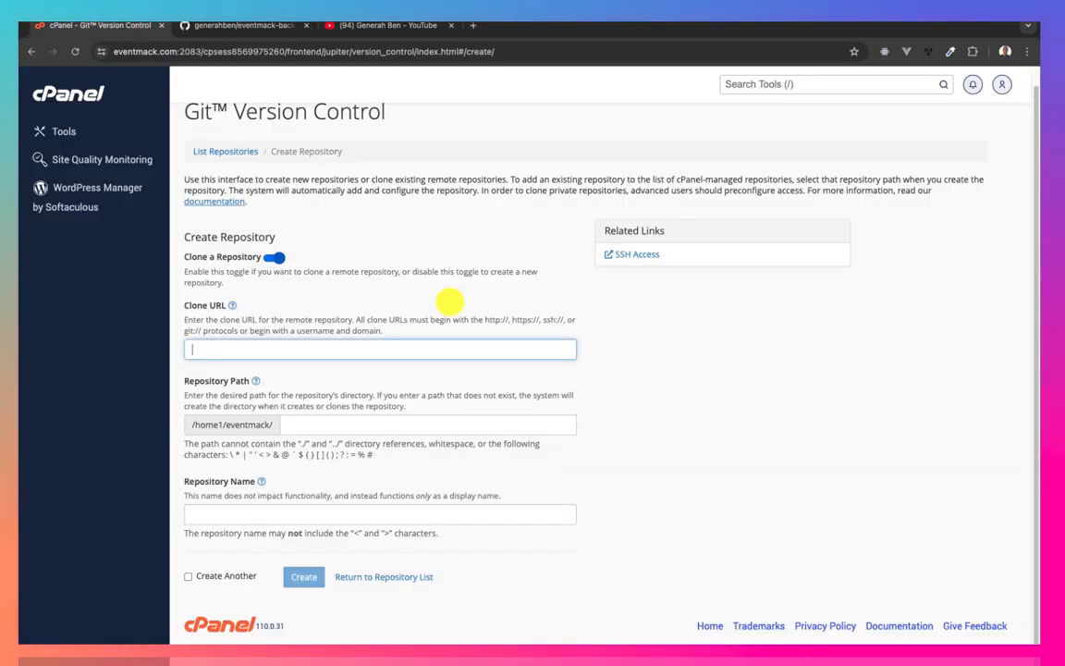
type("git@github.com:generahben/eventmack-backend.git")
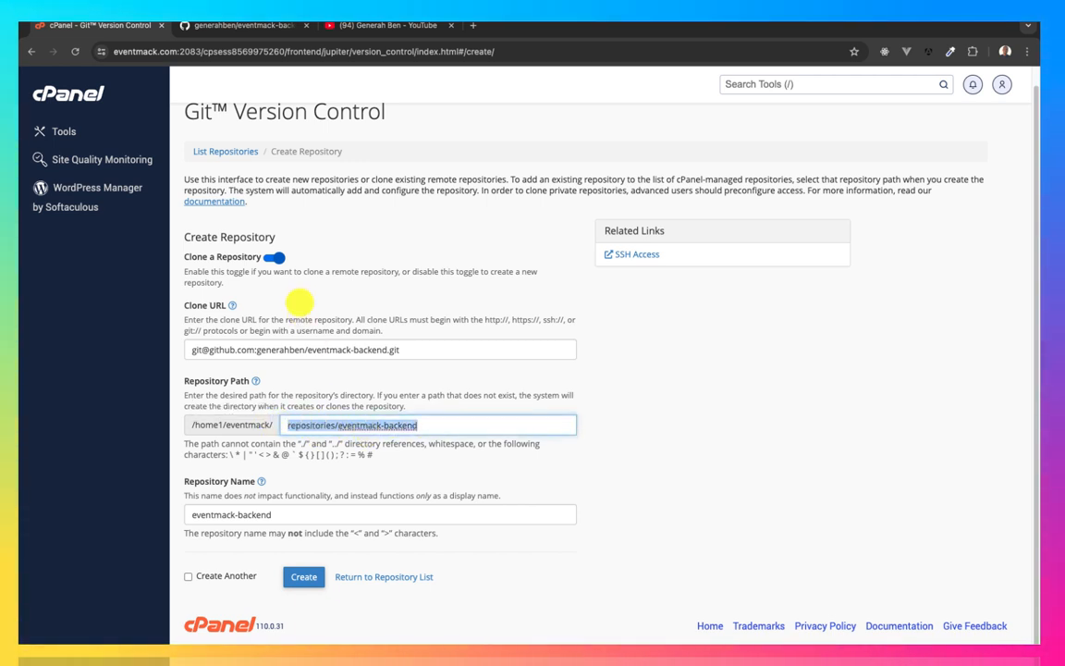
mouse_move(83, 143)
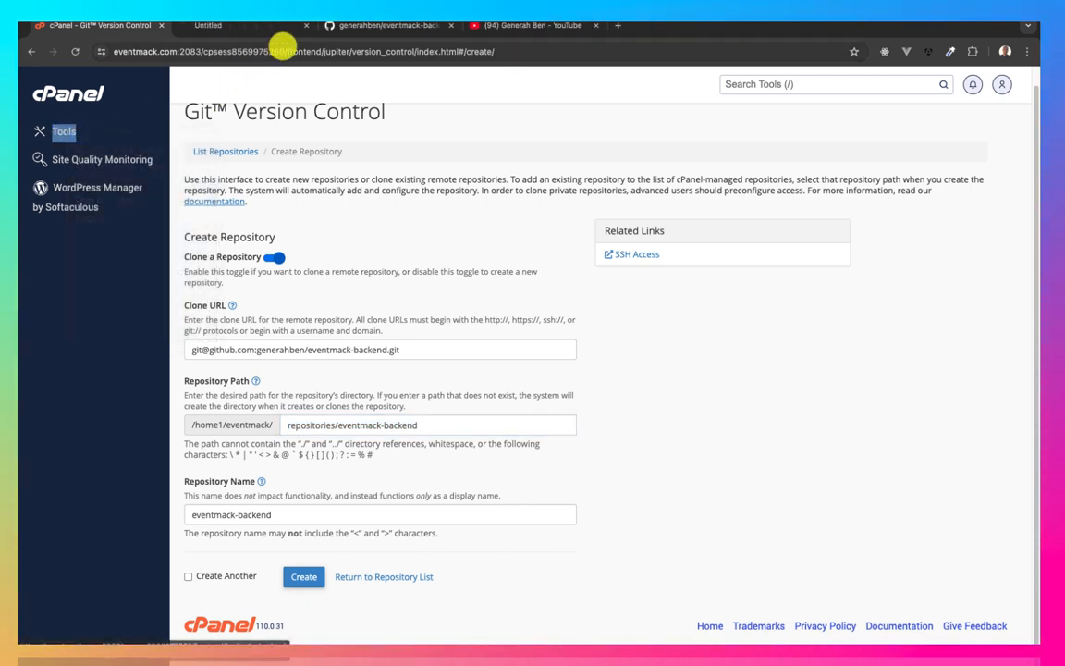
left_click(64, 131)
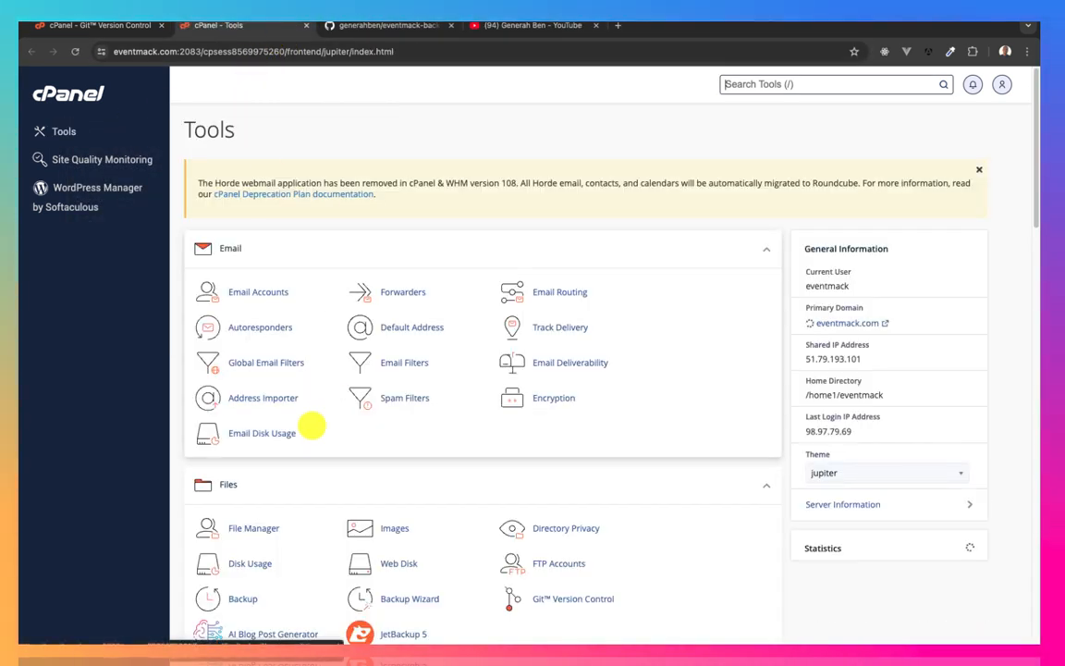
Locate the api.eventmack.com folder in File Manager, then return to the clone form
left_click(254, 528)
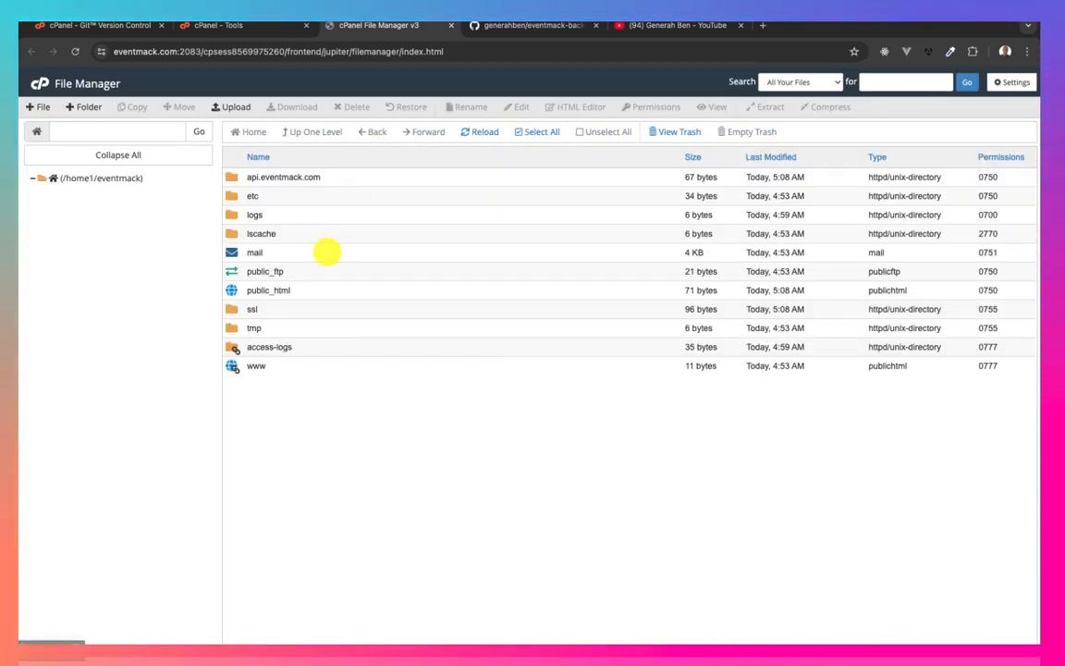
left_click(32, 178)
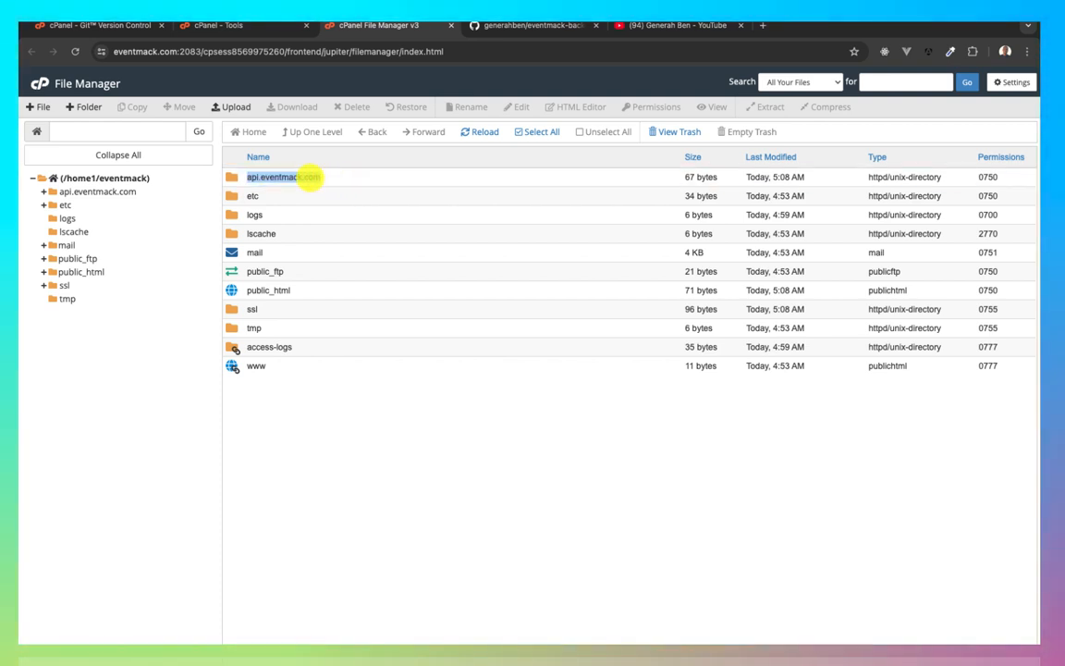
left_click(283, 177)
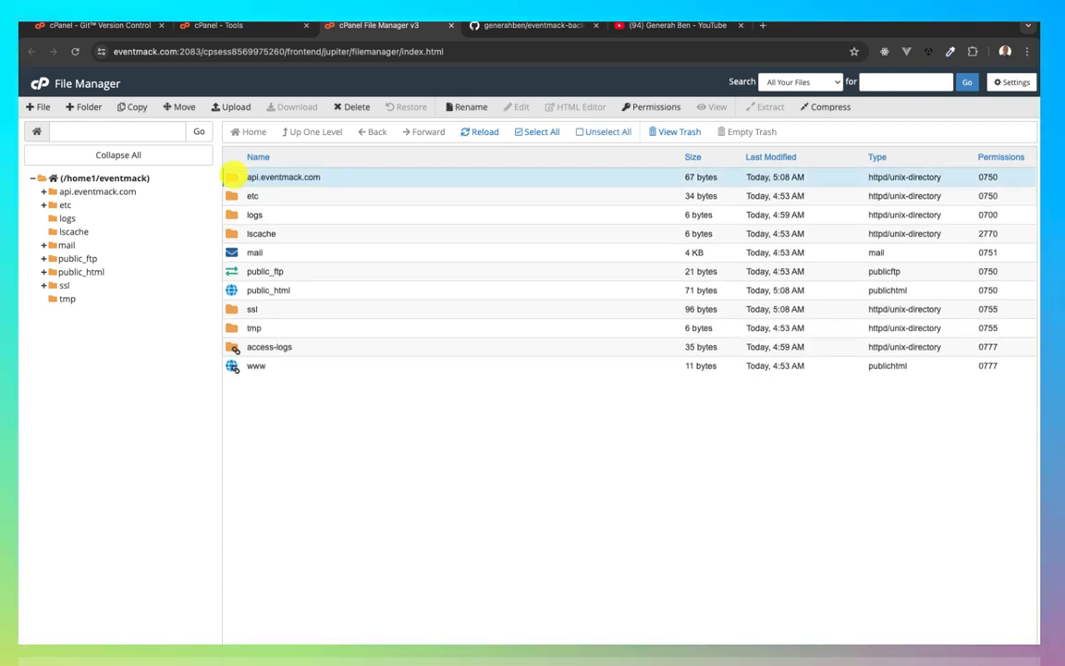
left_click(213, 25)
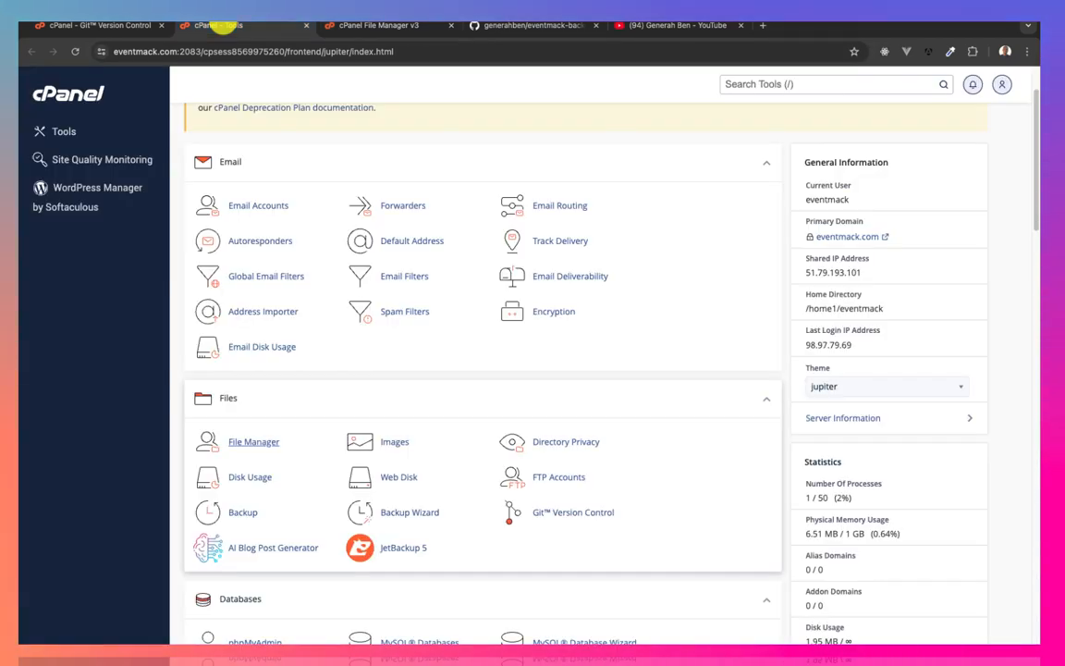
left_click(572, 512)
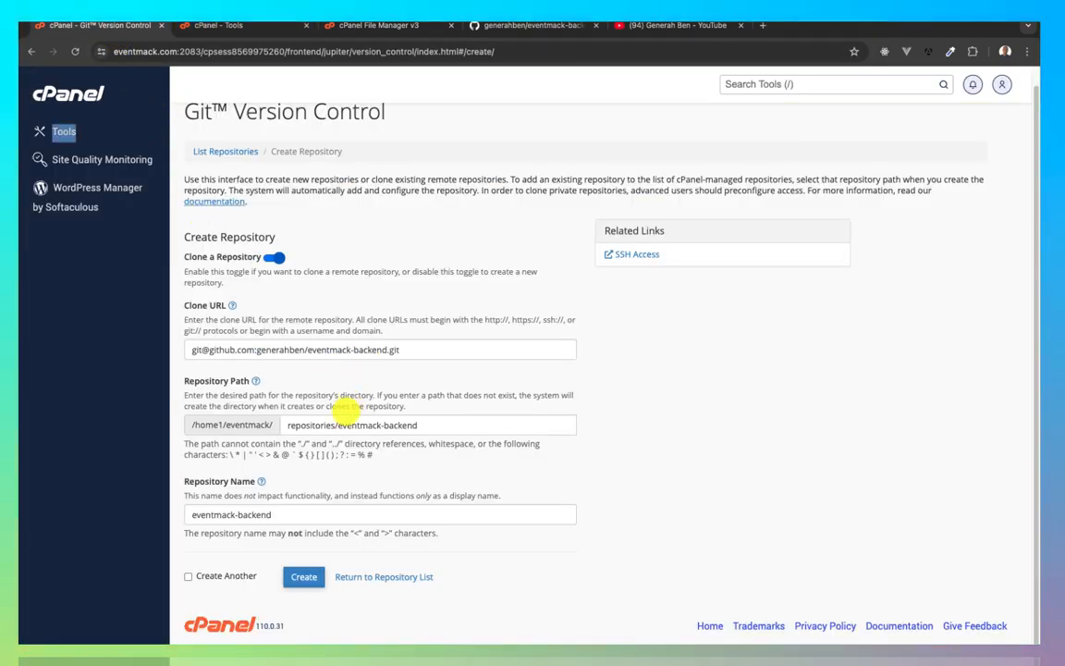
Clone into path api.eventmack.com, which fails with 'directory already contains files'
left_click(428, 424)
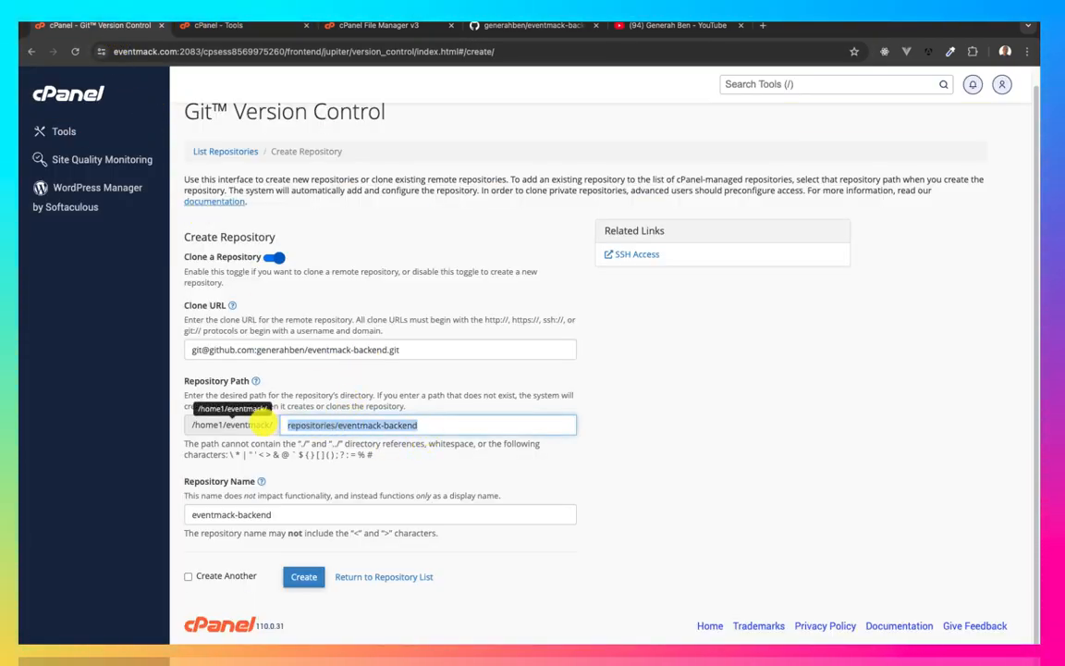
type("git@github.com:generahben/eventmack-backend.git")
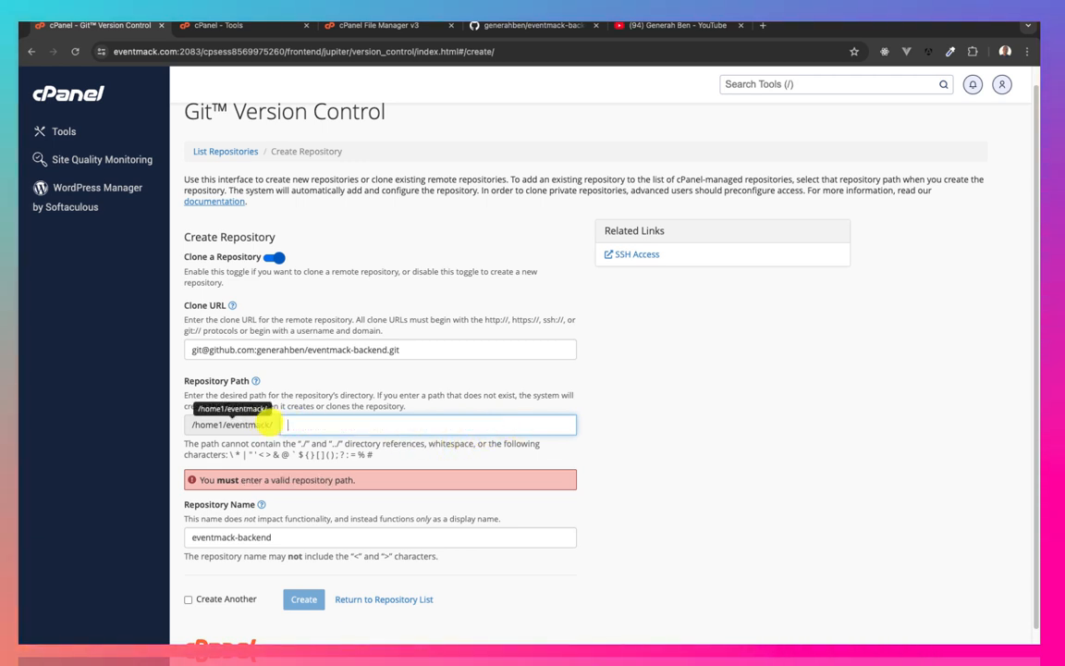
type("api.eventmack.com")
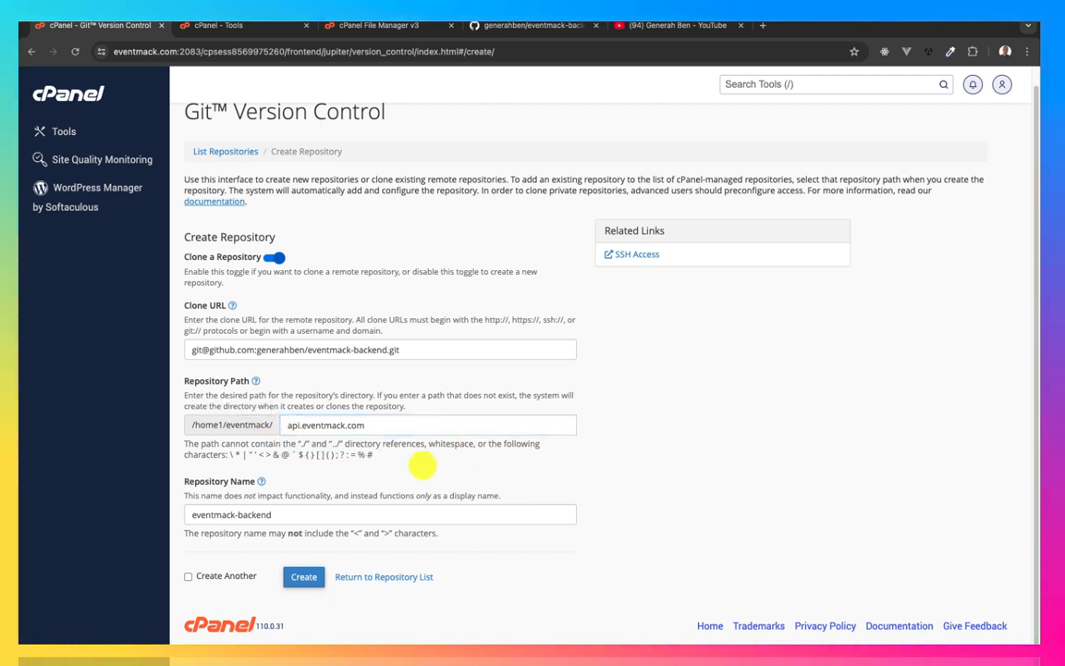
mouse_move(288, 518)
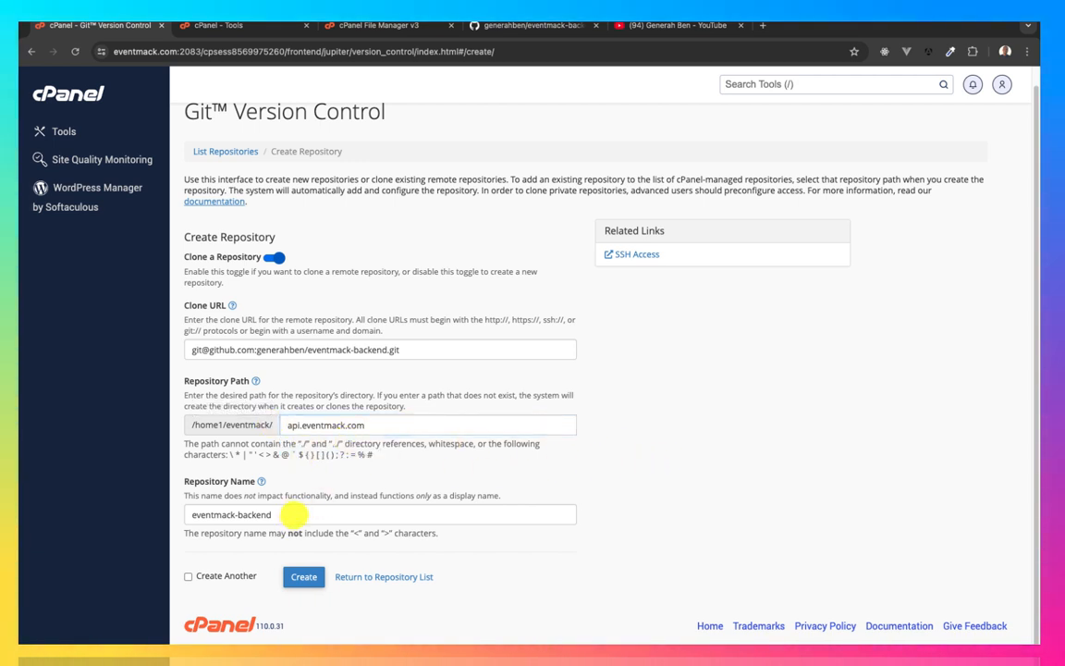
left_click(380, 514)
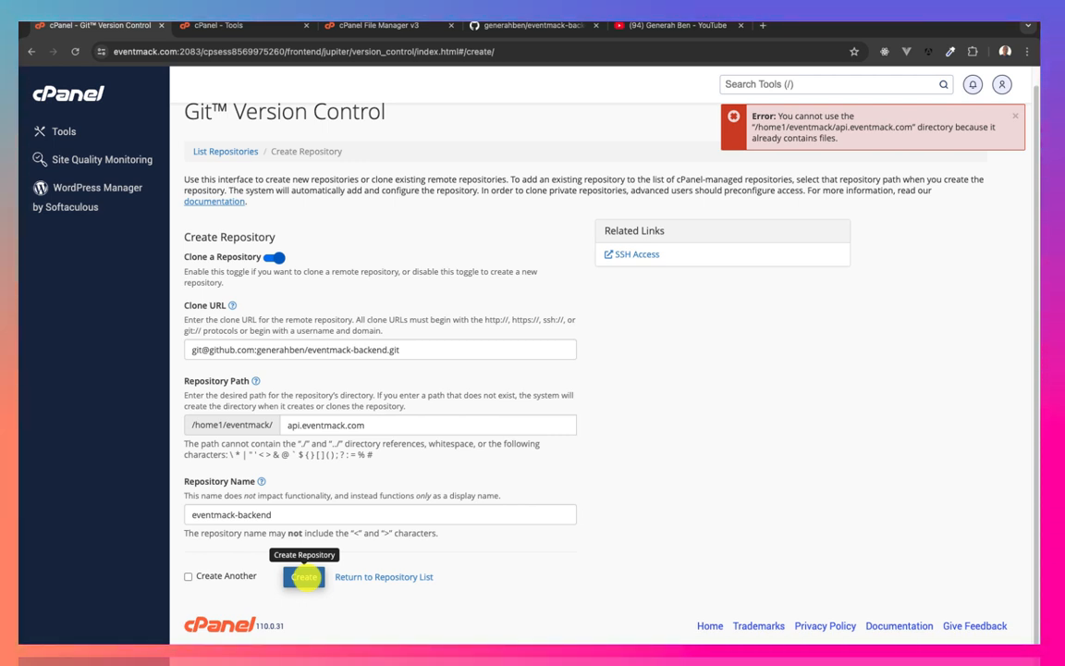
mouse_move(636, 254)
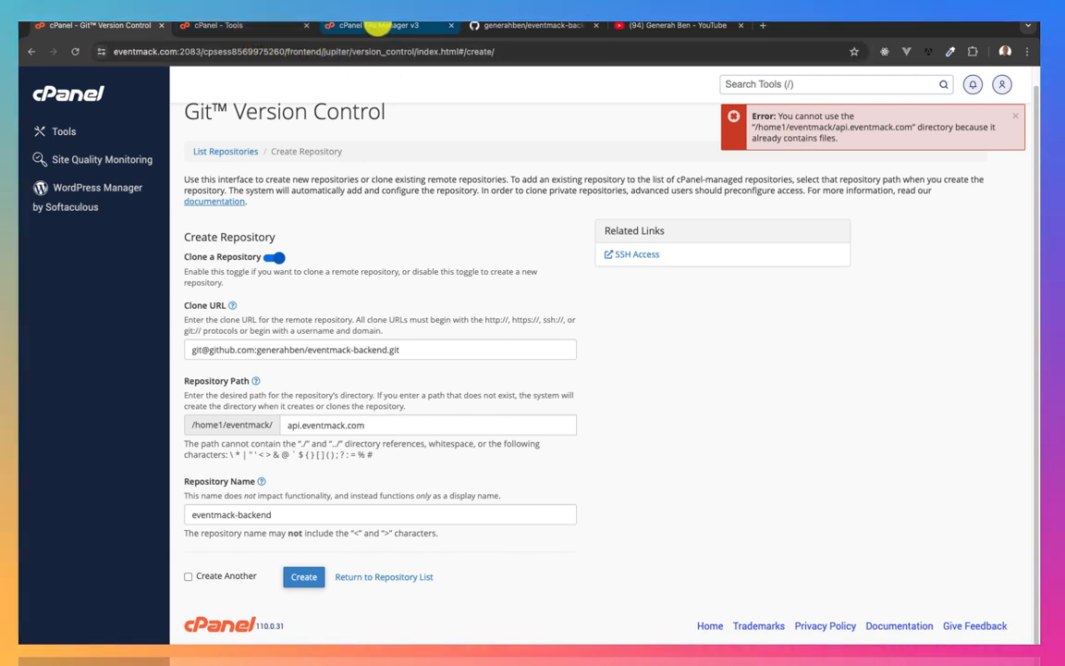
Permanently delete the cgi-bin and public folders inside api.eventmack.com
left_click(374, 25)
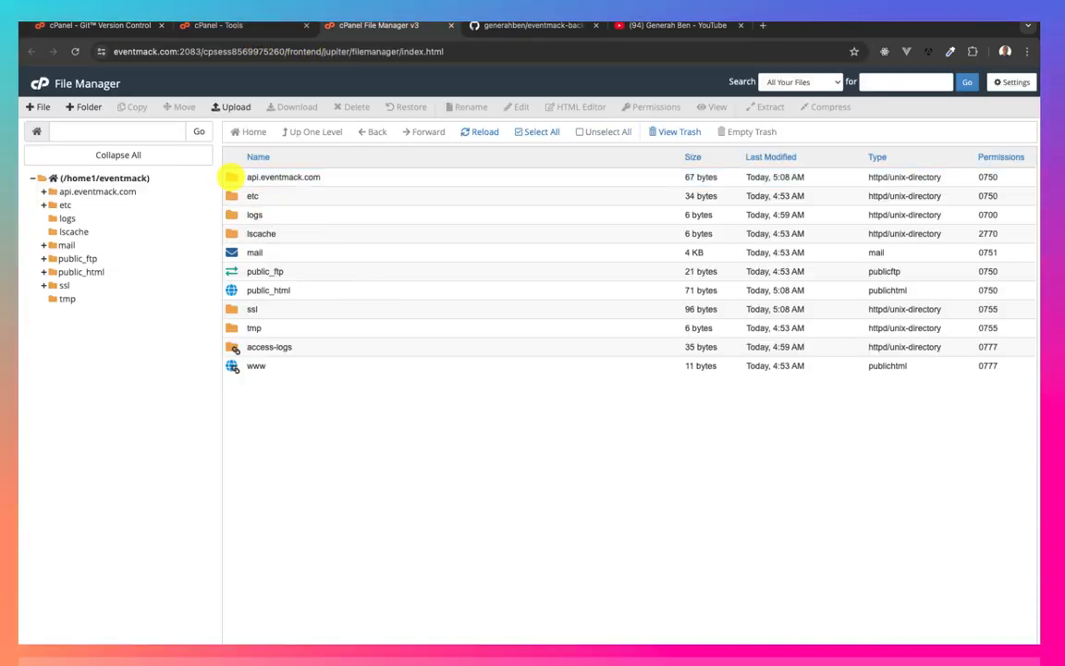
double_click(283, 177)
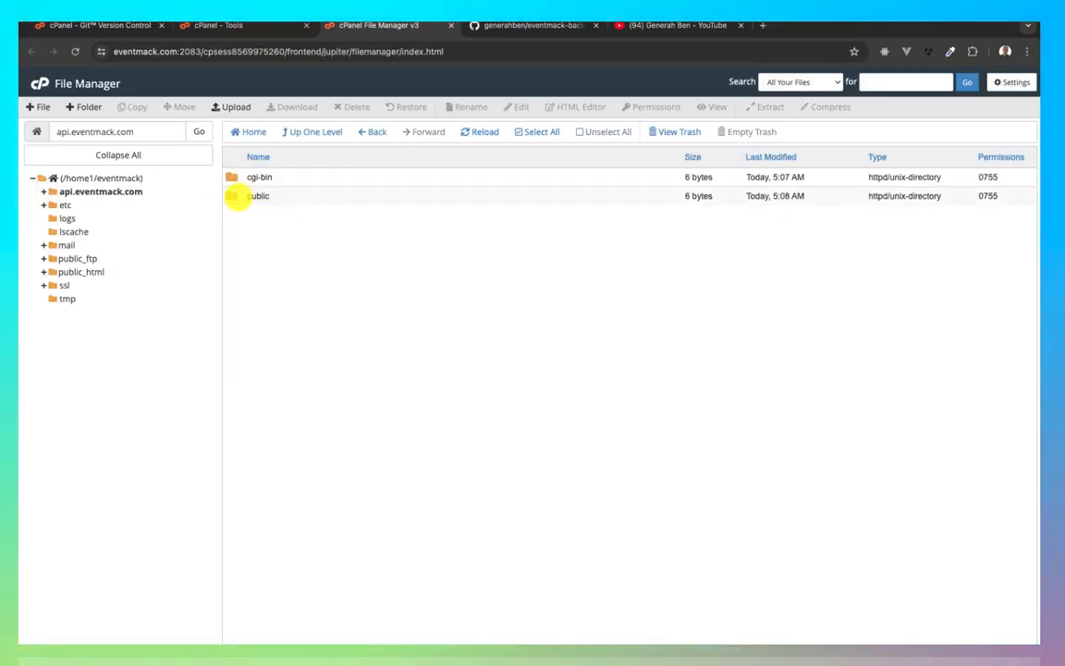
left_click(259, 195)
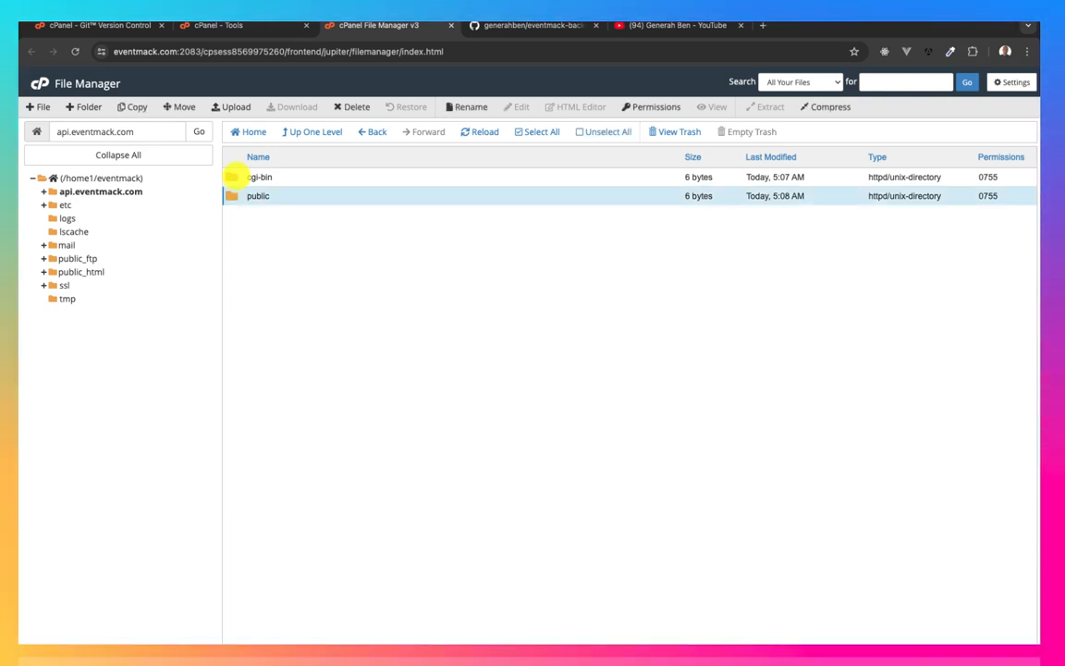
right_click(259, 177)
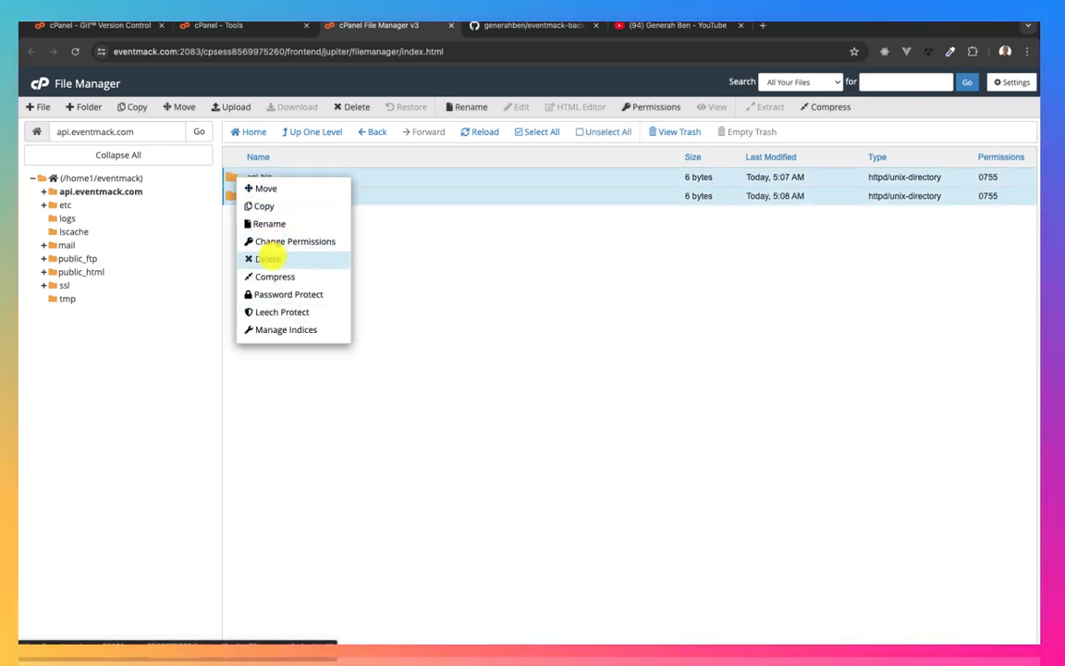
left_click(269, 259)
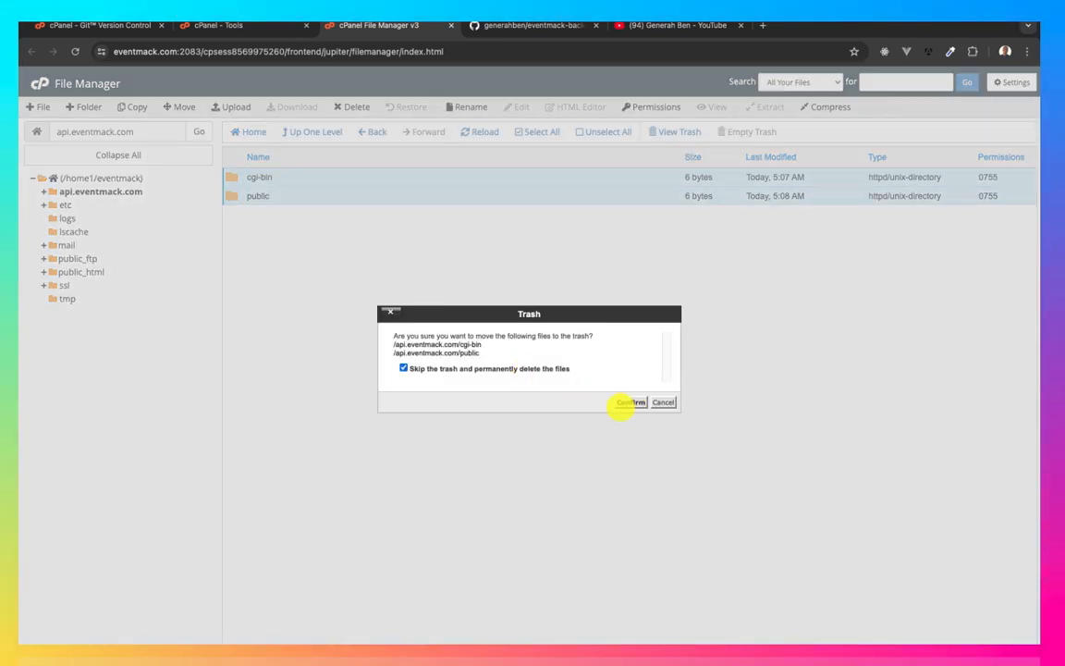
left_click(630, 402)
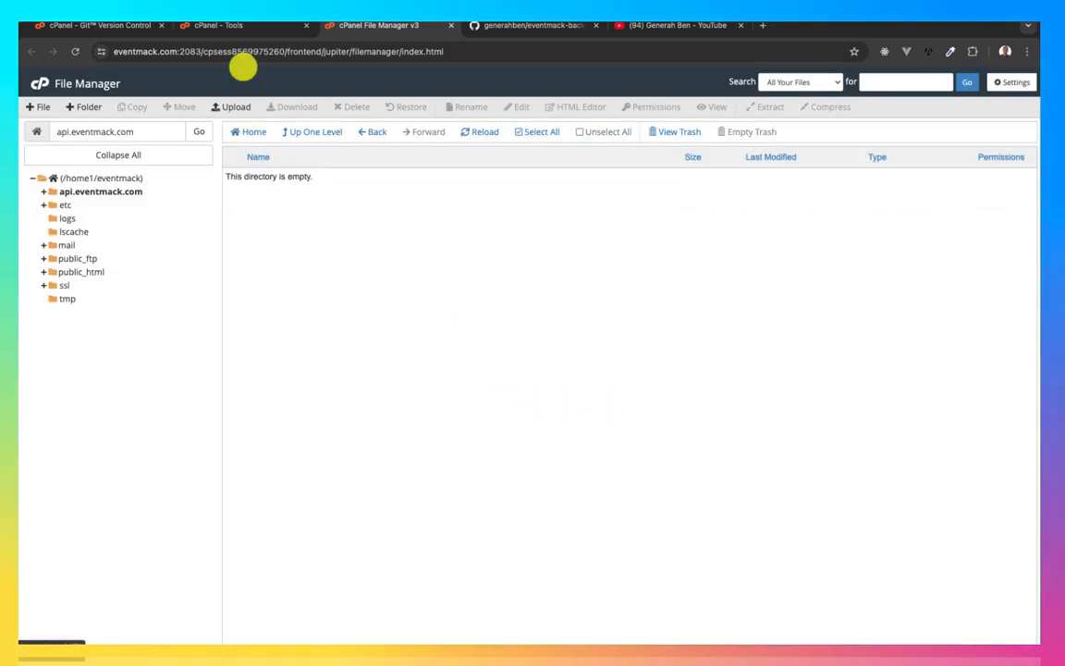
left_click(92, 25)
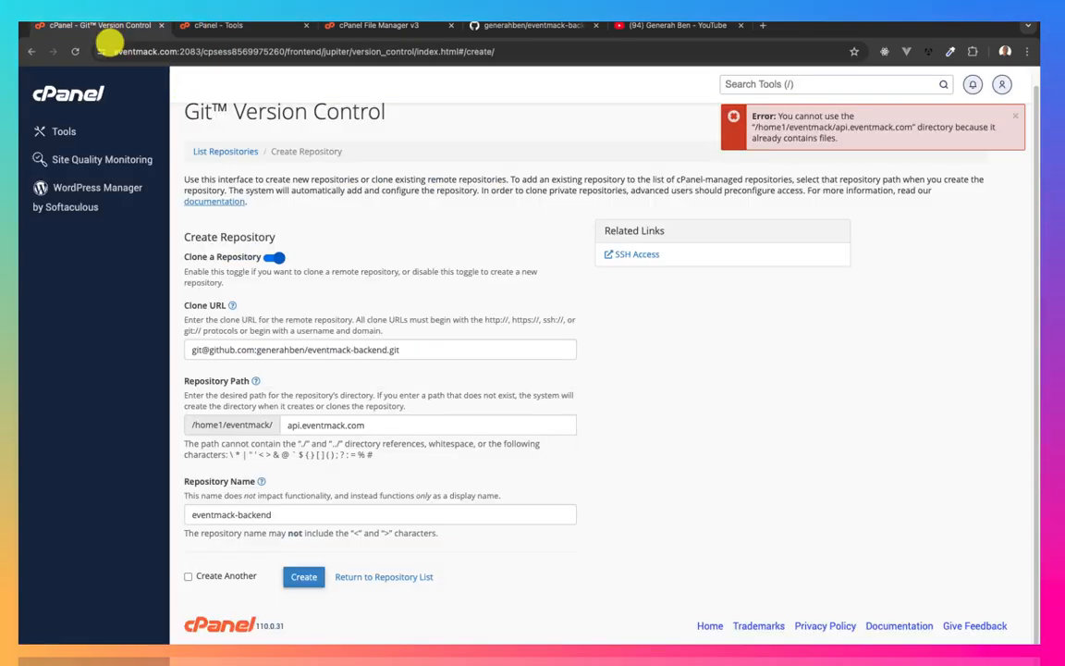
mouse_move(303, 576)
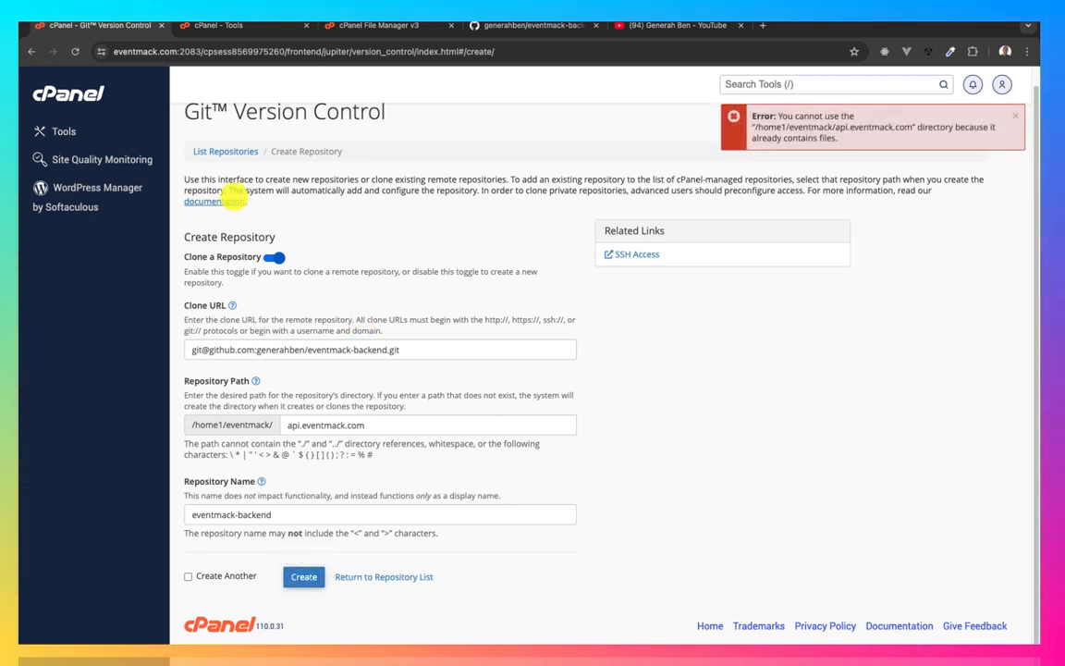
Re-enter the SSH URL and api.eventmack.com path and retry Create, getting the same error
left_click(379, 25)
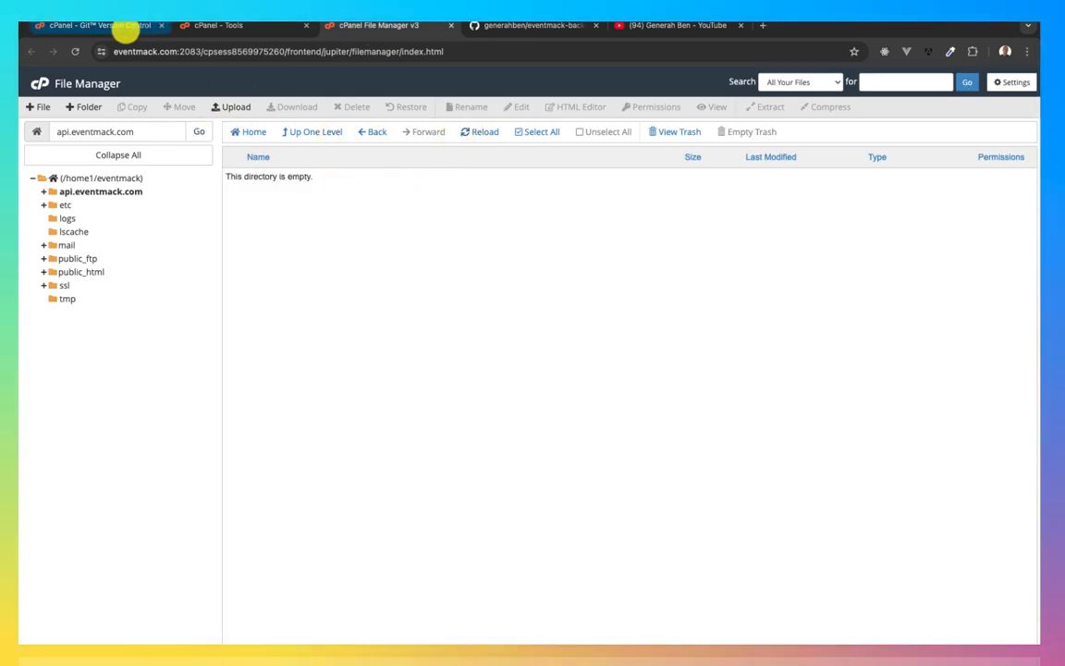
left_click(99, 25)
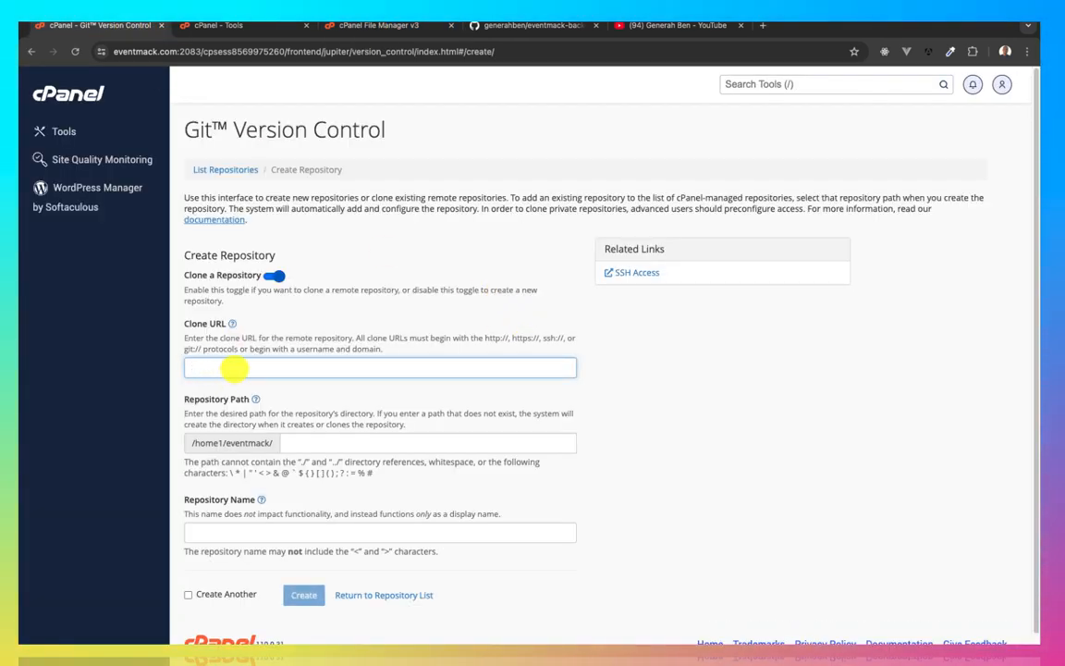
type("git@github.com:generahben/eventmack-backend.git")
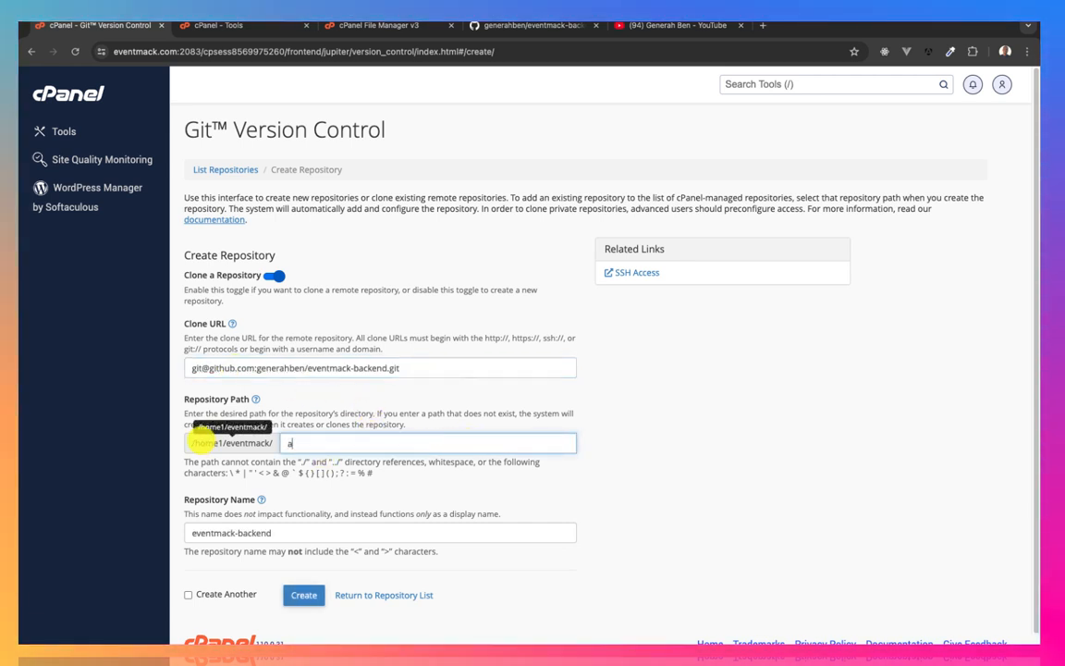
type("pi.eventmac")
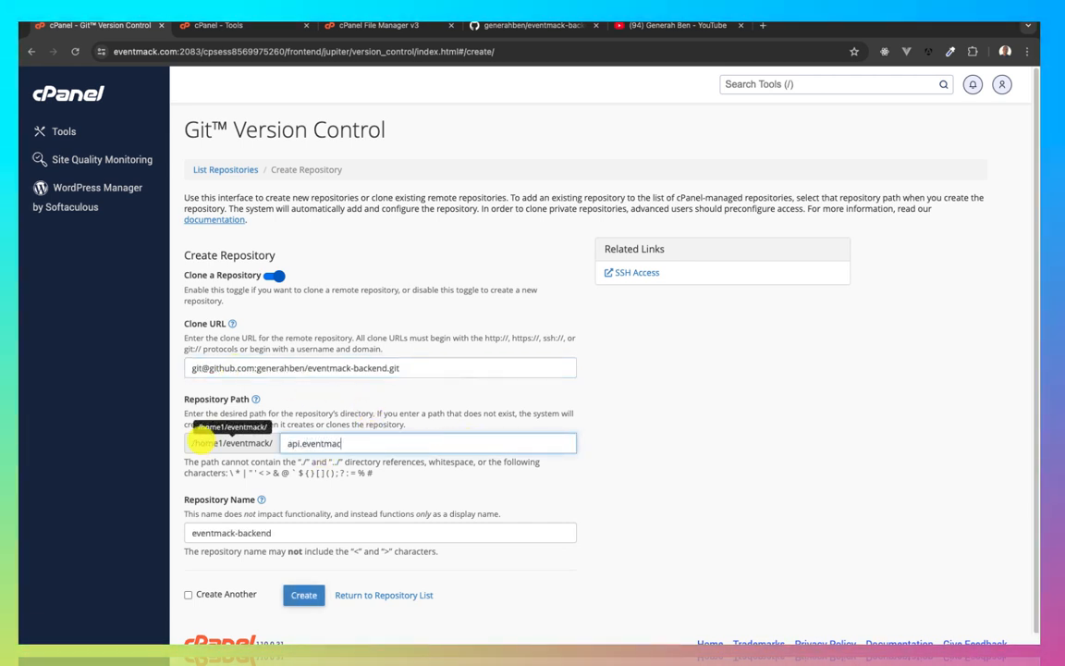
type(".com")
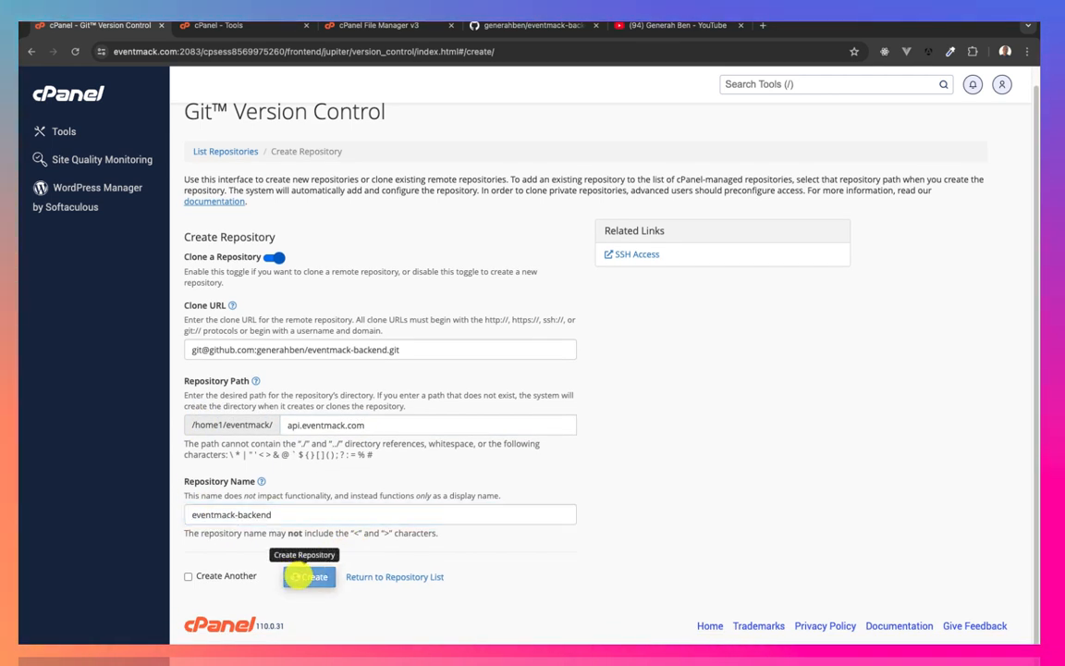
left_click(304, 576)
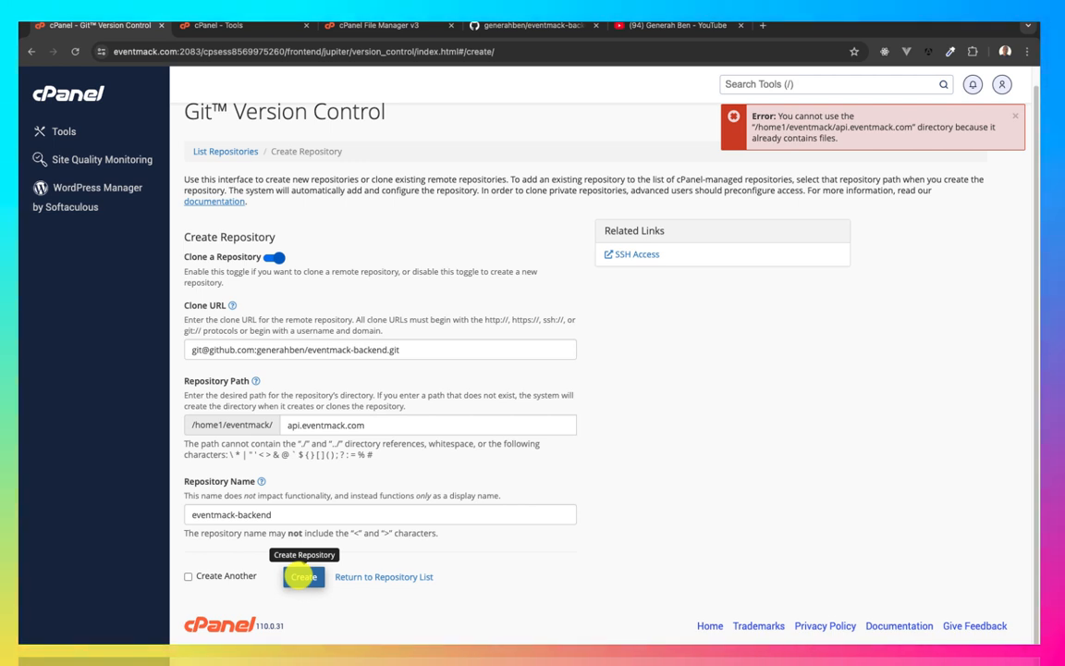
mouse_move(306, 495)
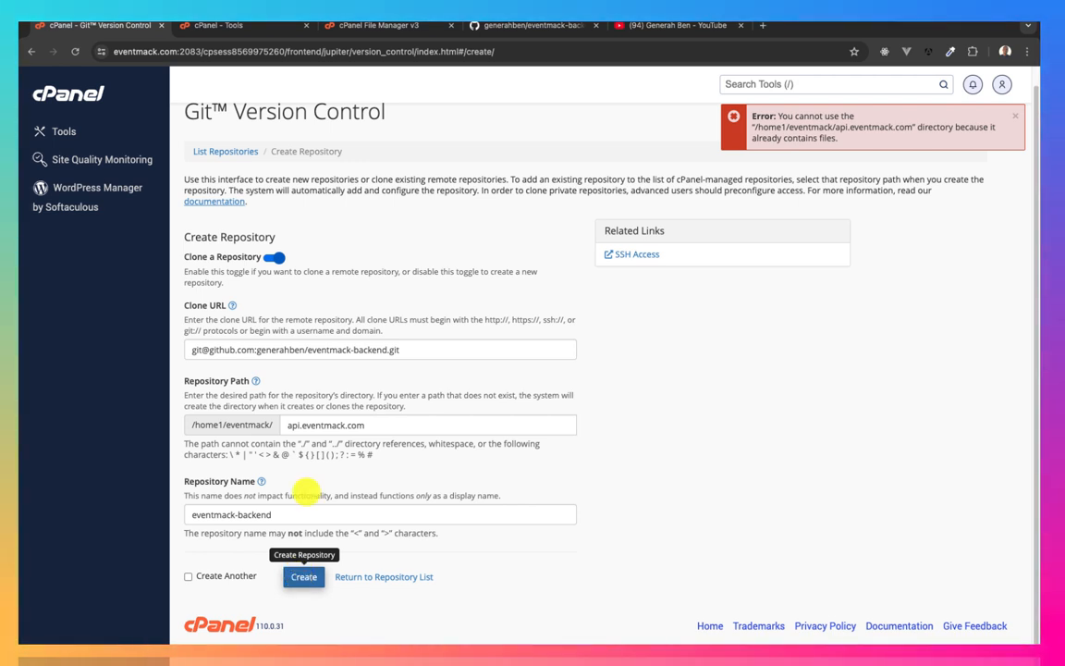
left_click(377, 25)
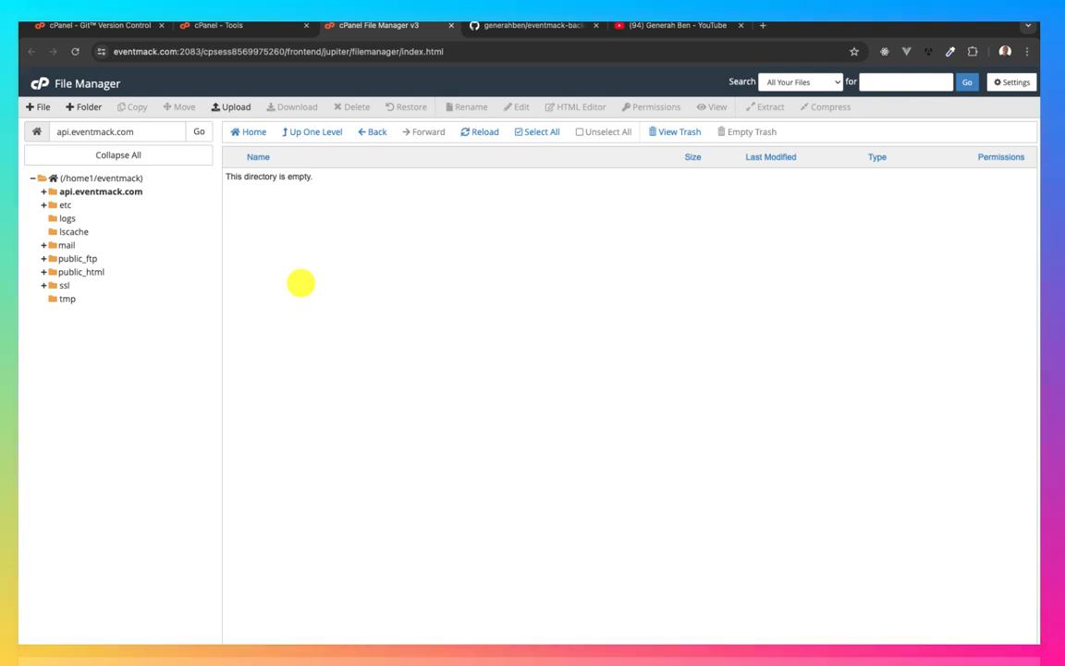
mouse_move(534, 193)
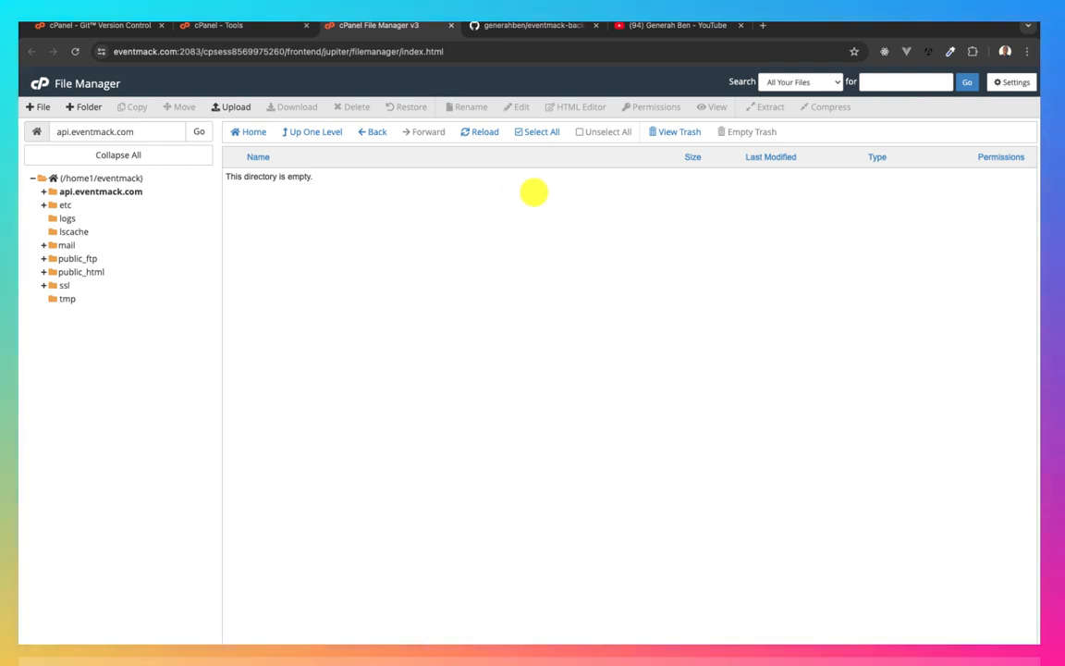
Show hidden files and permanently delete the .well-known folder from api.eventmack.com
left_click(1012, 81)
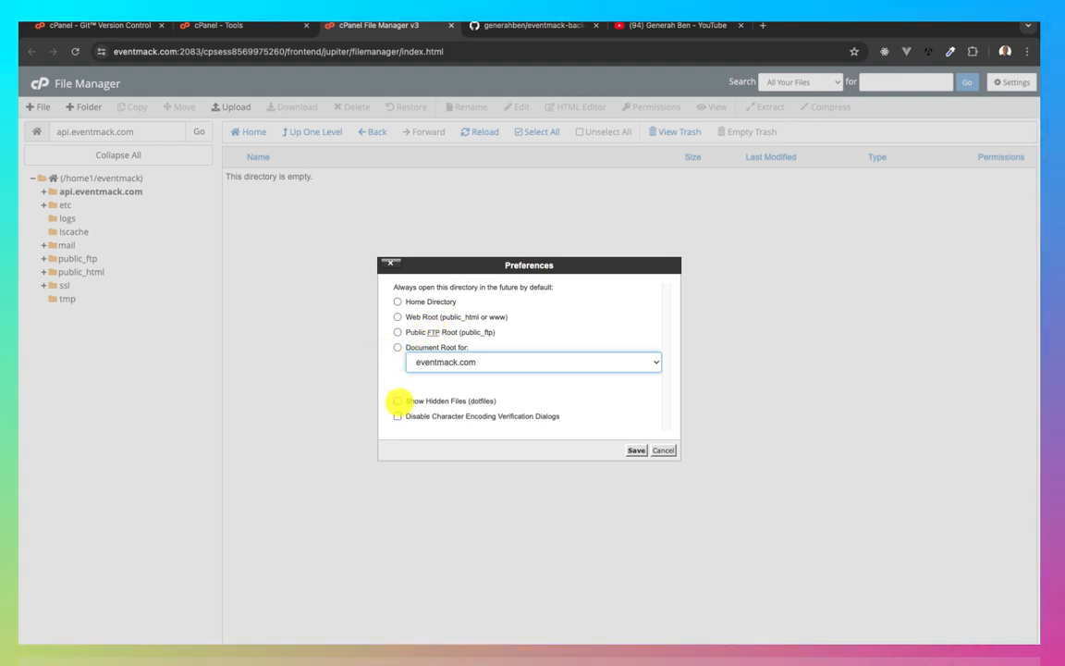
left_click(635, 451)
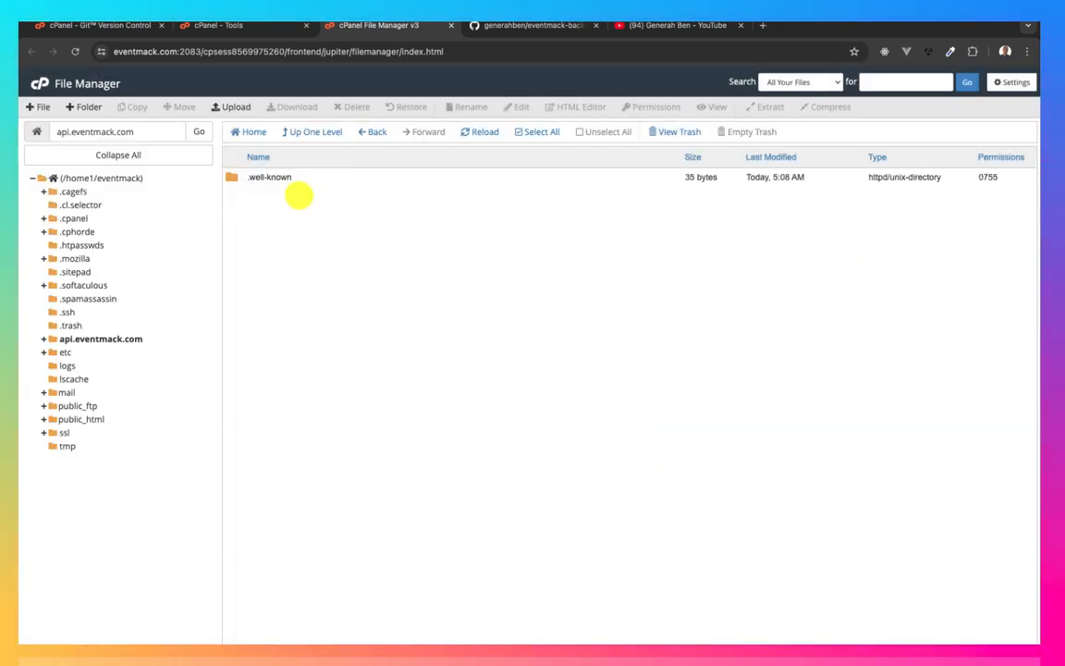
right_click(269, 177)
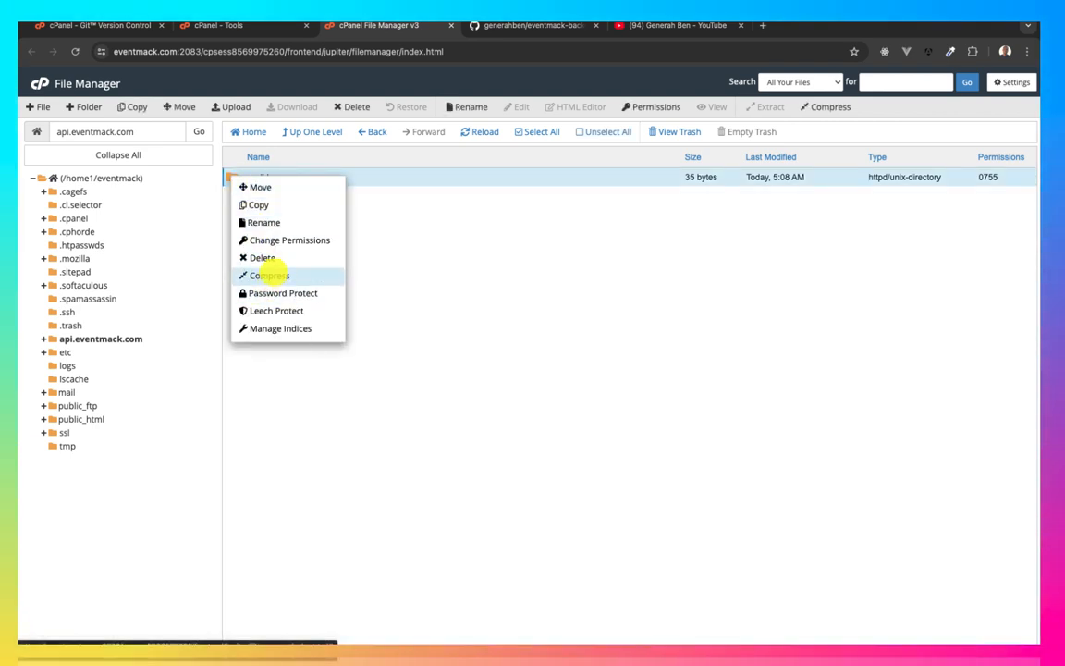
left_click(262, 257)
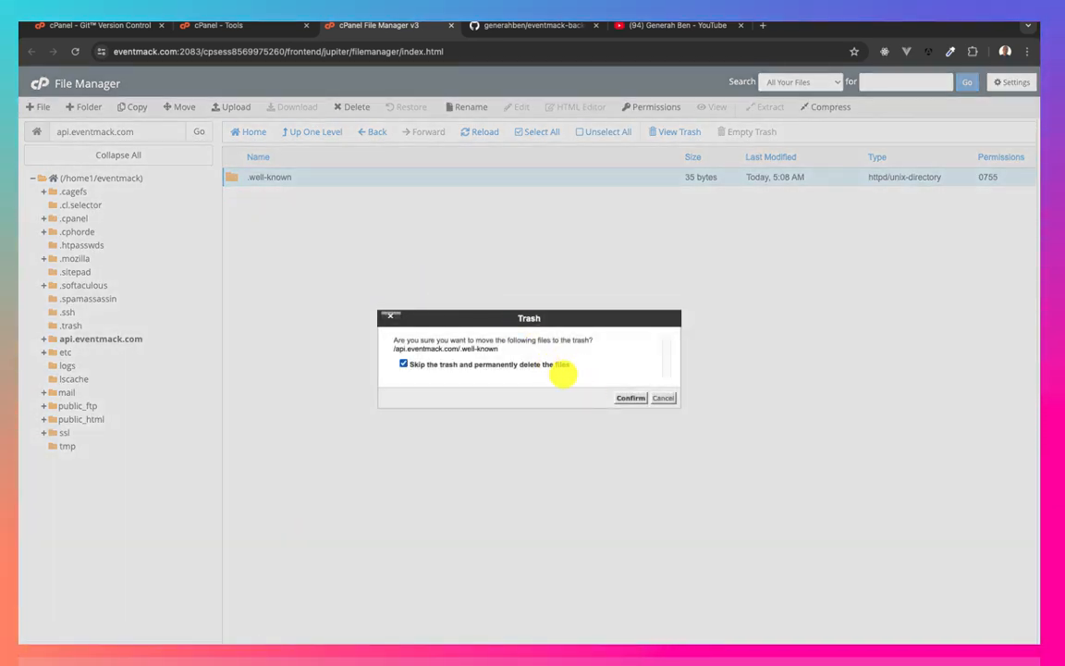
left_click(630, 397)
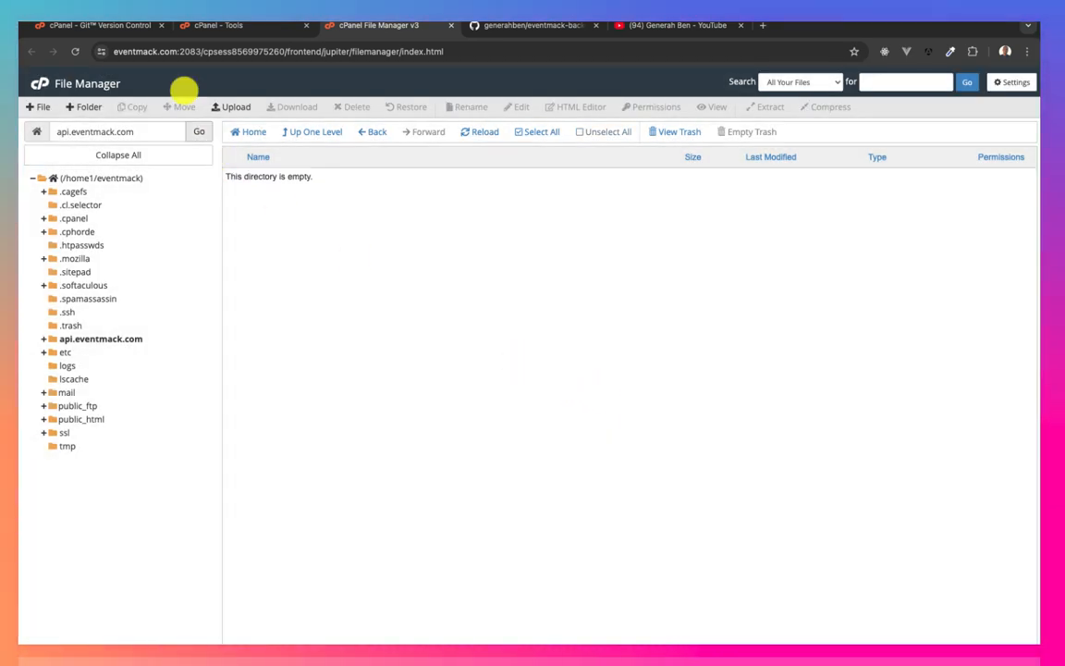
left_click(93, 25)
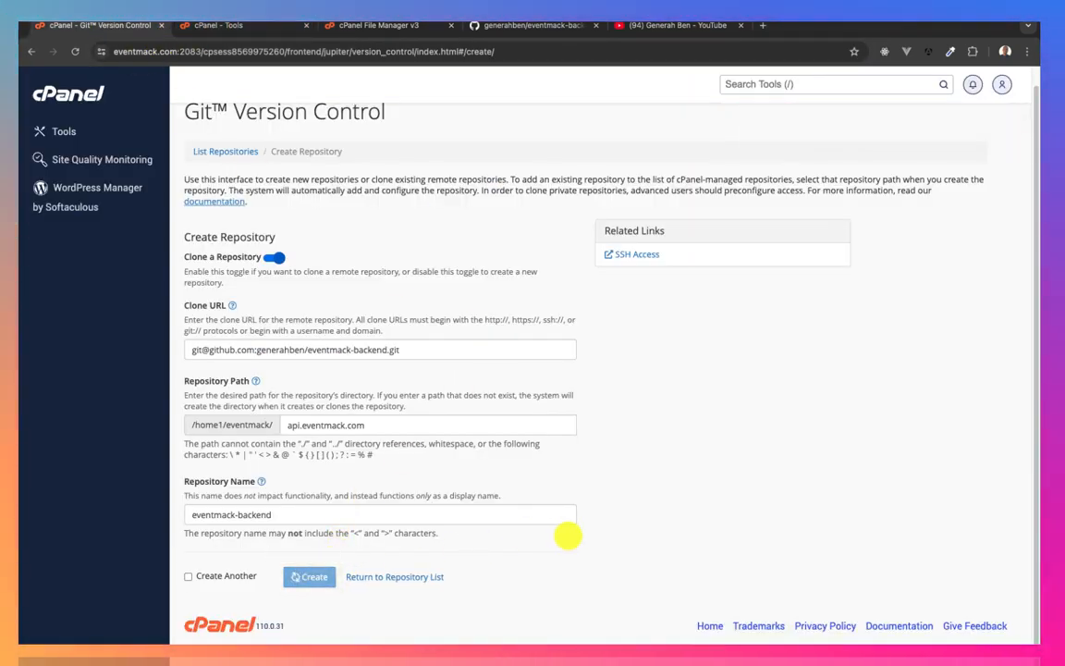
Re-create the eventmack-backend repository, then refresh File Manager to list its files in api.eventmack.com
left_click(309, 576)
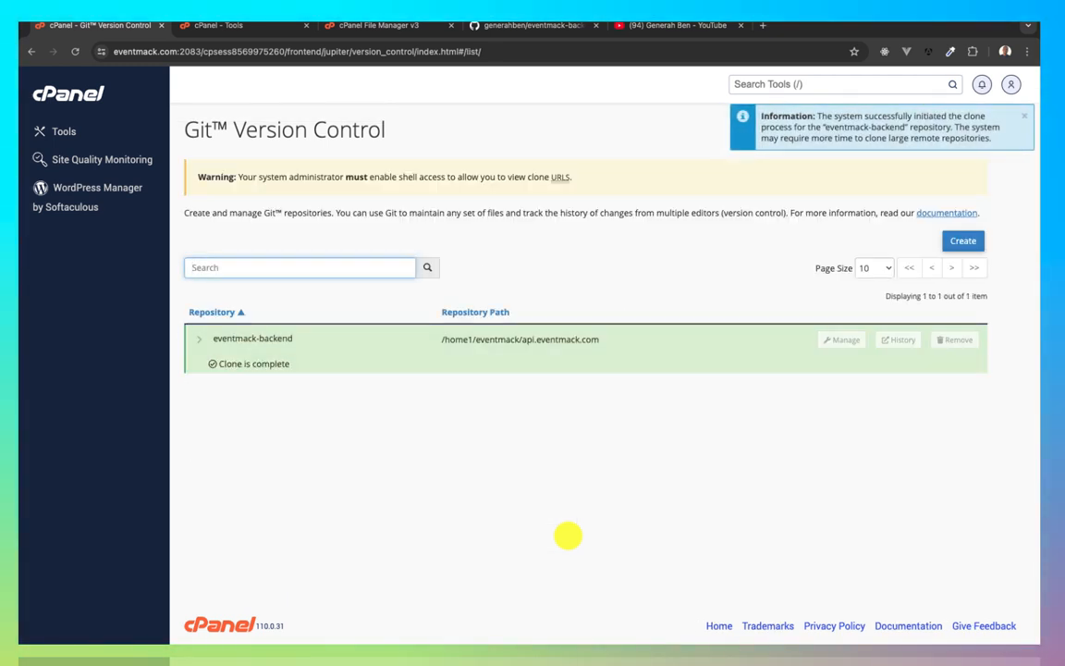
mouse_move(290, 361)
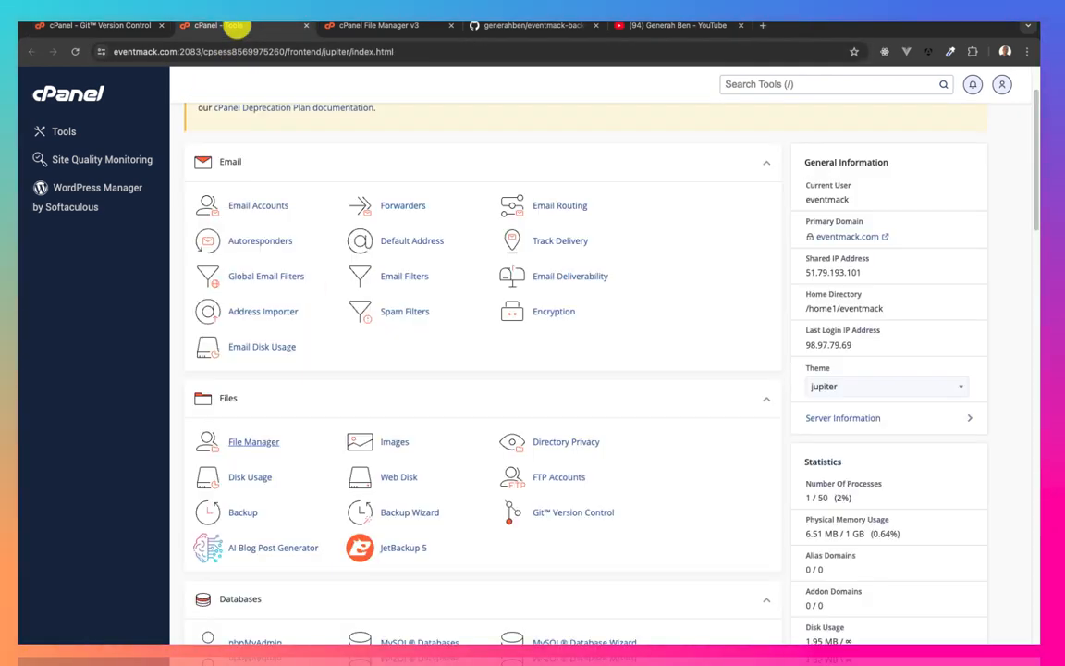
left_click(253, 441)
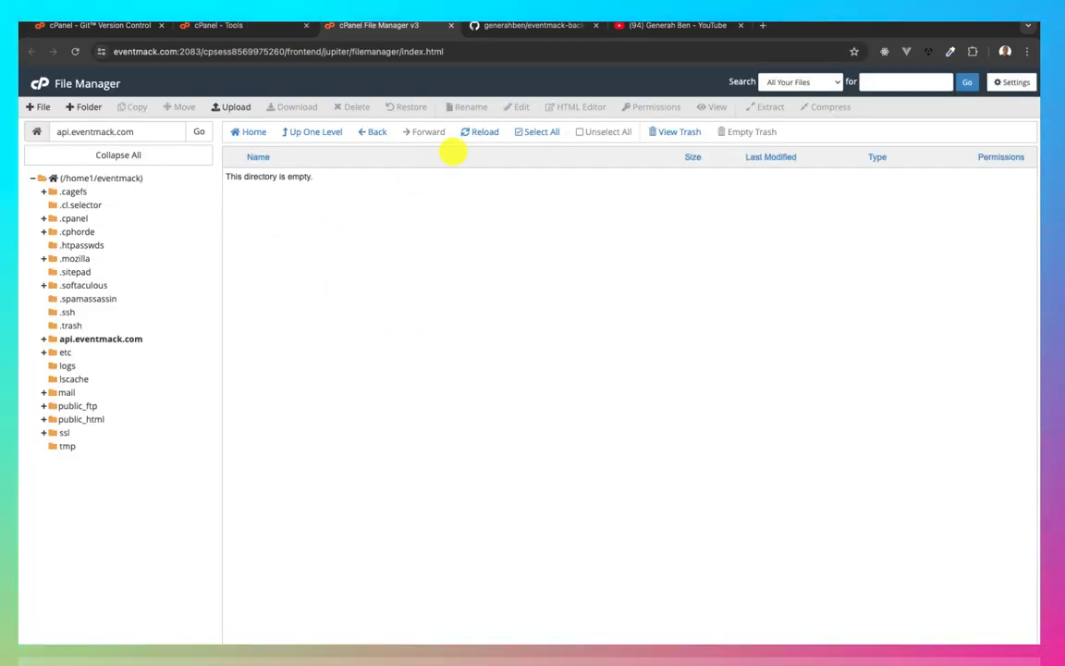
left_click(480, 132)
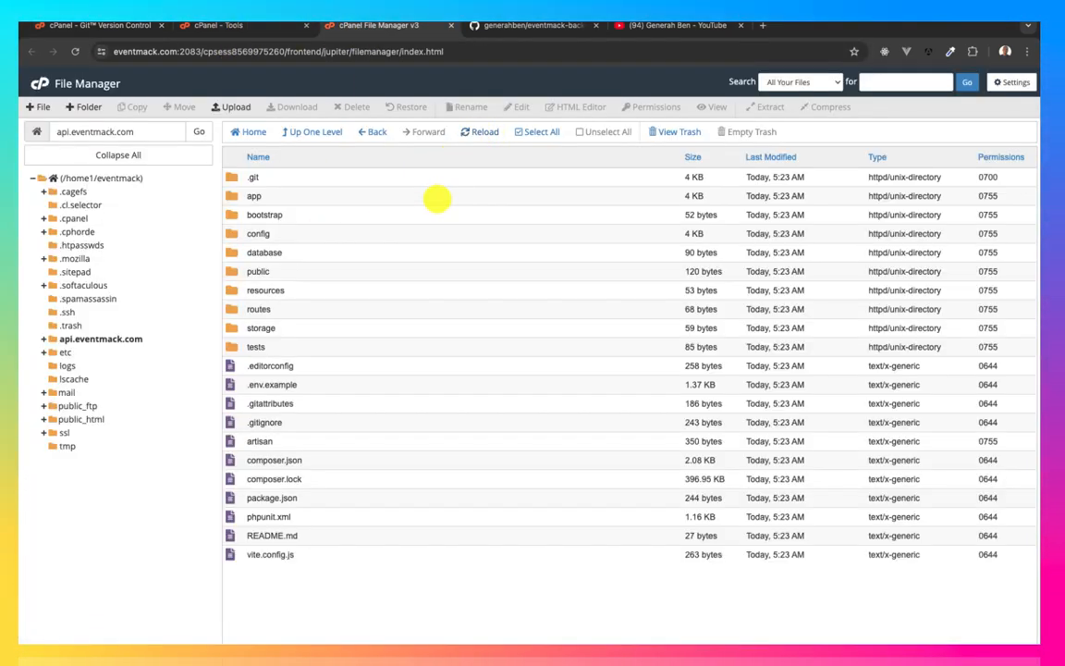
mouse_move(263, 327)
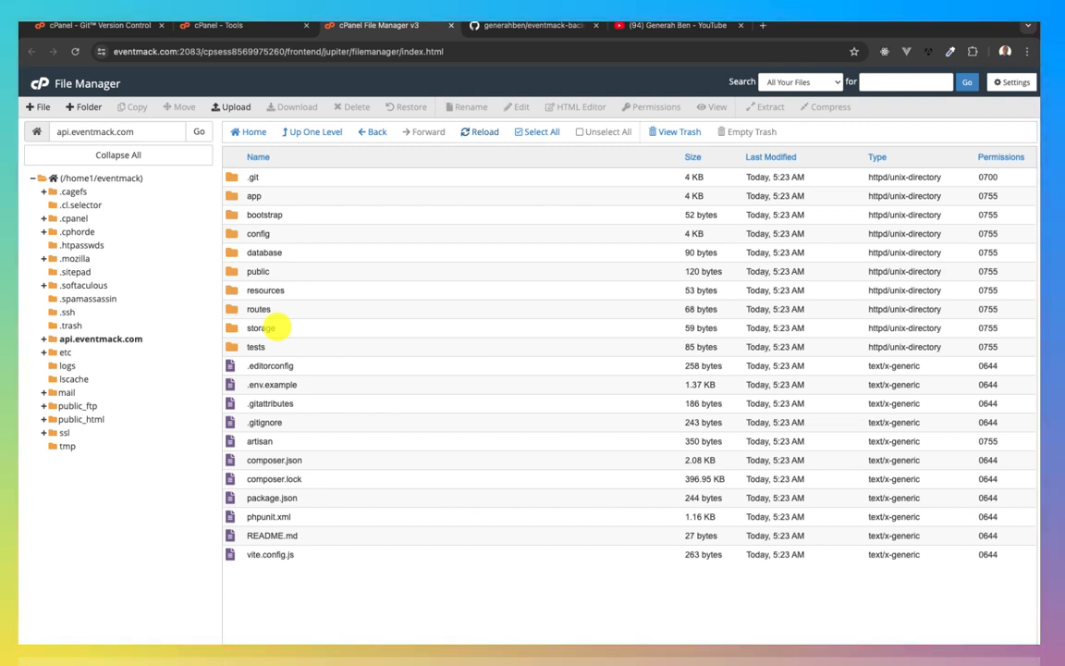
mouse_move(323, 379)
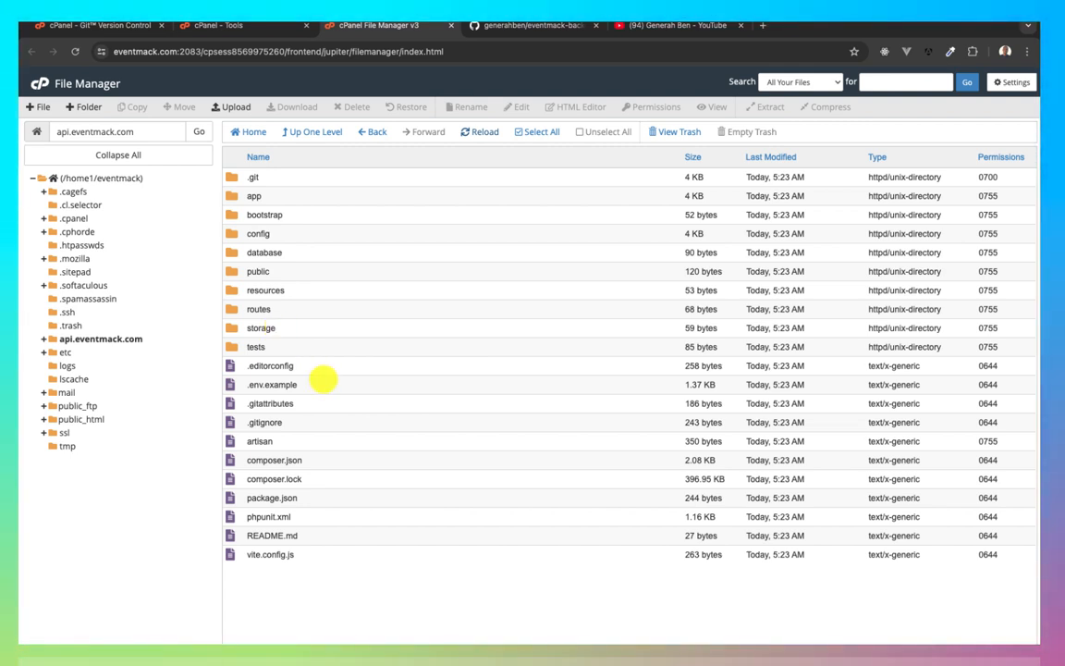
mouse_move(400, 132)
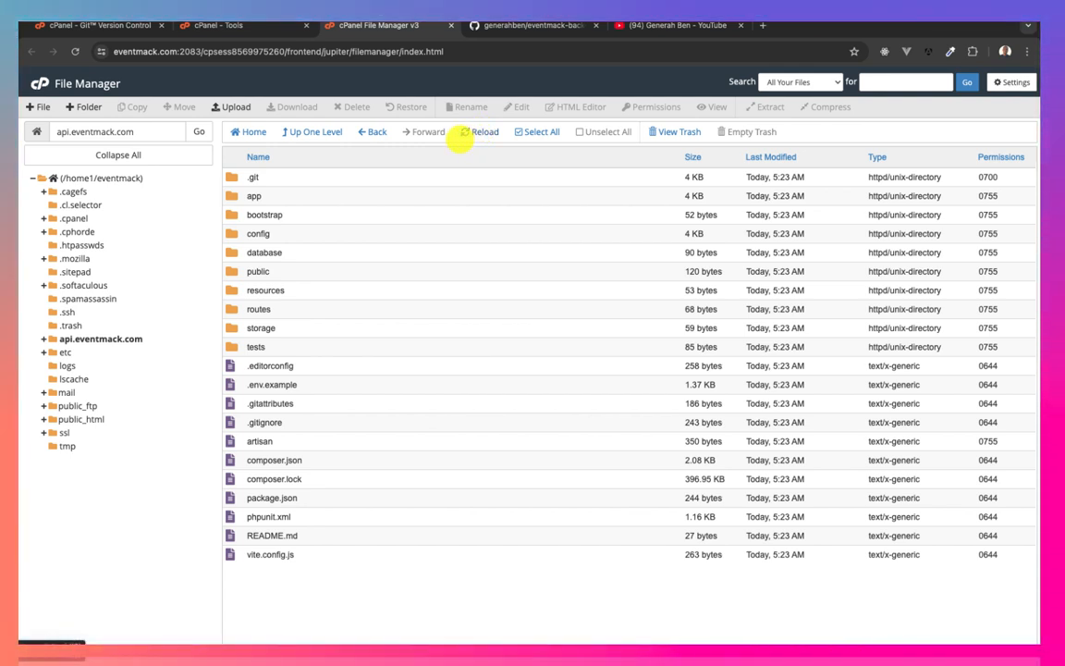
mouse_move(349, 305)
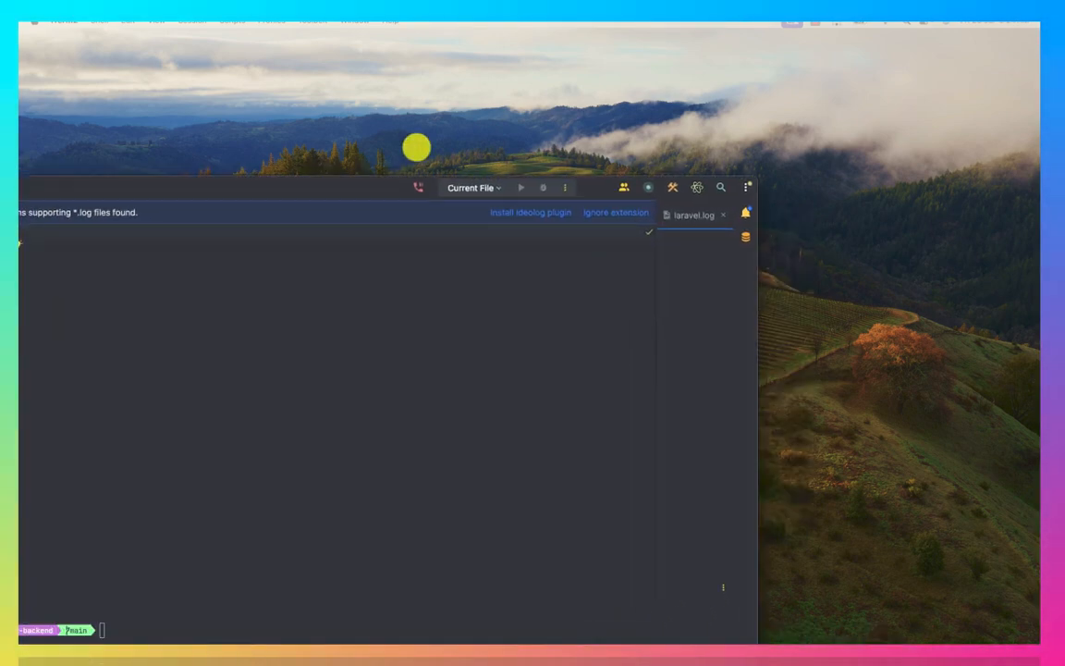
Add a <p>Standalone API v1</p> paragraph on line 3 of README.md, under the Eventmack Backend heading
left_click(101, 53)
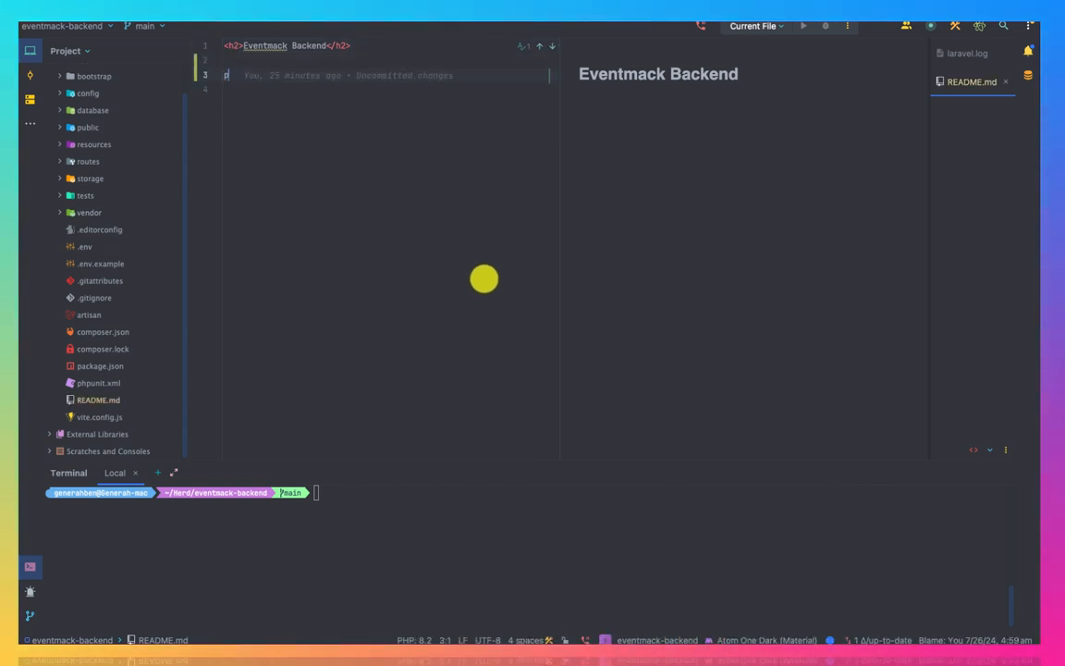
type("<p></p>")
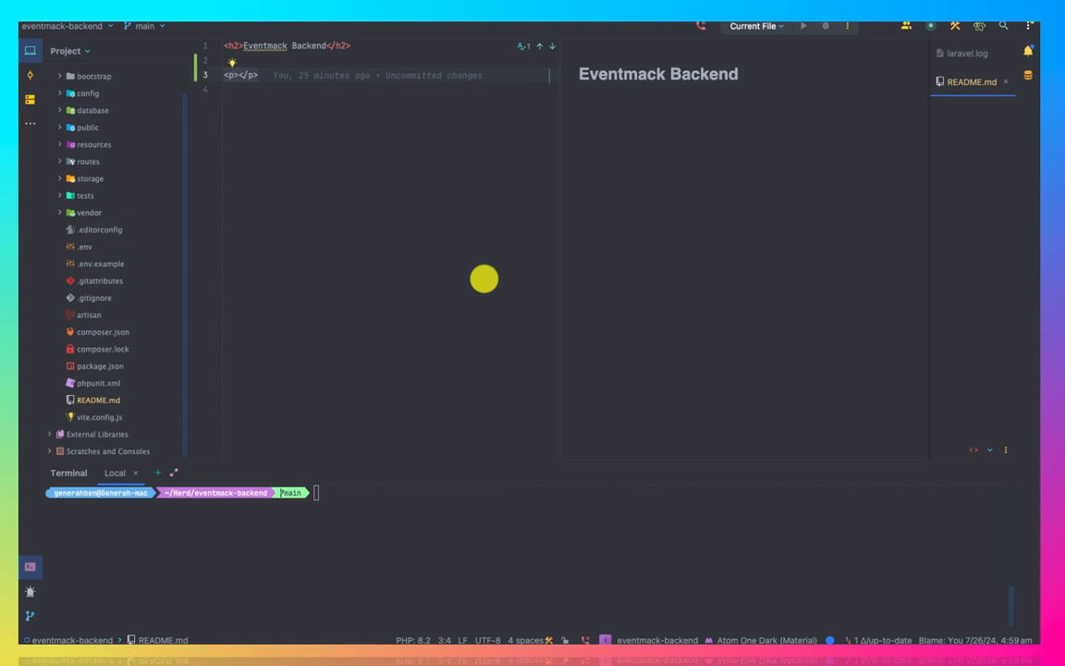
type("Api")
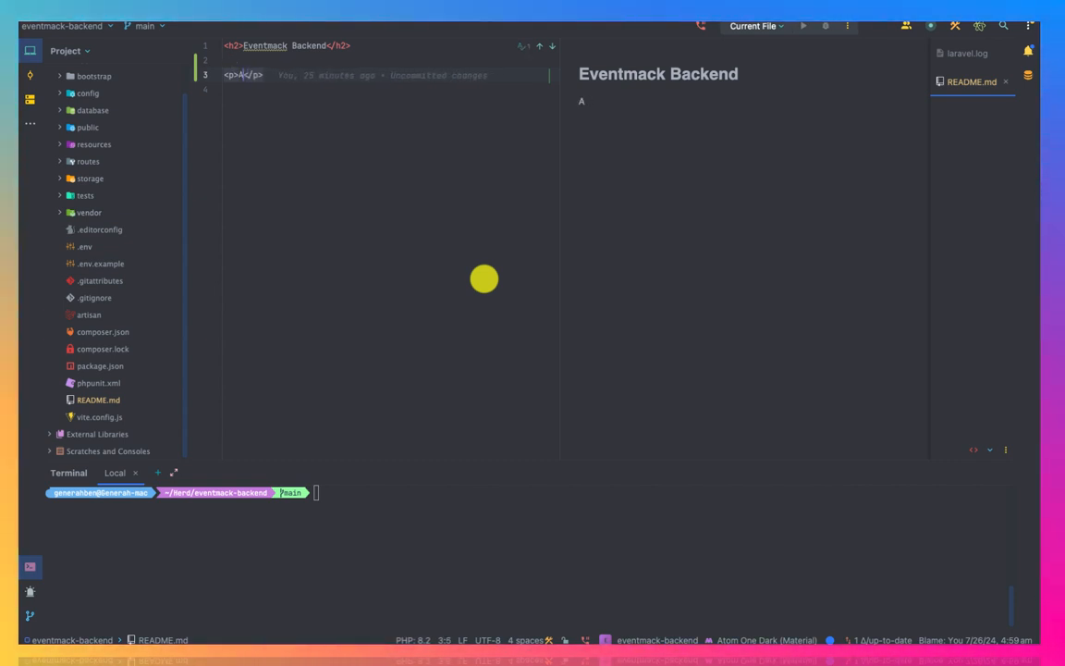
type("Standalone")
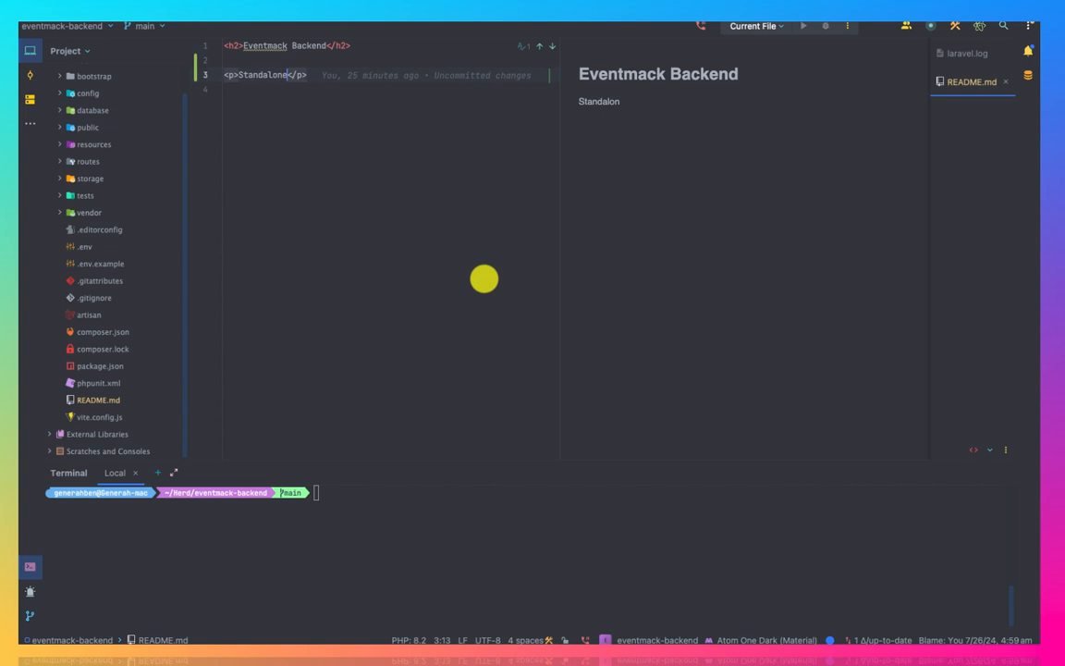
type("API")
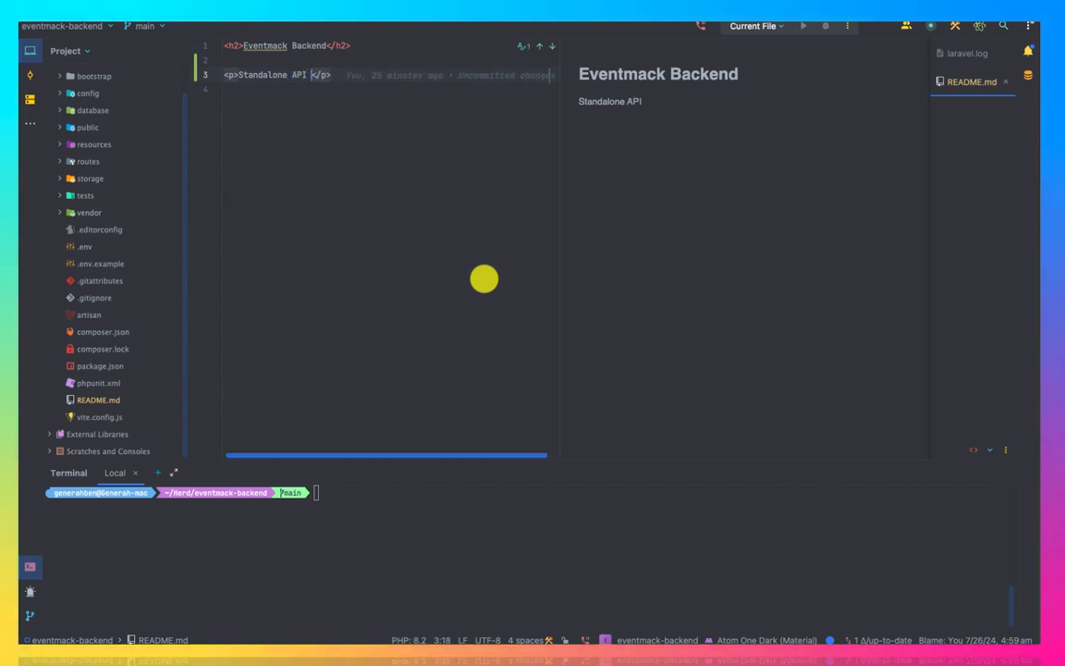
type("v1")
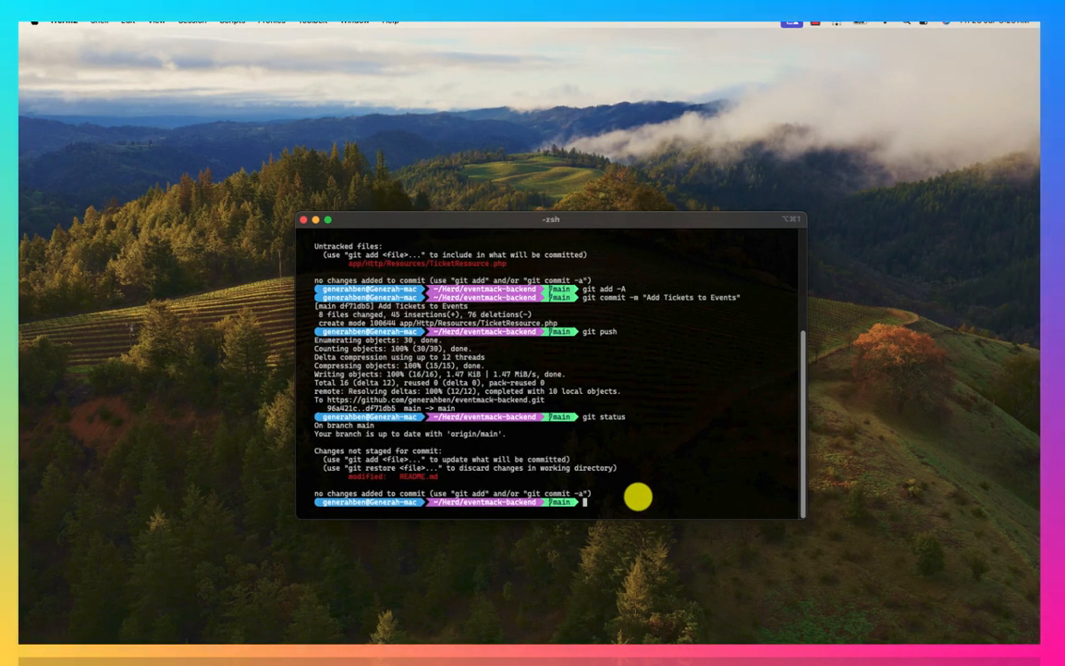
Stage all changes with git add and commit them as "Update Readme File"
type("git as")
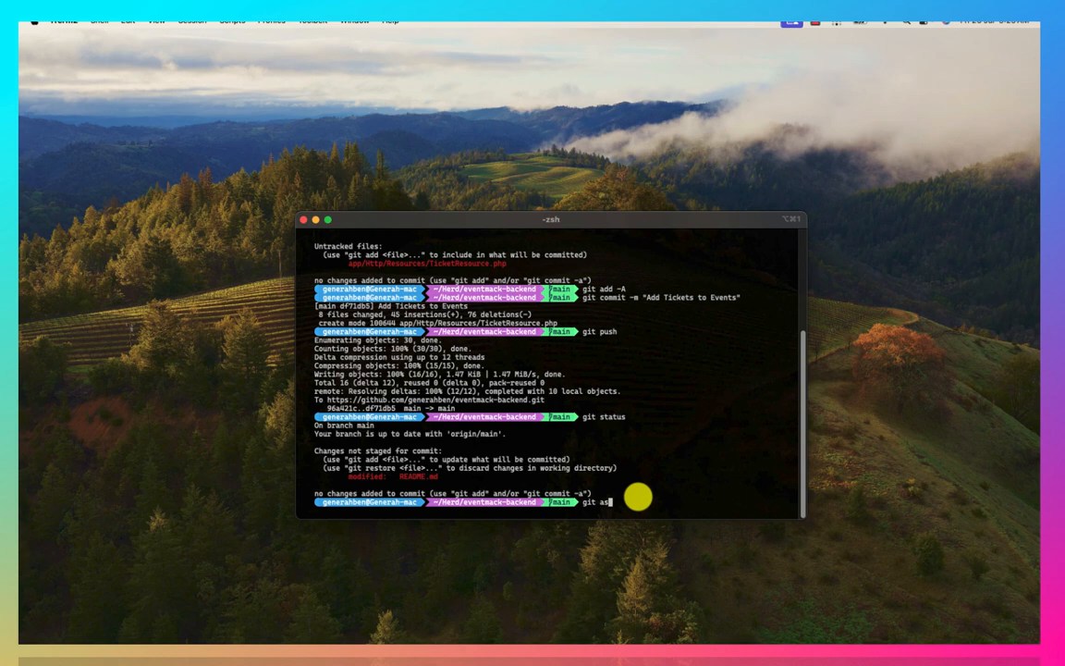
key("Return")
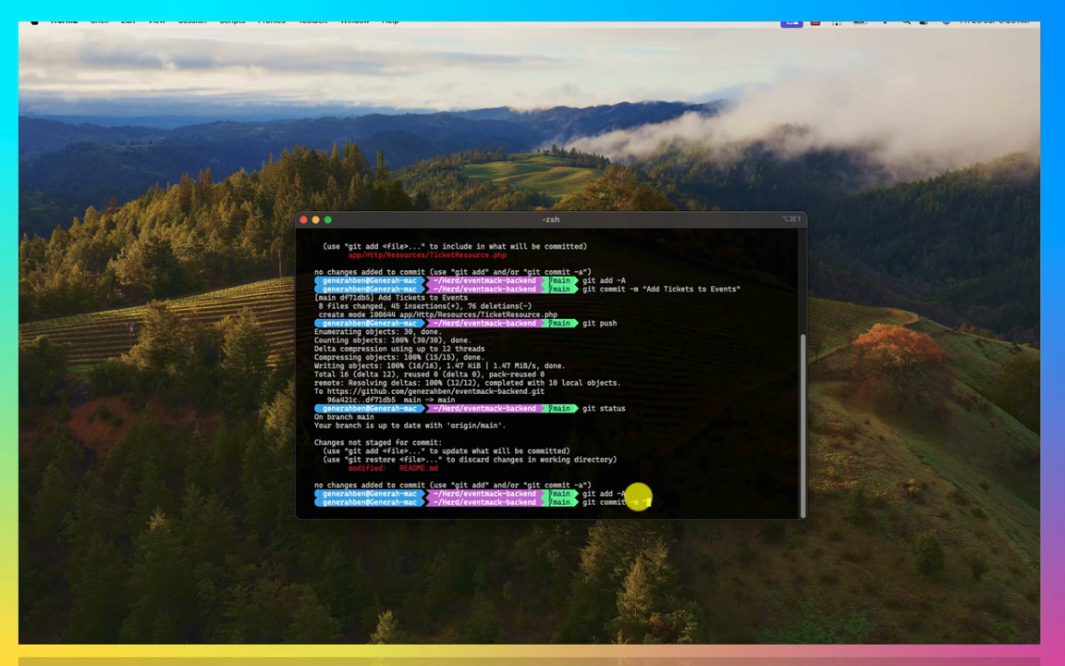
type("Update Rea")
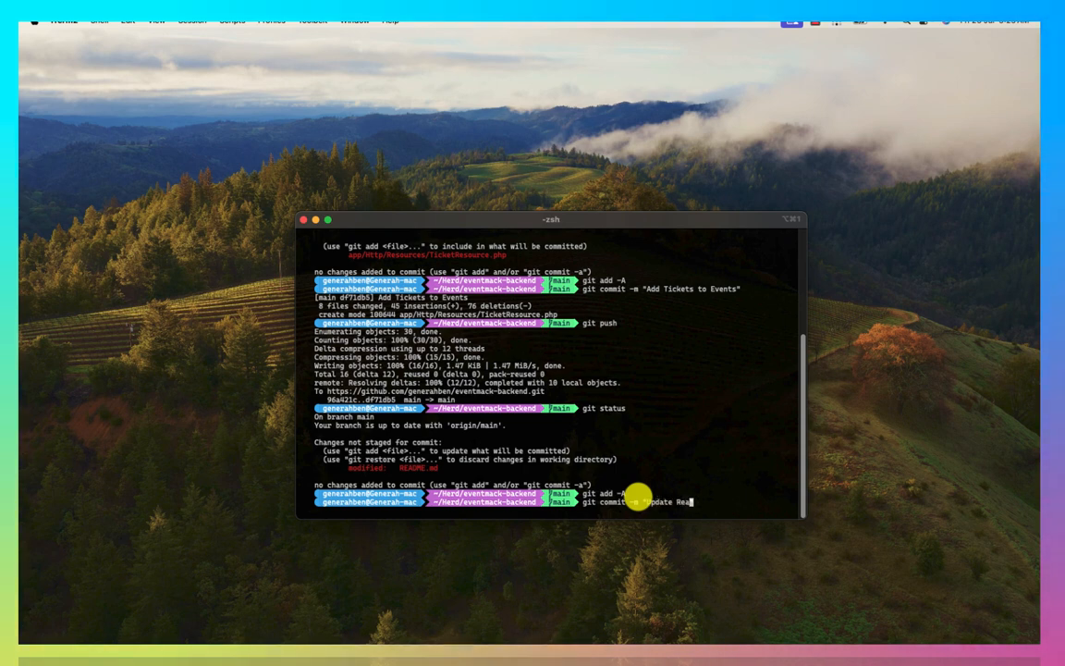
type("me File")
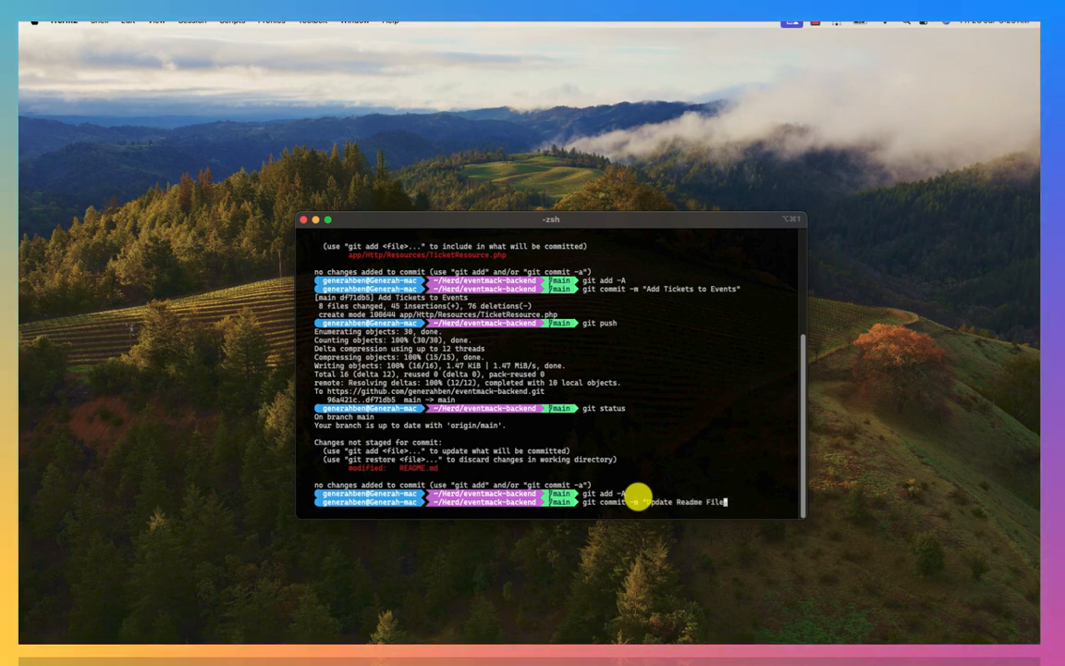
key("Return")
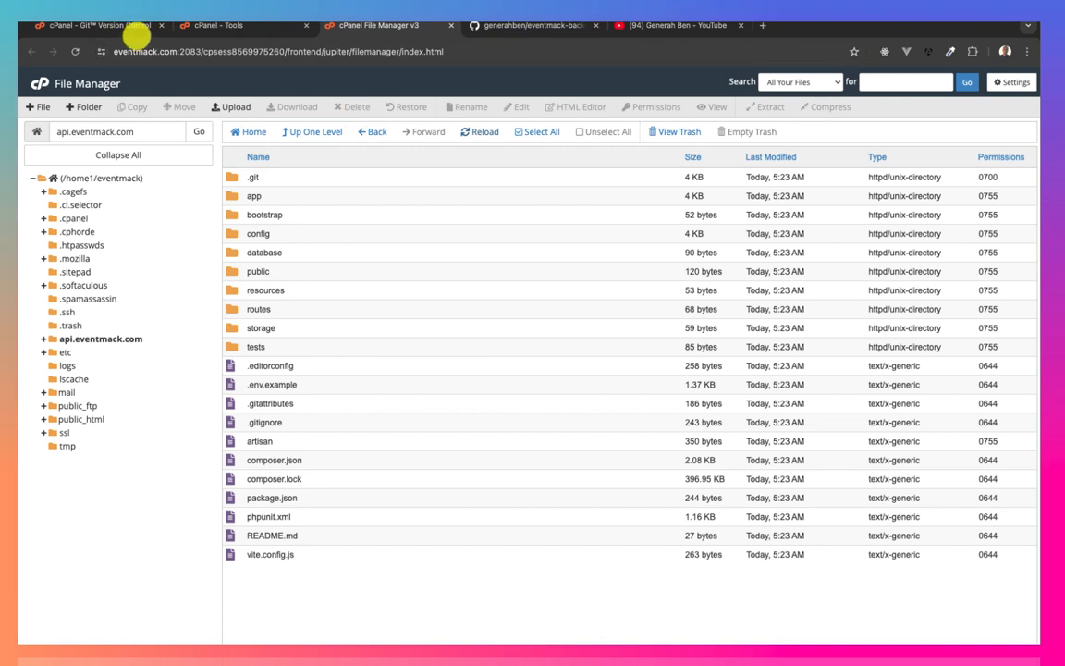
Find Git Version Control through the 'version' search and manage the eventmack-backend repository
left_click(98, 25)
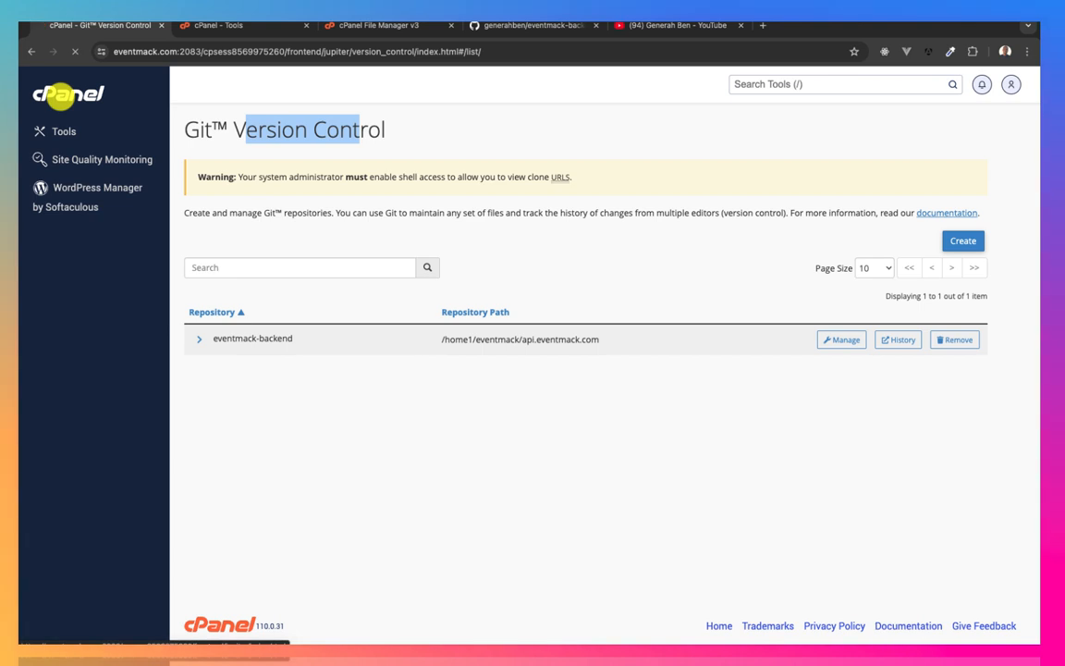
mouse_move(810, 110)
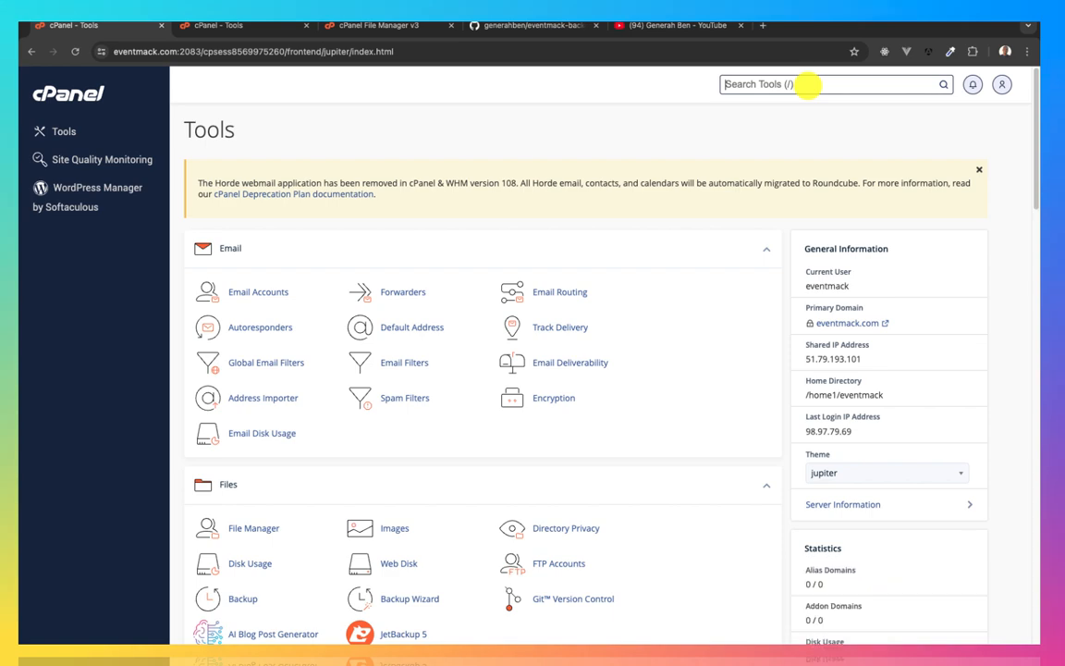
type("version")
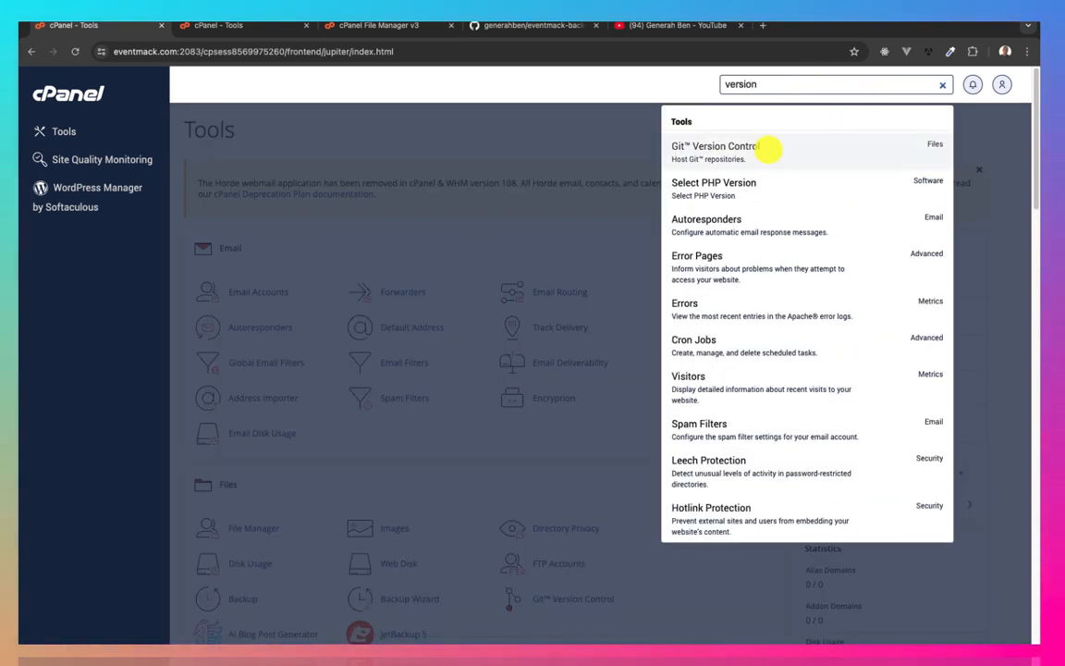
left_click(722, 148)
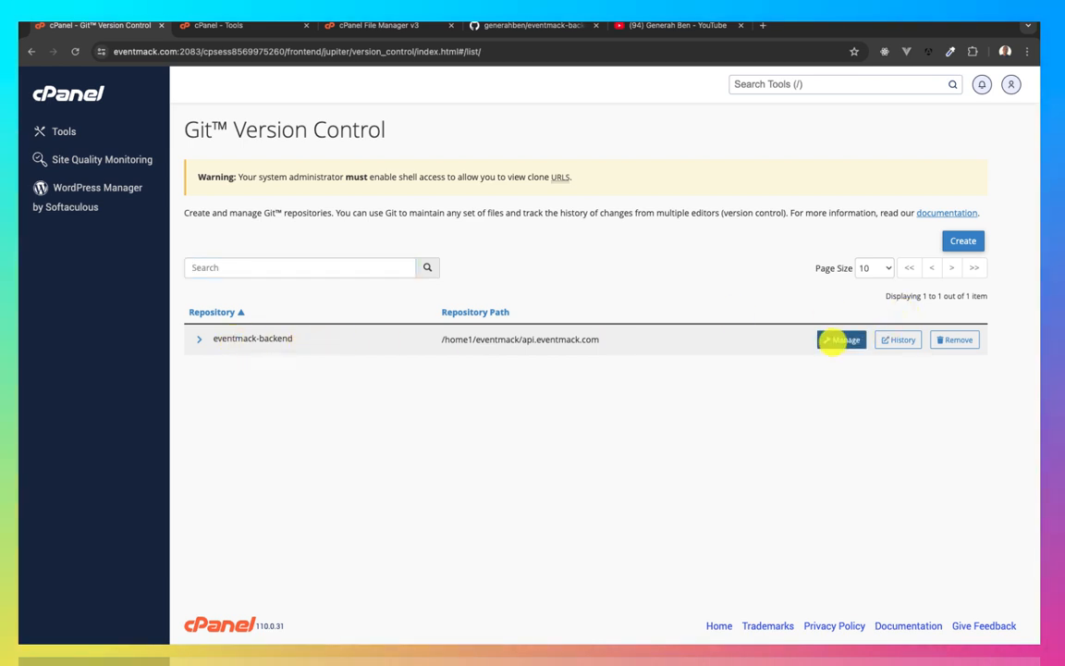
left_click(841, 339)
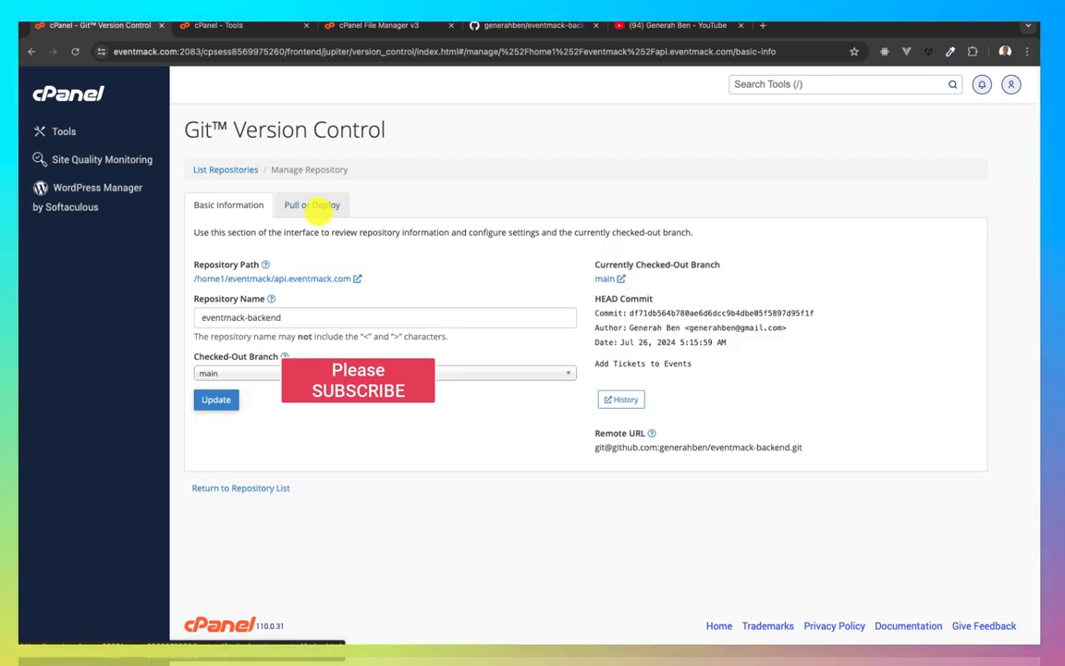
Run Update from Remote on the Pull or Deploy tab for eventmack-backend
left_click(312, 205)
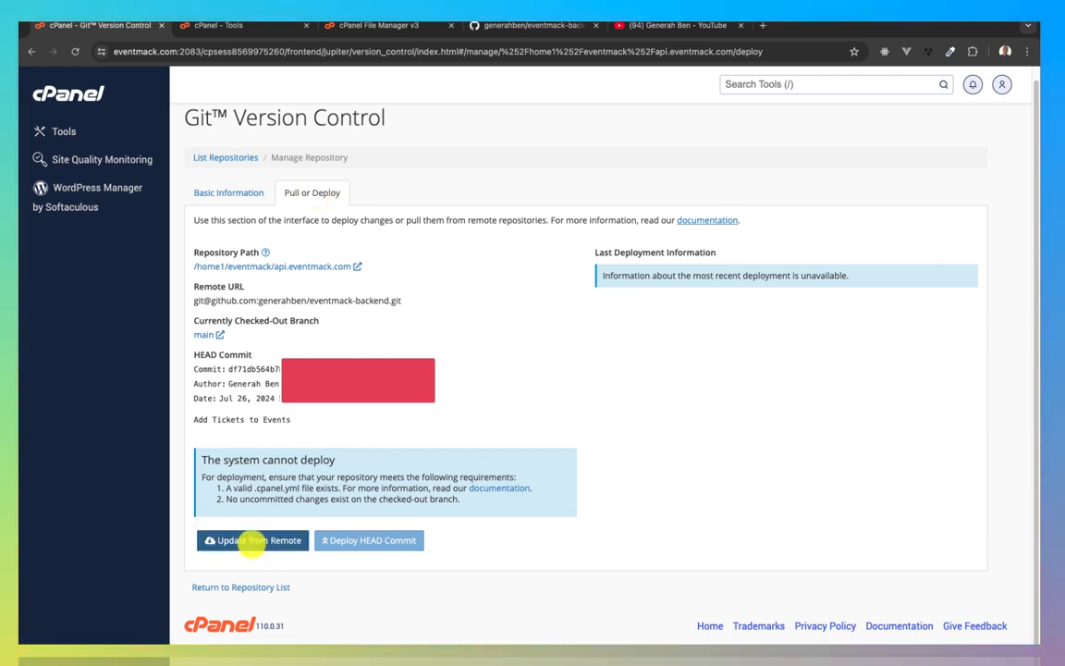
left_click(252, 540)
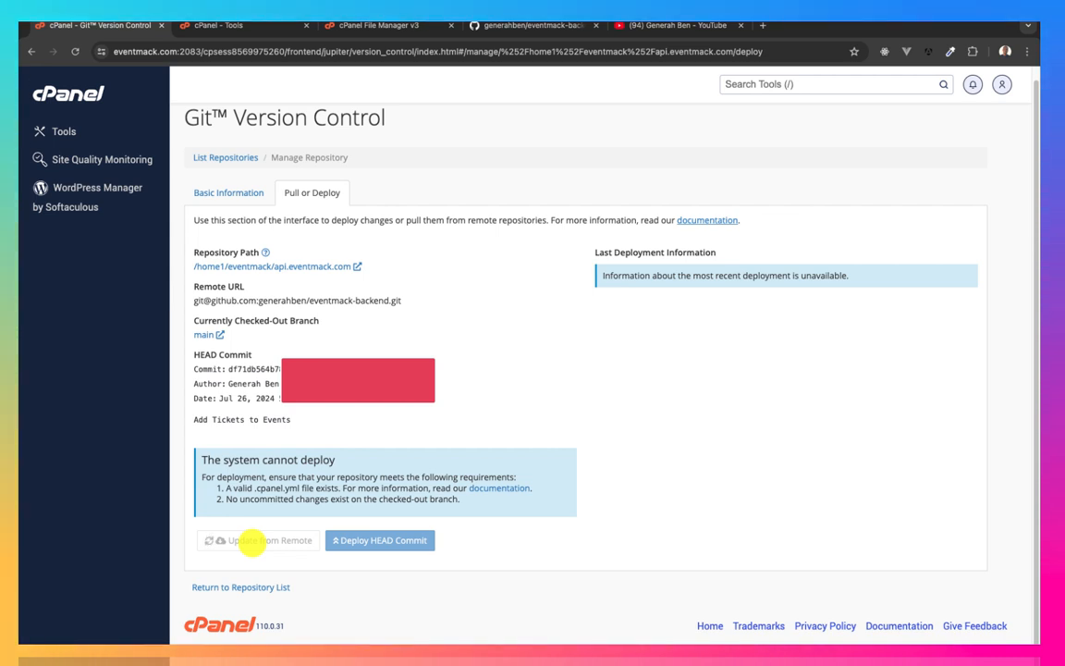
left_click(258, 540)
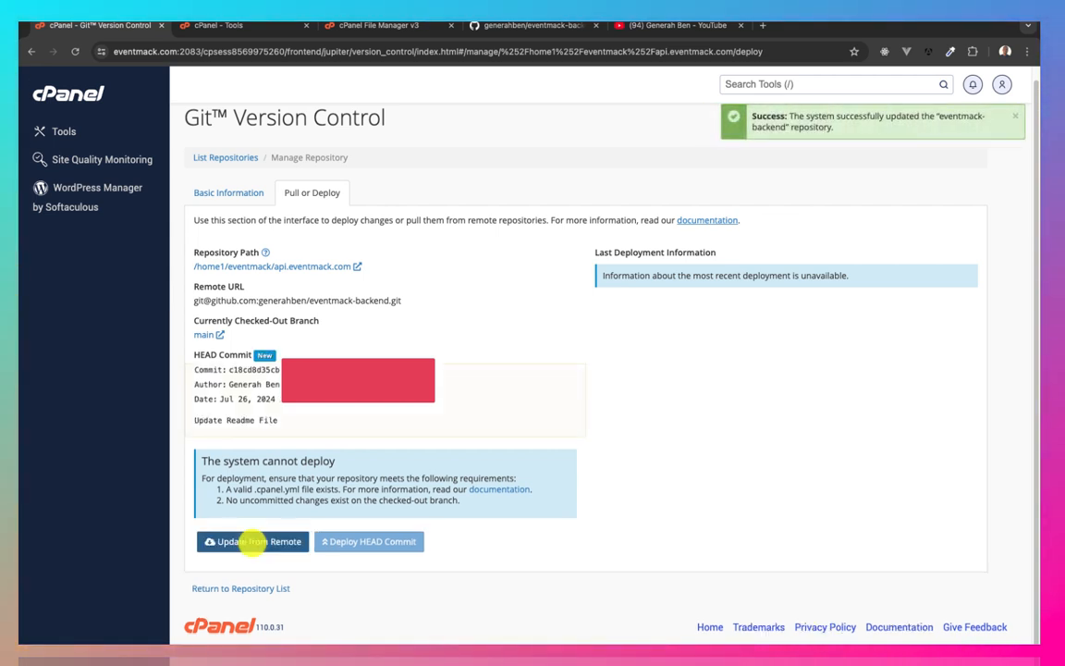